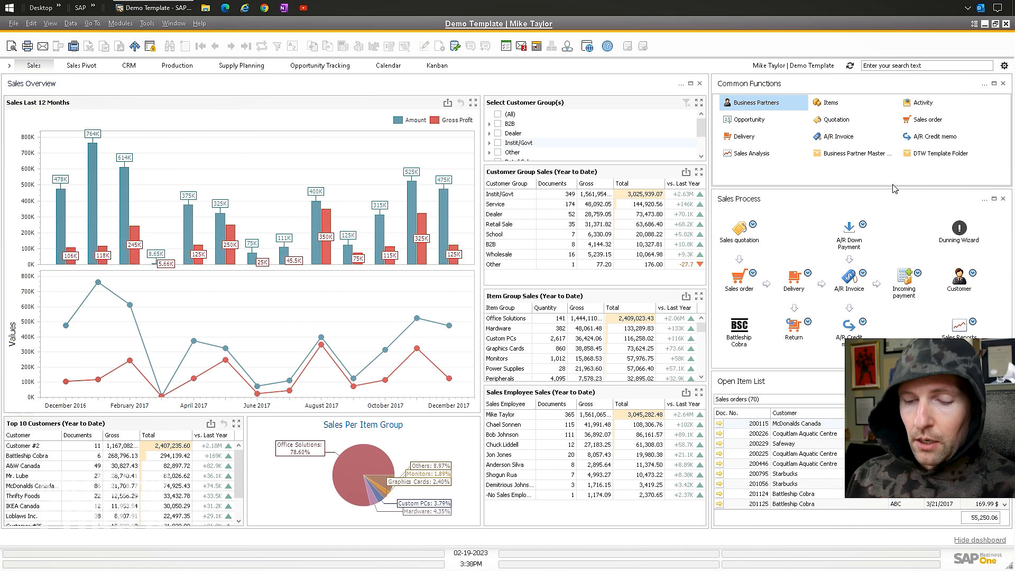
mouse_move(740, 48)
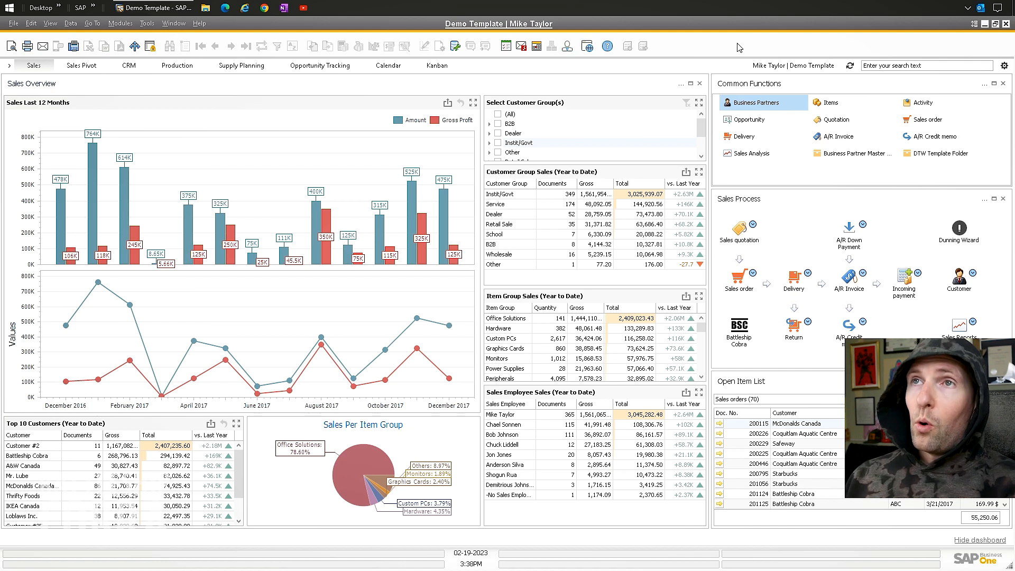
Step: Describe the EXAMPLE user table as Video Example and set its Object Type to Master Data
left_click(146, 23)
type("EXAMPLE")
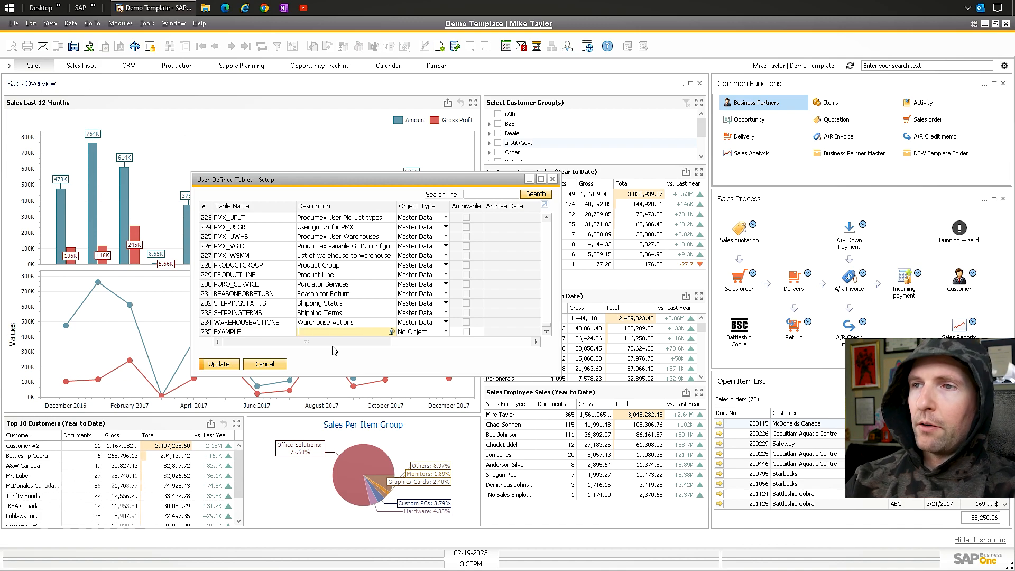
type("Video Example")
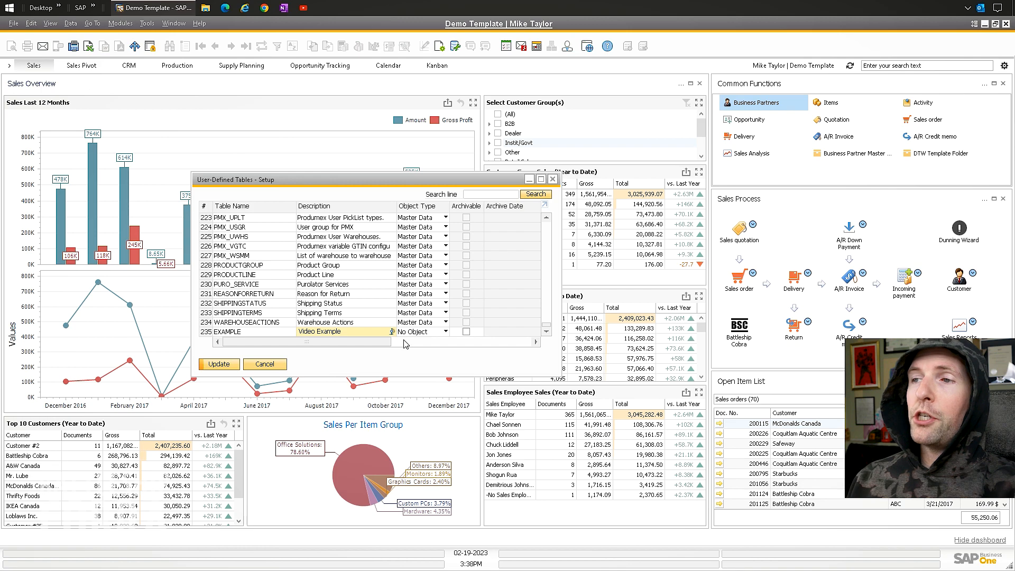
left_click(447, 331)
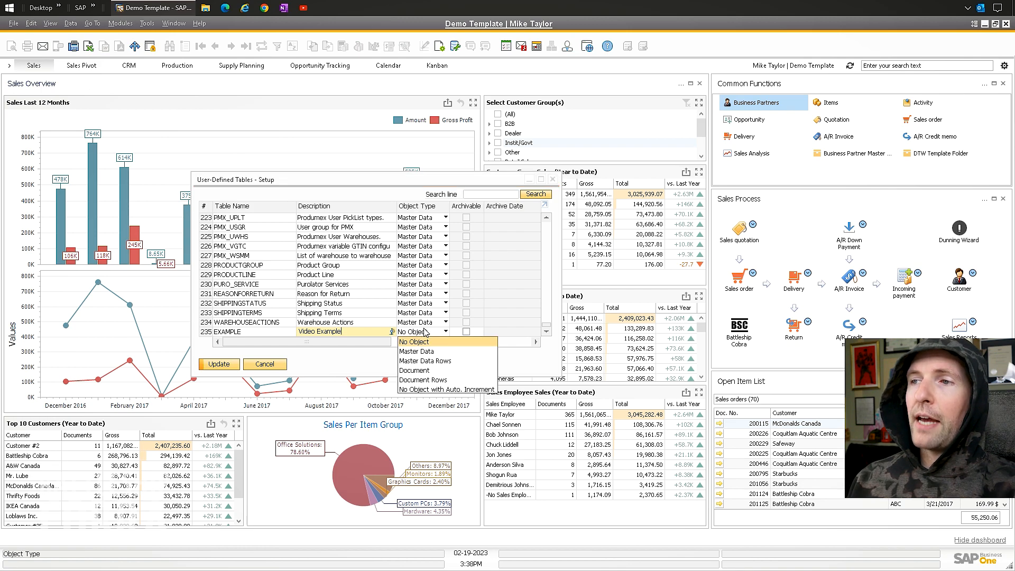
left_click(416, 351)
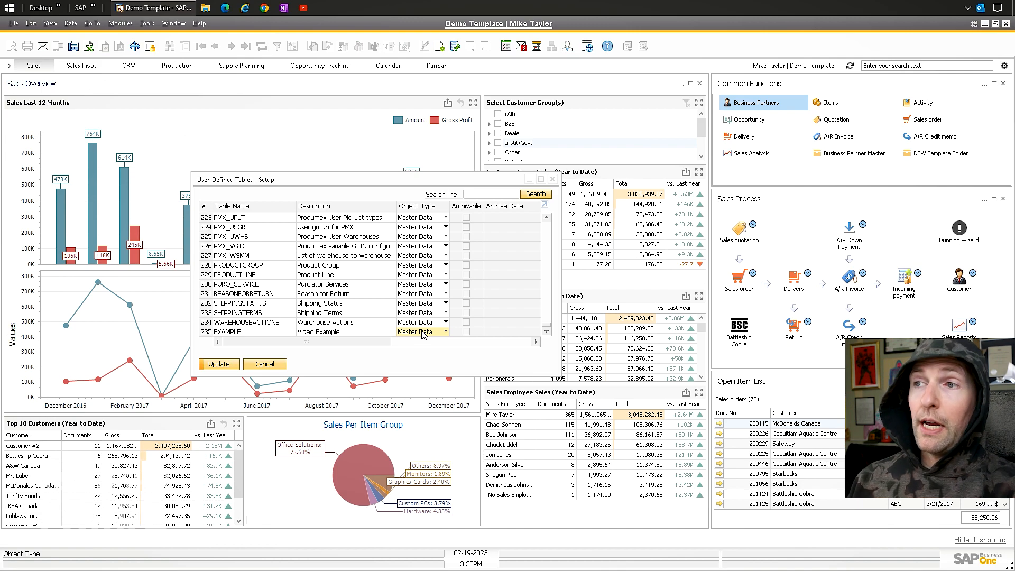
mouse_move(217, 341)
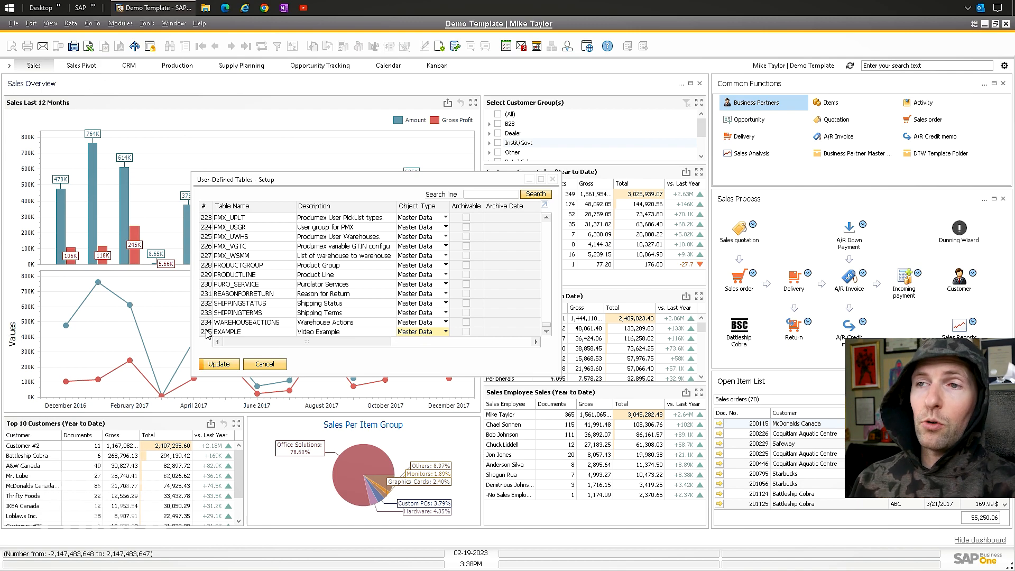
mouse_move(418, 354)
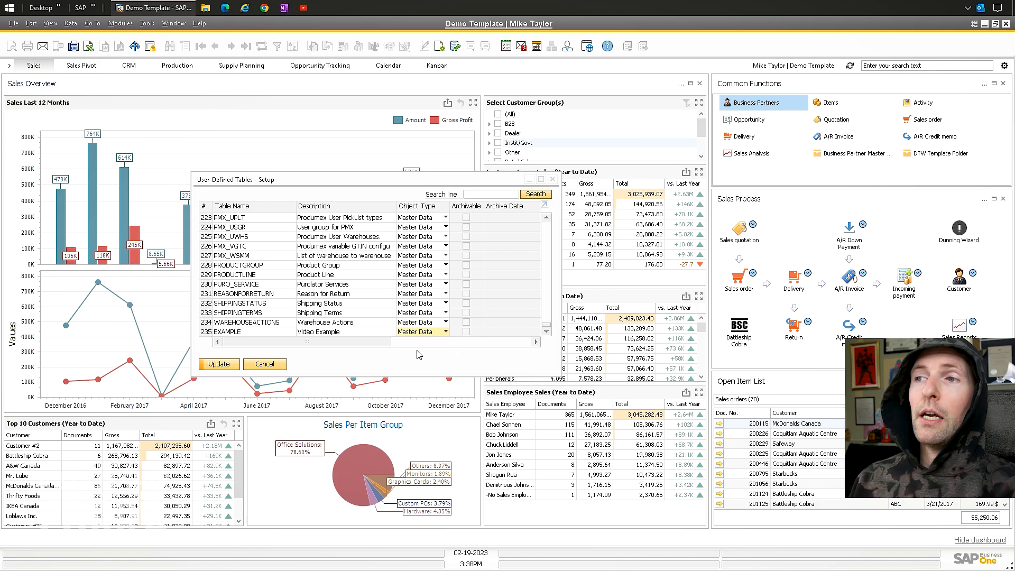
mouse_move(406, 354)
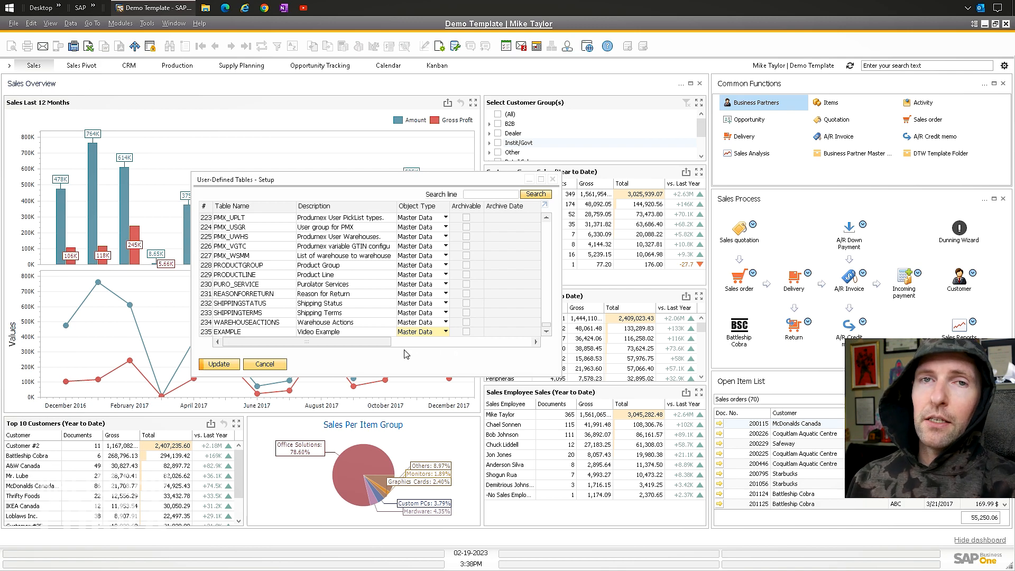
mouse_move(407, 353)
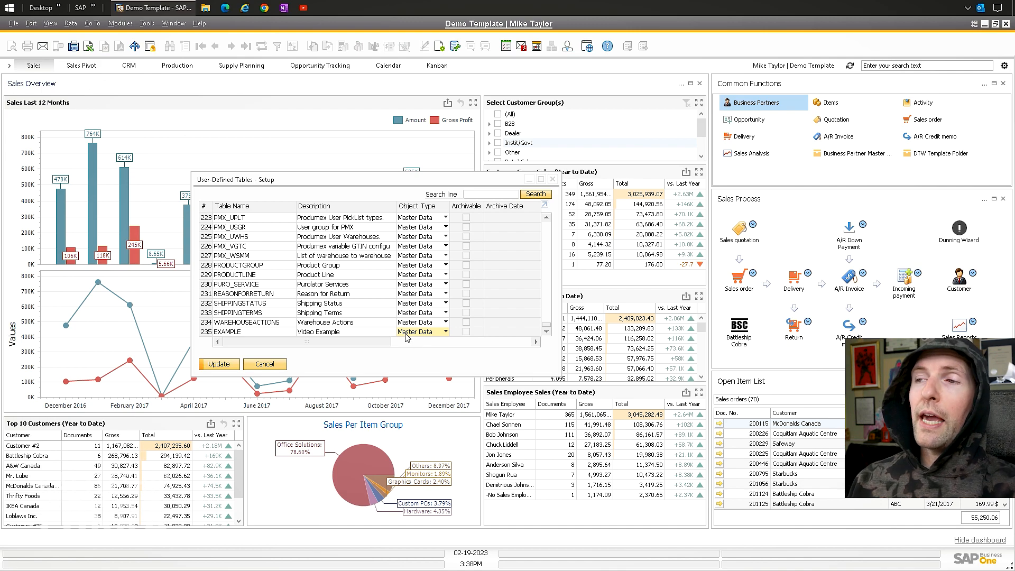
Step: Update the user table changes and close the setup window
scroll("up", 3)
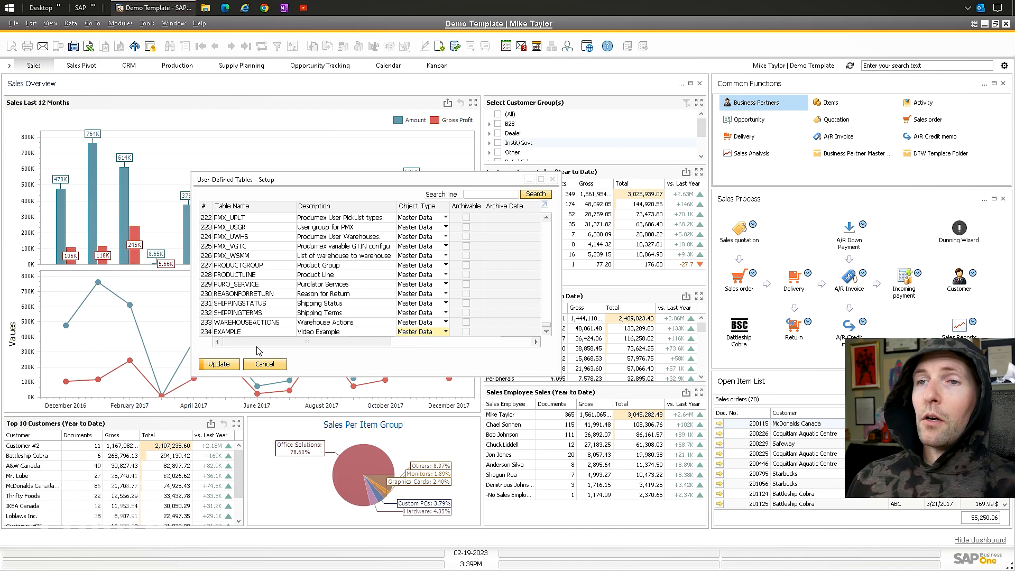
mouse_move(218, 375)
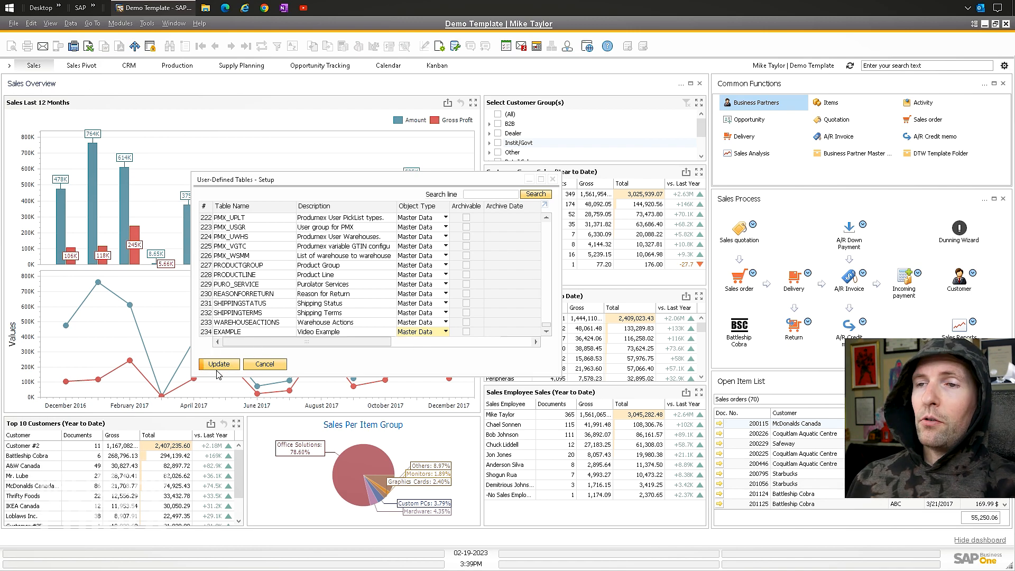
left_click(217, 364)
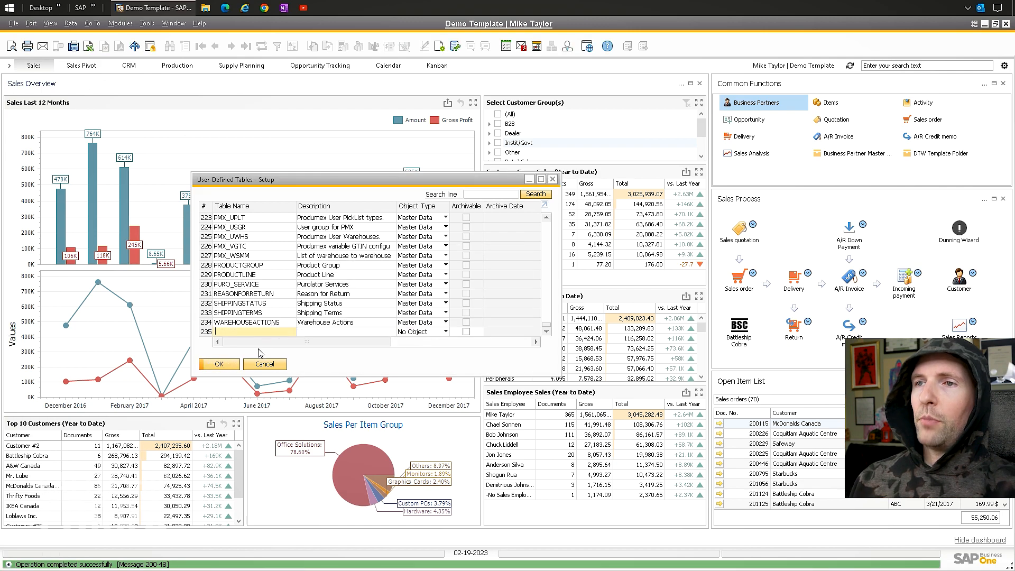
scroll("up", 3)
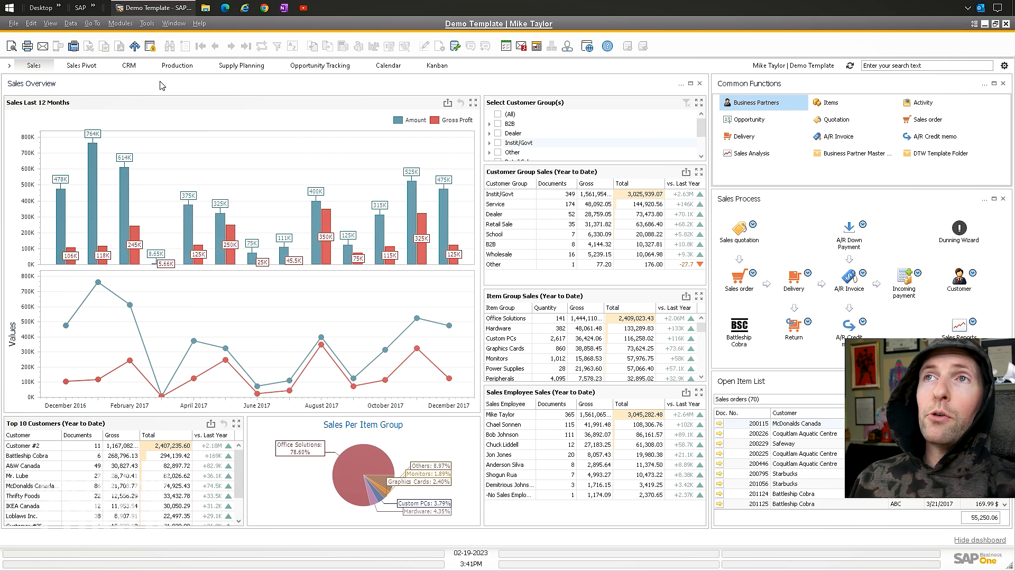
Step: Add a NUMBER field described as Some Number to the Video Example table
left_click(146, 24)
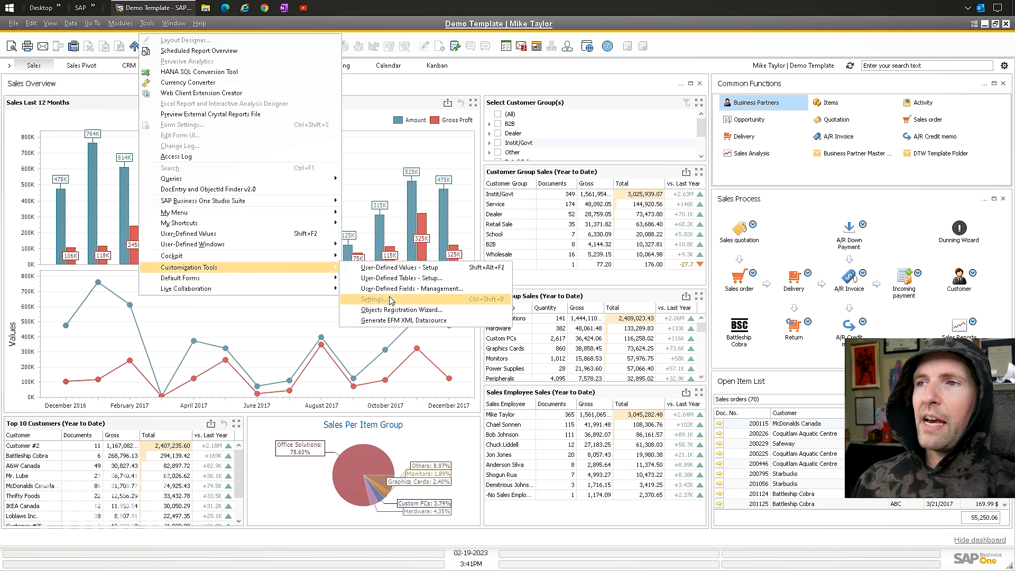
mouse_move(411, 288)
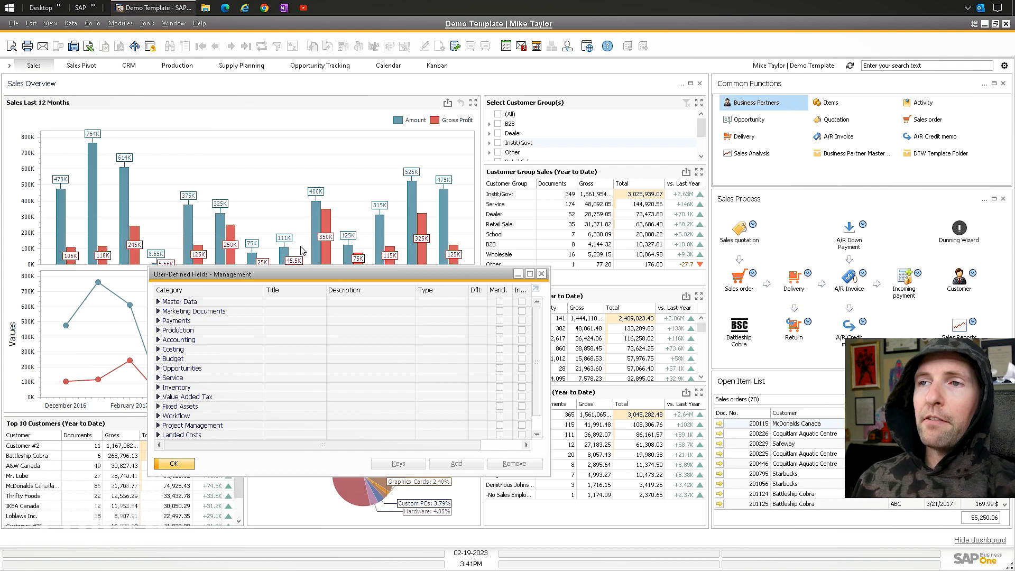
mouse_move(399, 287)
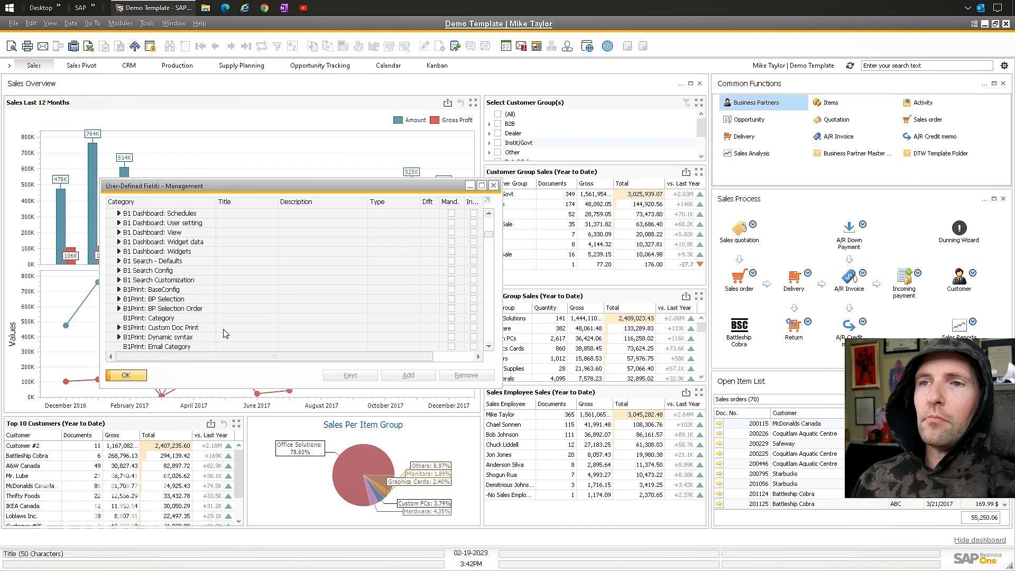
scroll("down", 3)
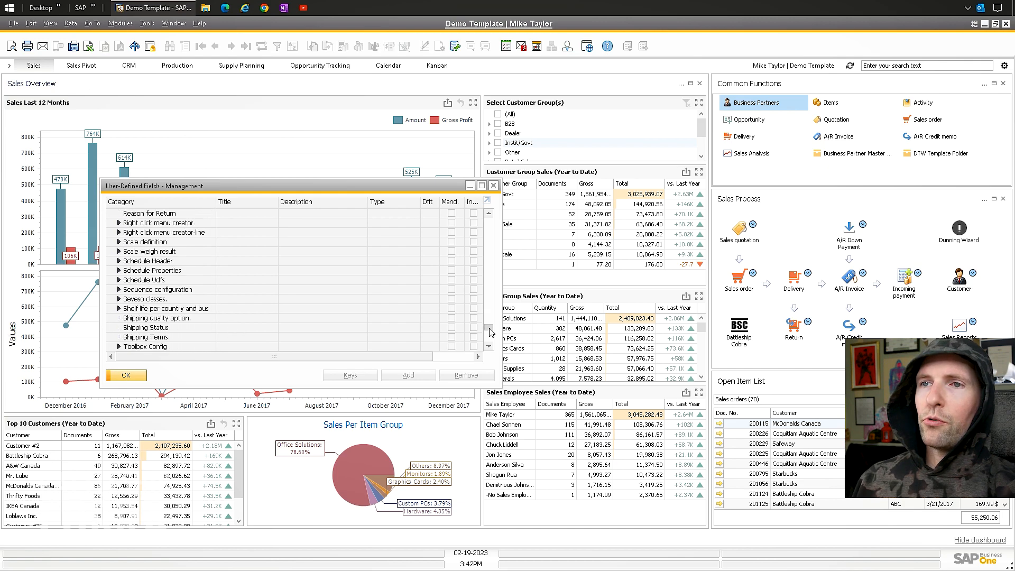
left_click(408, 374)
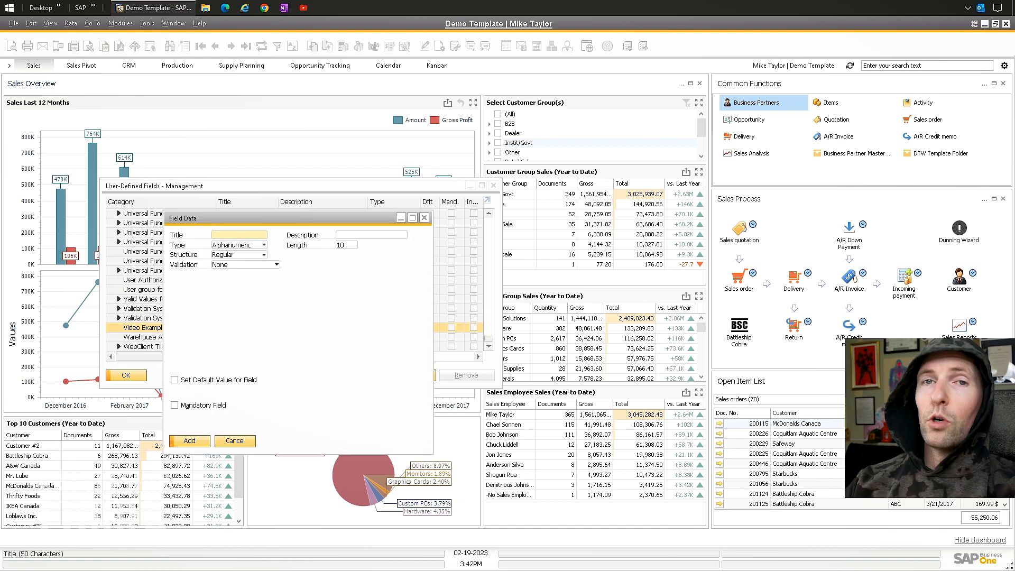
type("NUMBER")
left_click(371, 235)
type("Some")
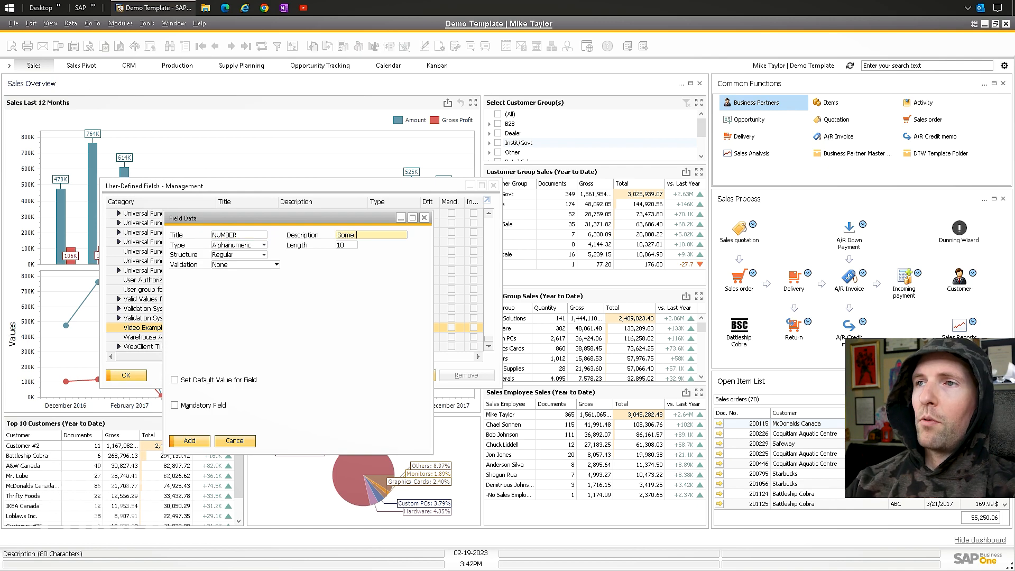
type("Number")
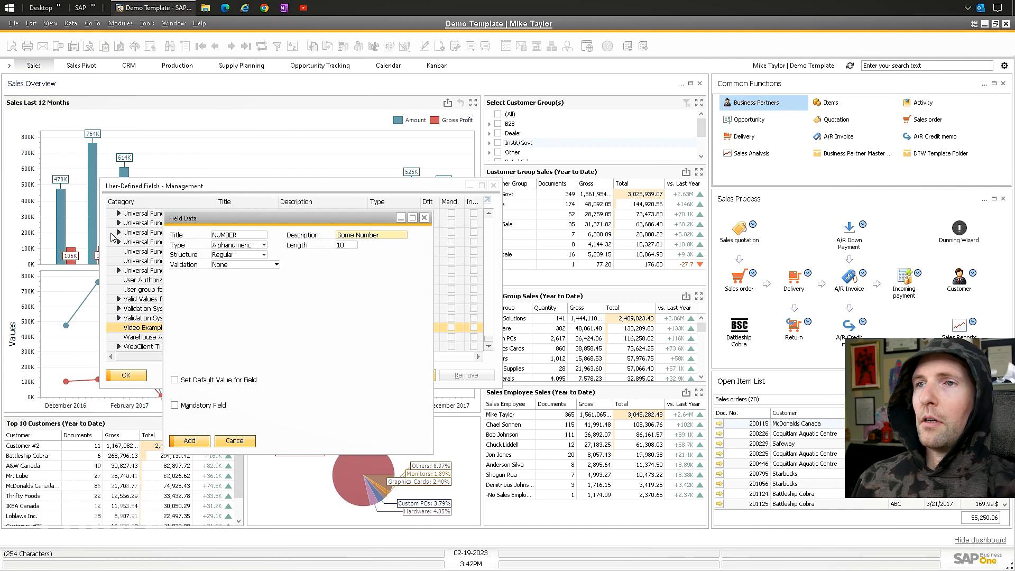
left_click(238, 244)
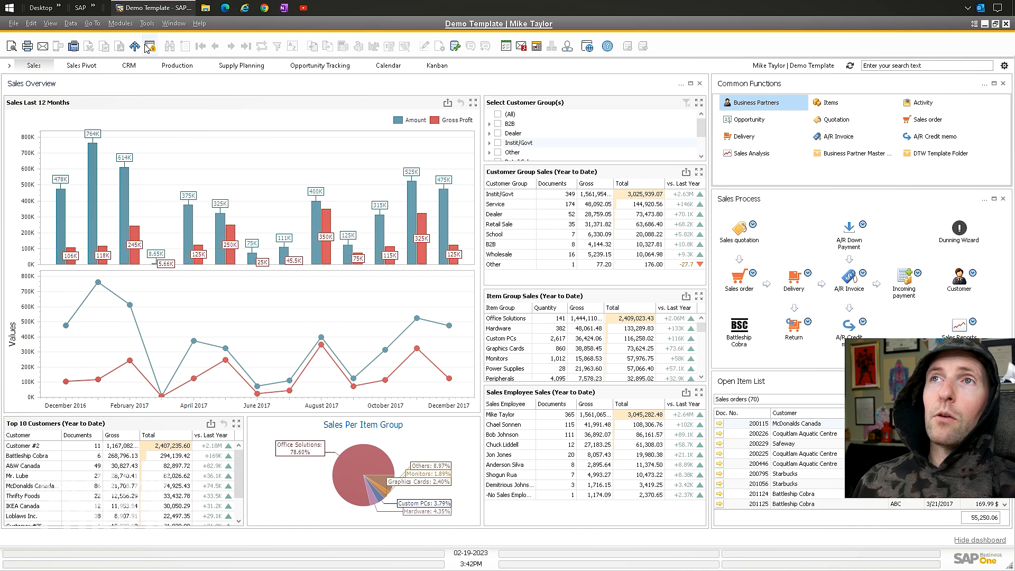
Step: Launch the Objects Registration Wizard and start adding a new object
left_click(146, 23)
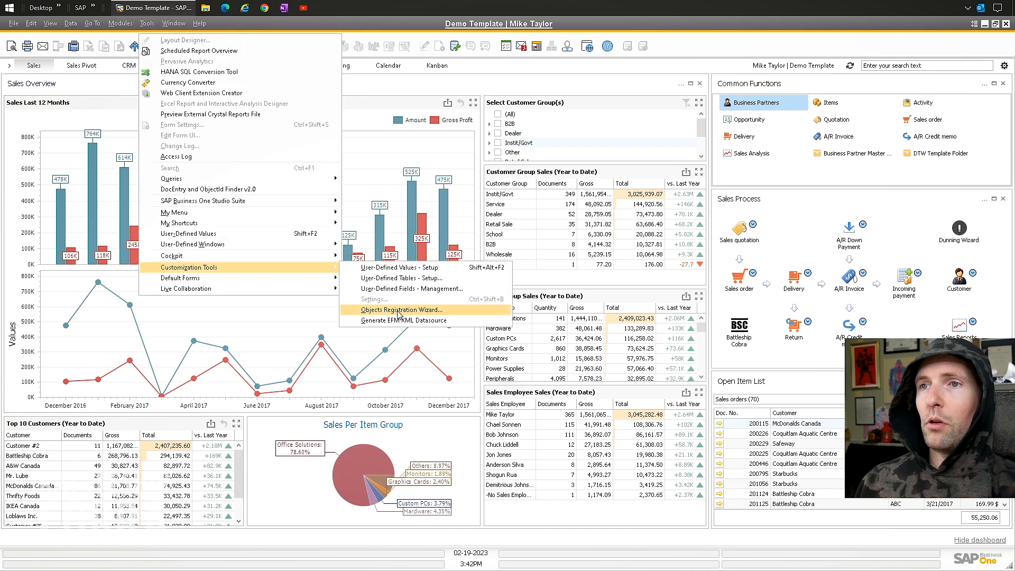
left_click(403, 310)
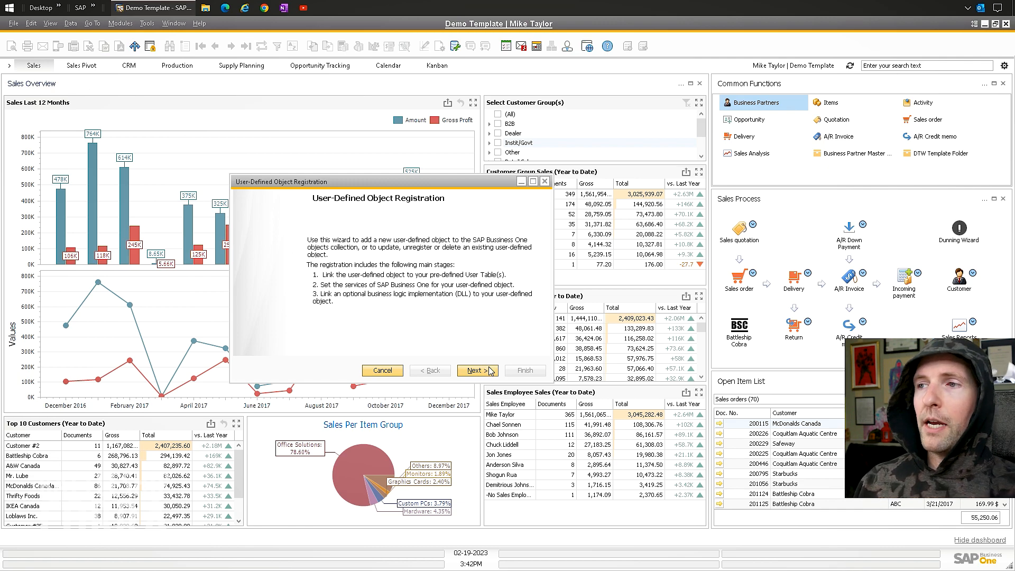
left_click(477, 370)
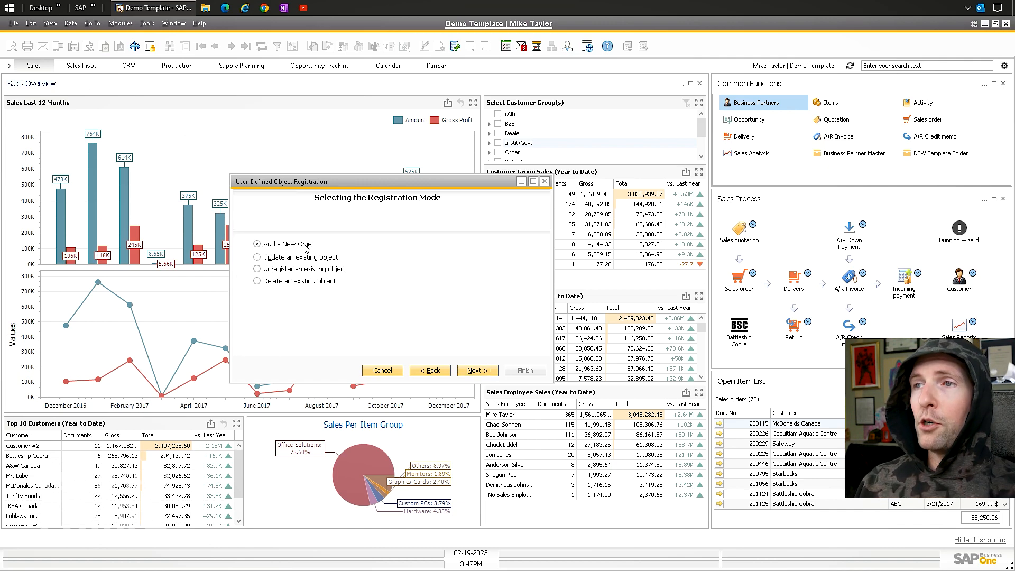
left_click(477, 370)
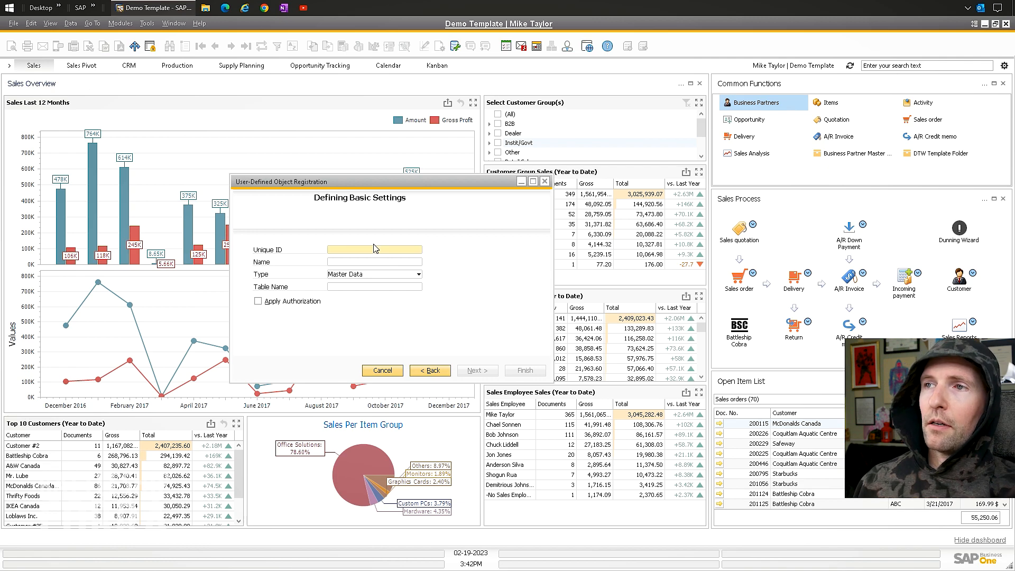
Step: Enter Unique ID EXAMPLE and name VideoExample, then show the user table list
type("EXAMPLE")
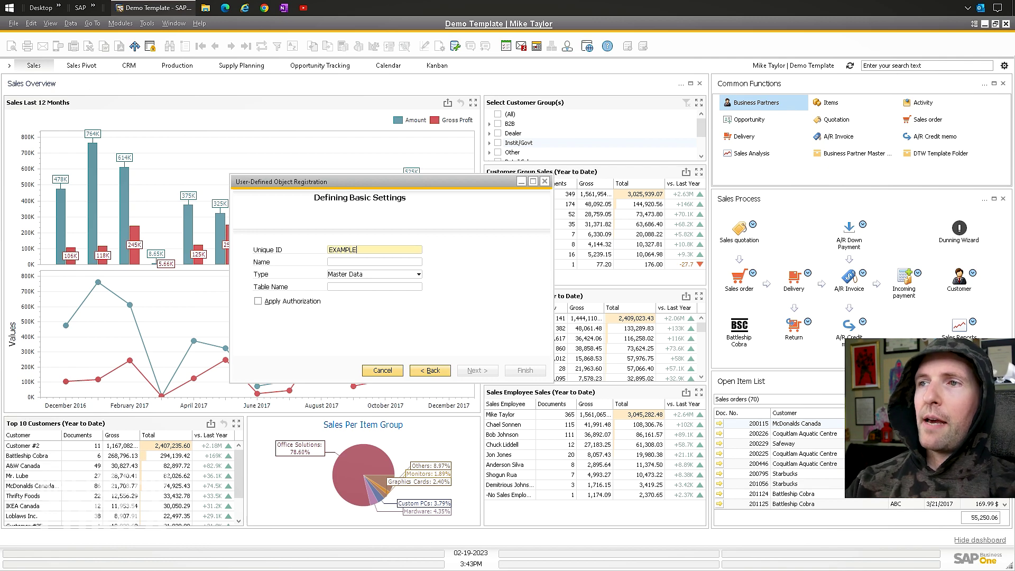
type("VideoExqample")
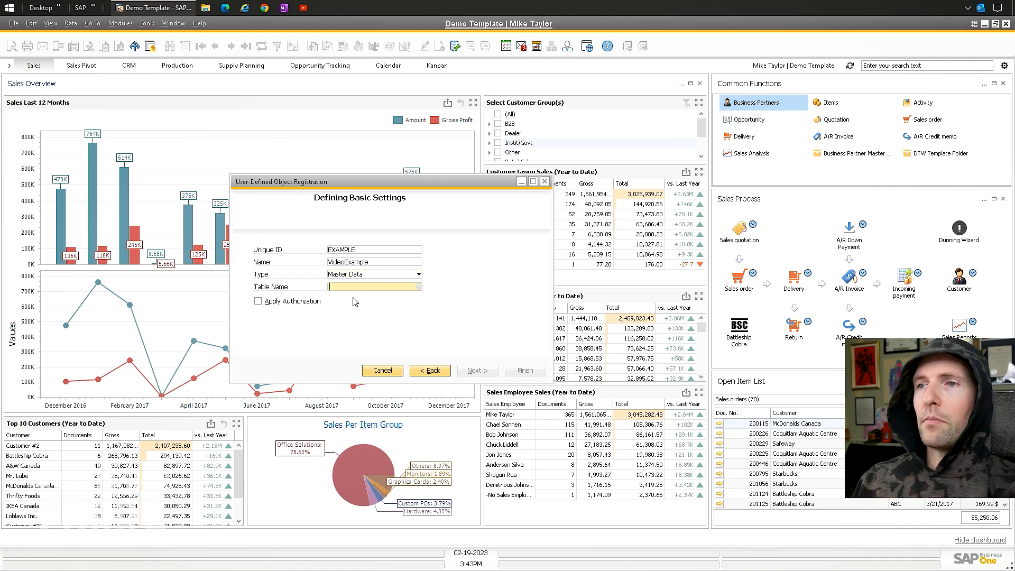
left_click(420, 286)
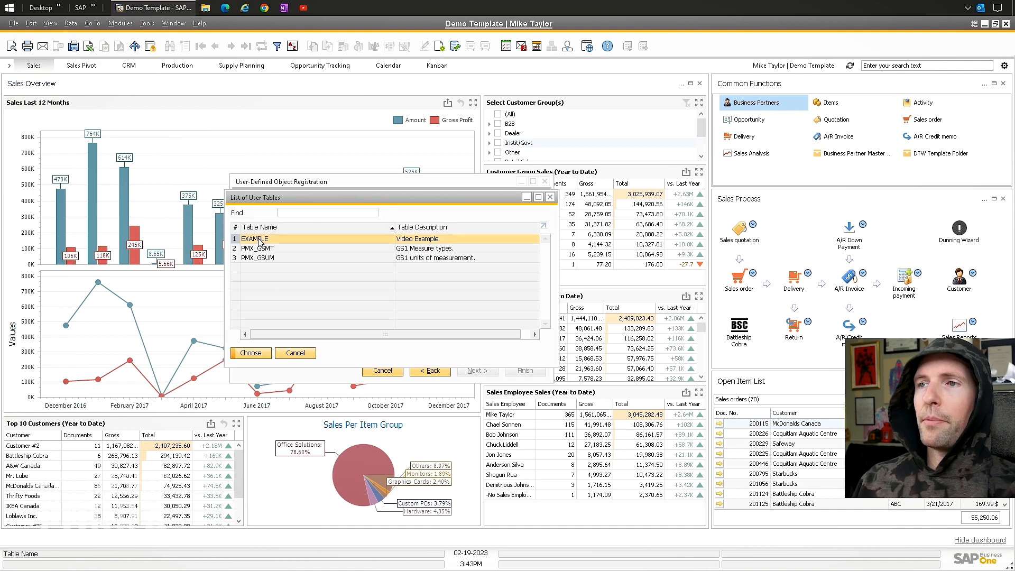
Step: Link the object to the EXAMPLE table and enable a matrix-style default form with a menu item
left_click(249, 353)
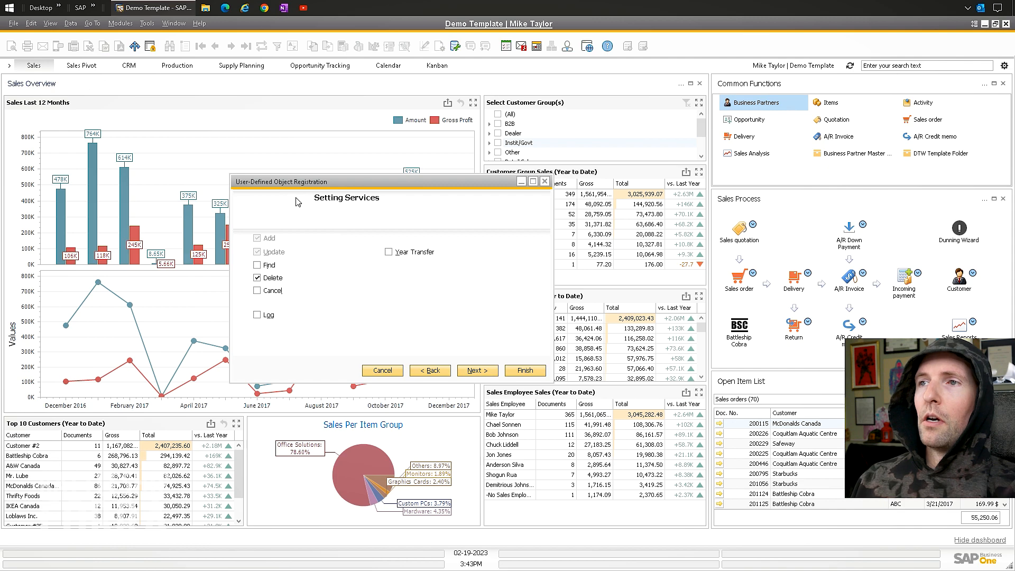
mouse_move(282, 295)
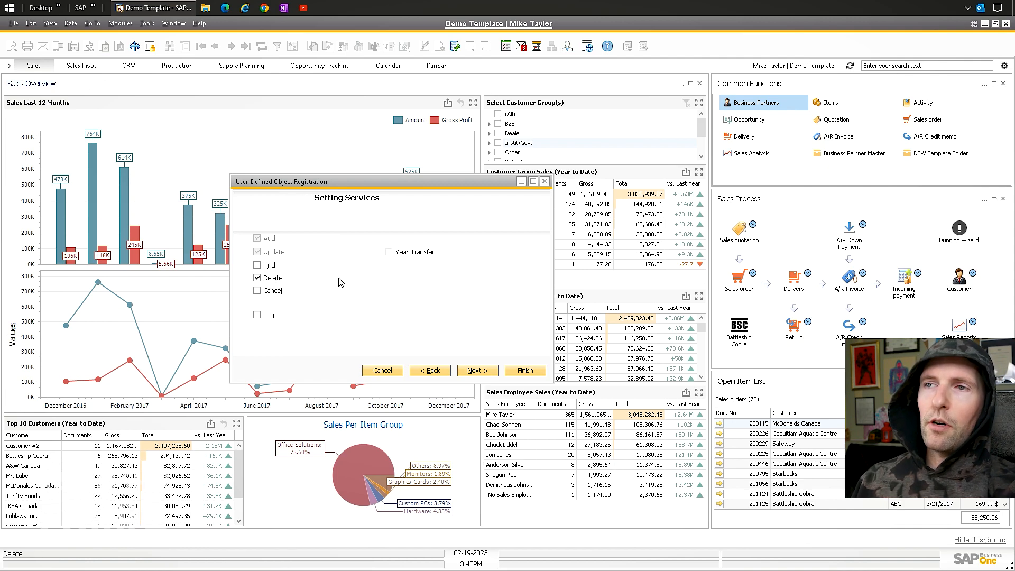
mouse_move(431, 245)
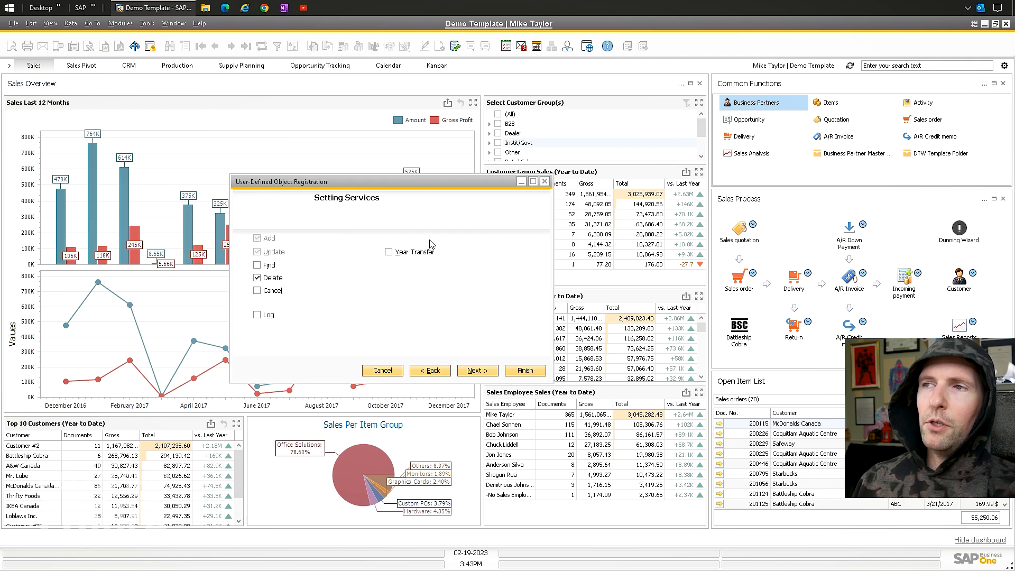
left_click(477, 370)
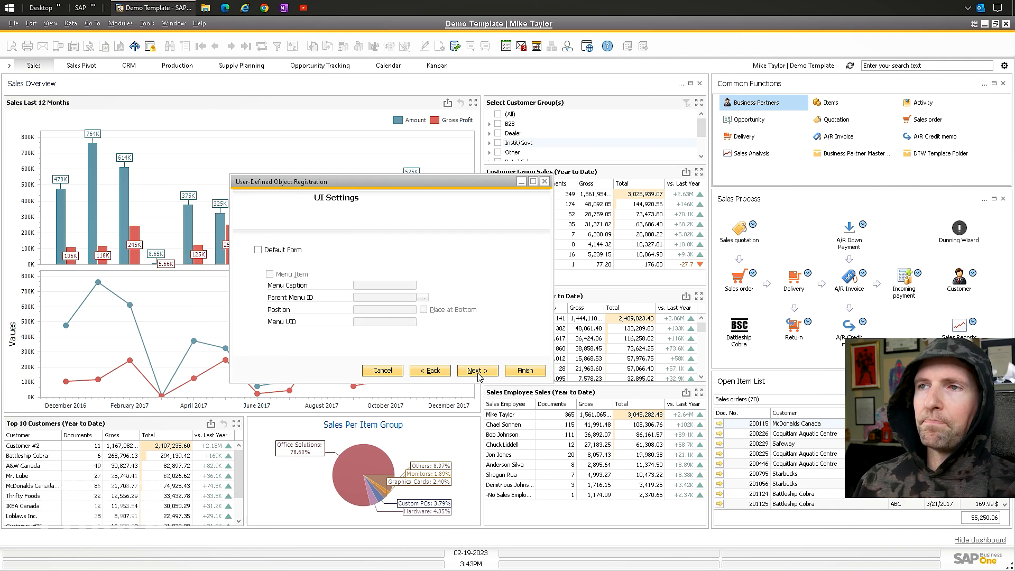
left_click(259, 249)
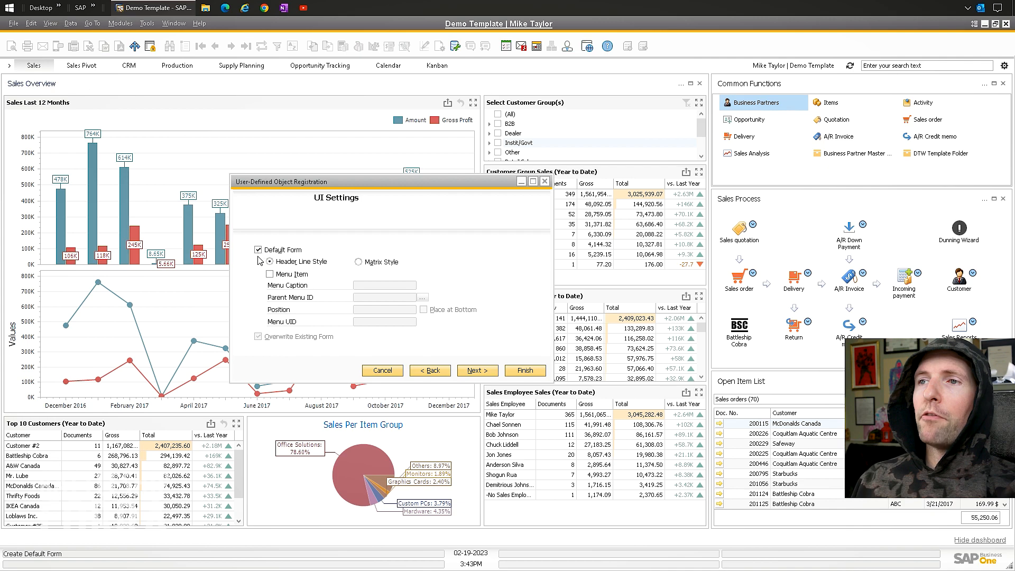
left_click(357, 263)
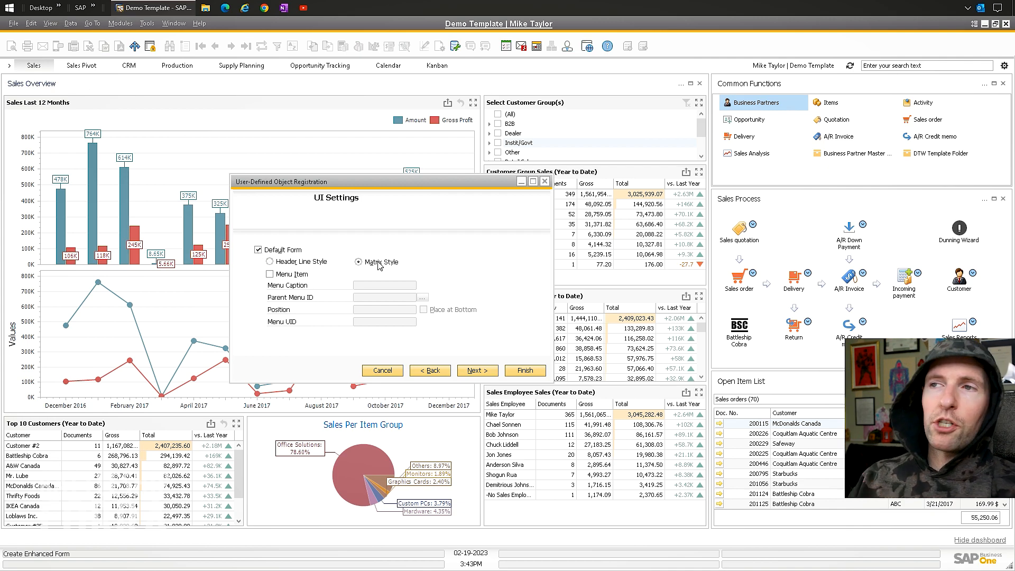
left_click(270, 274)
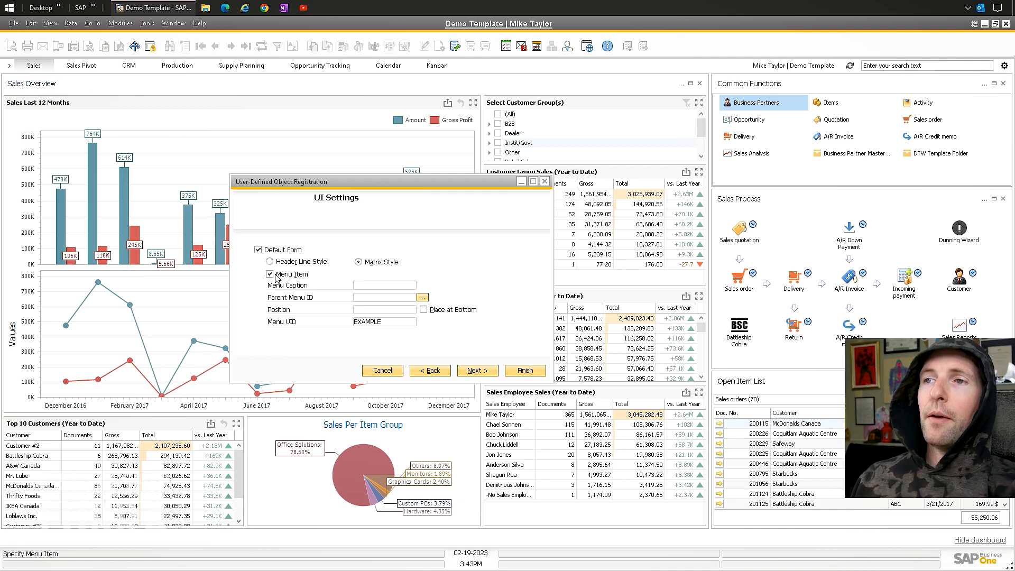
Step: Caption the menu Video Example under the General parent menu in Administration setup
left_click(384, 285)
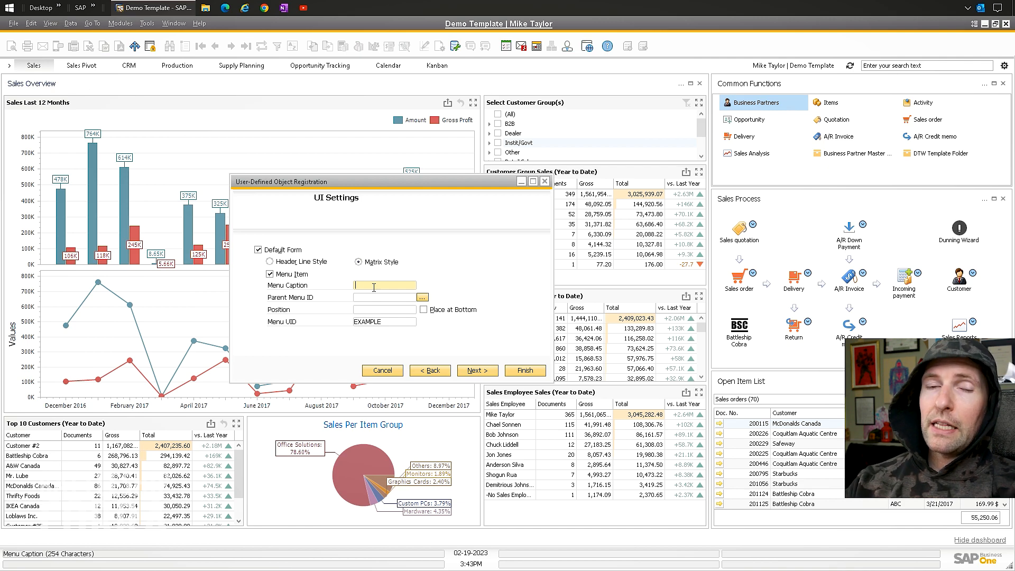
type("Video Example")
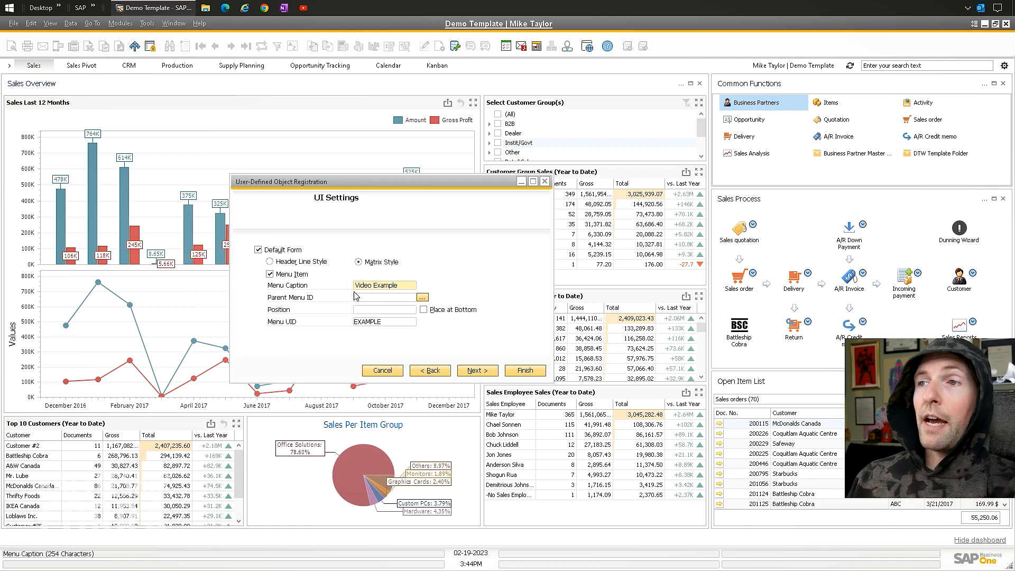
left_click(383, 284)
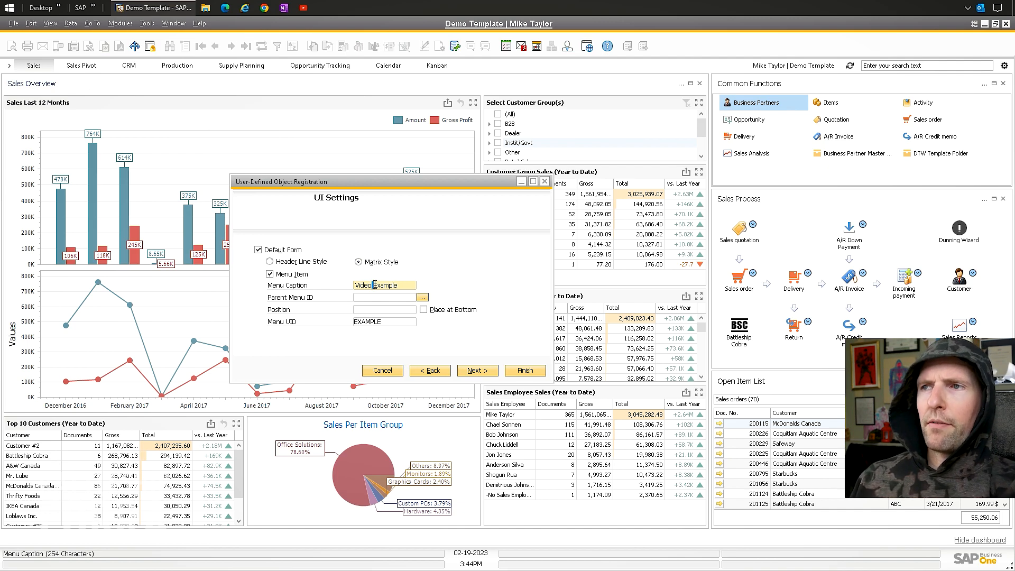
left_click(382, 296)
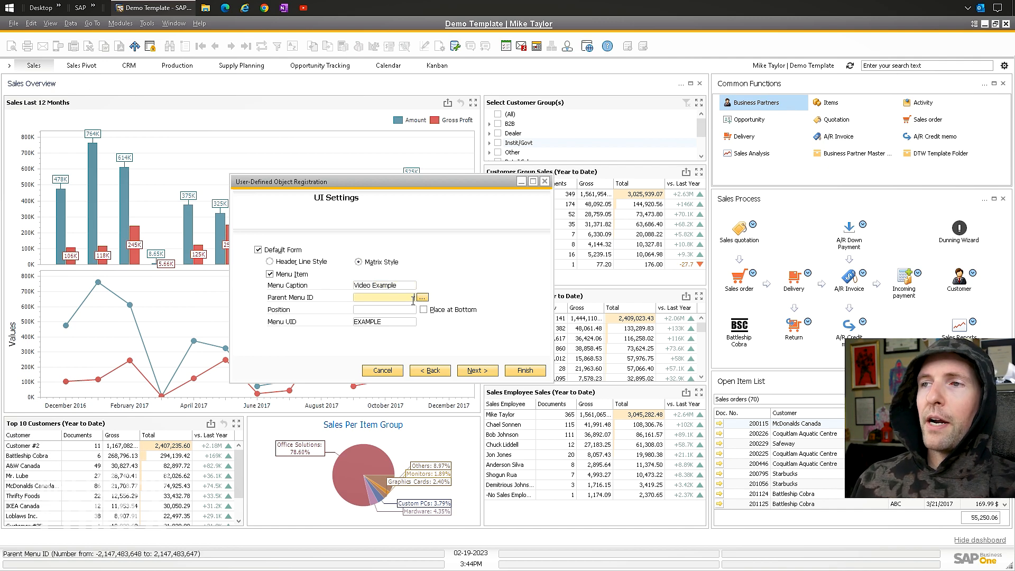
left_click(422, 296)
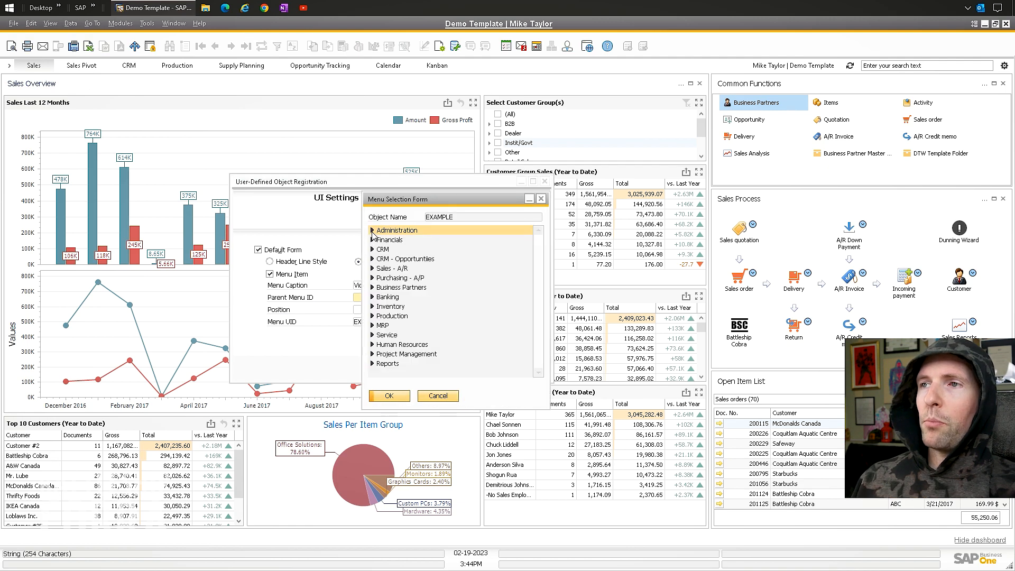
left_click(373, 229)
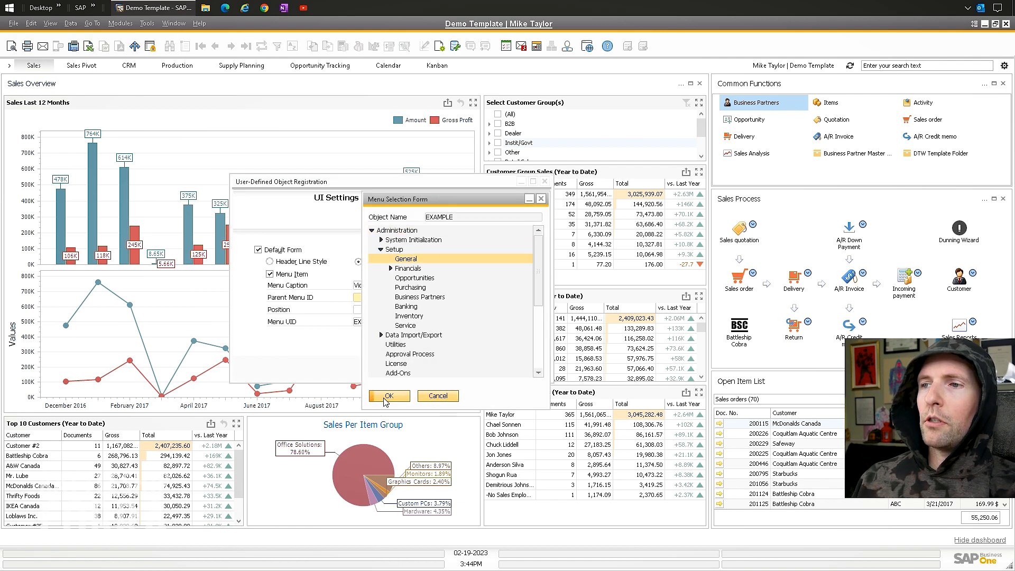
left_click(388, 395)
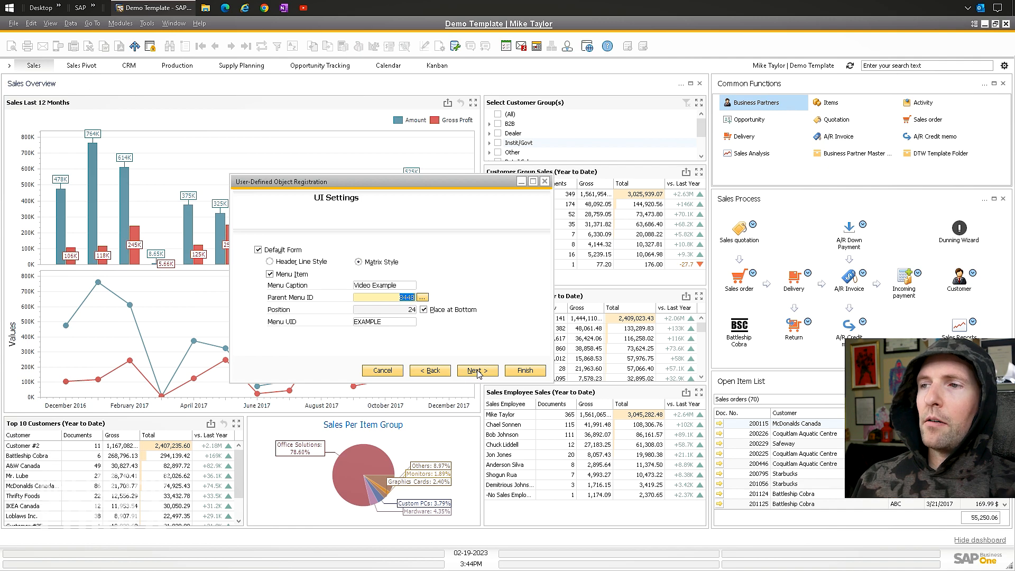
Step: Finish registering the object and close the wizard
left_click(477, 370)
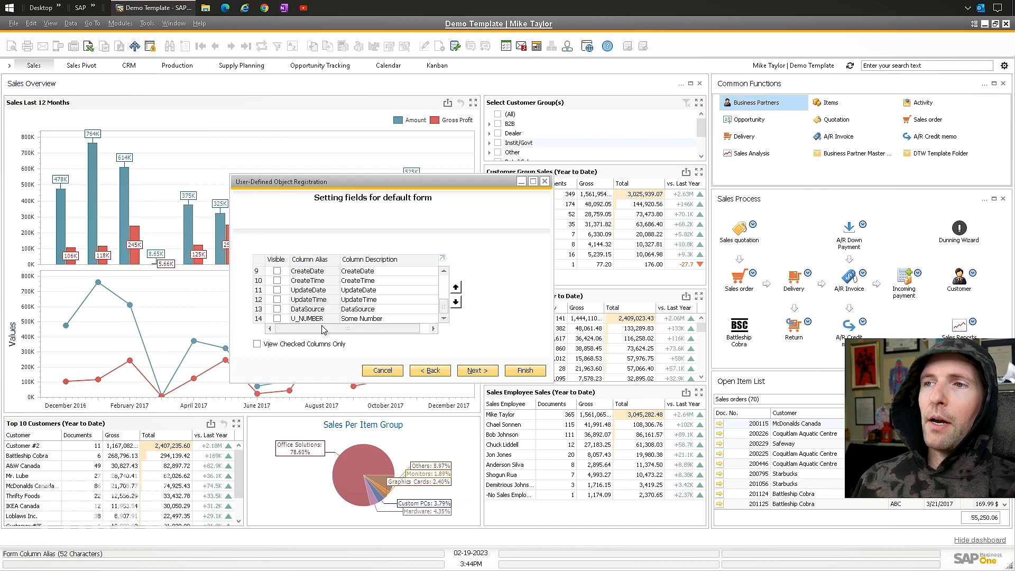
left_click(277, 318)
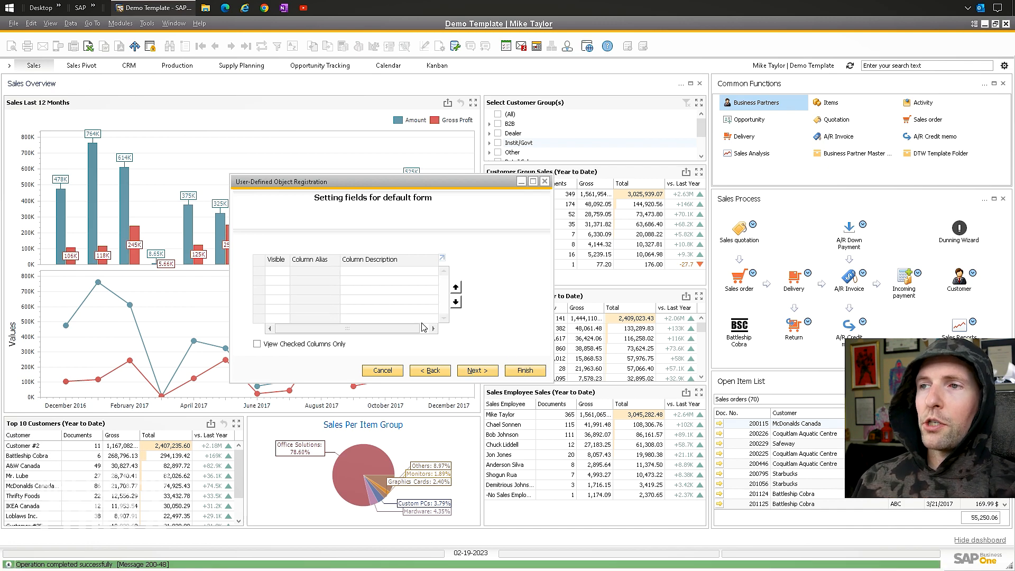
left_click(477, 370)
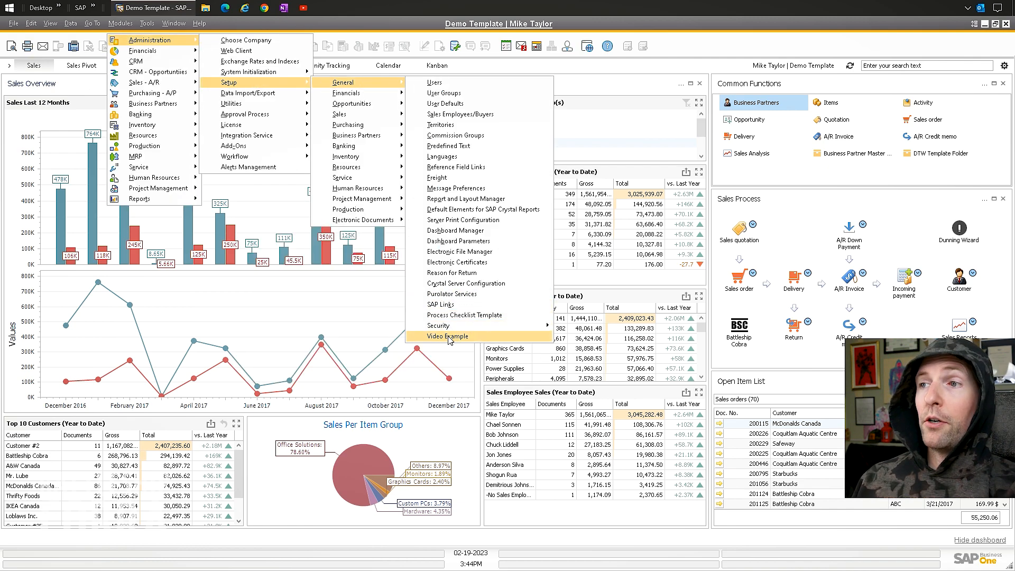
Step: Open the Video Example form showing Code, Name and Some Number columns
left_click(446, 337)
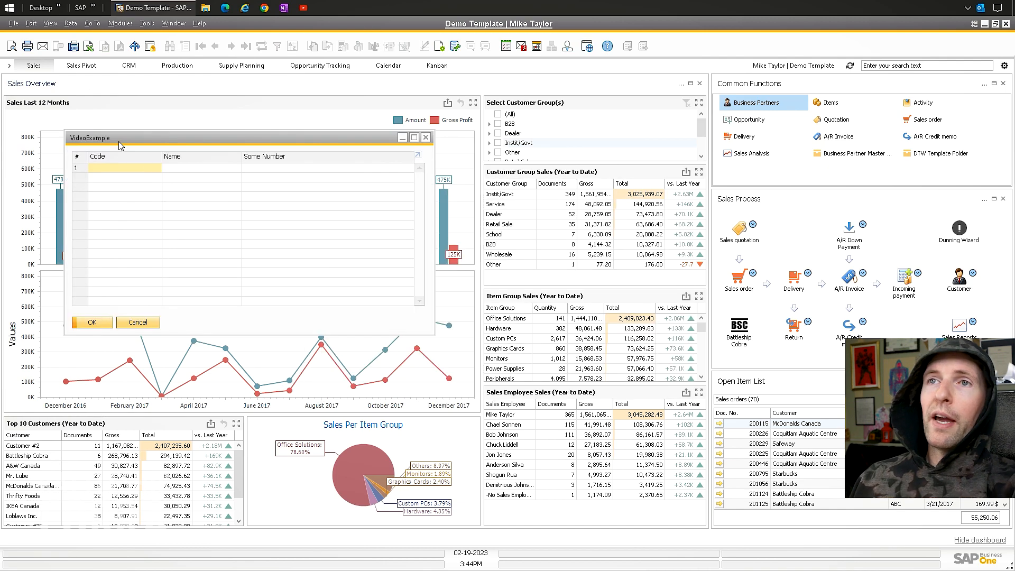
mouse_move(88, 145)
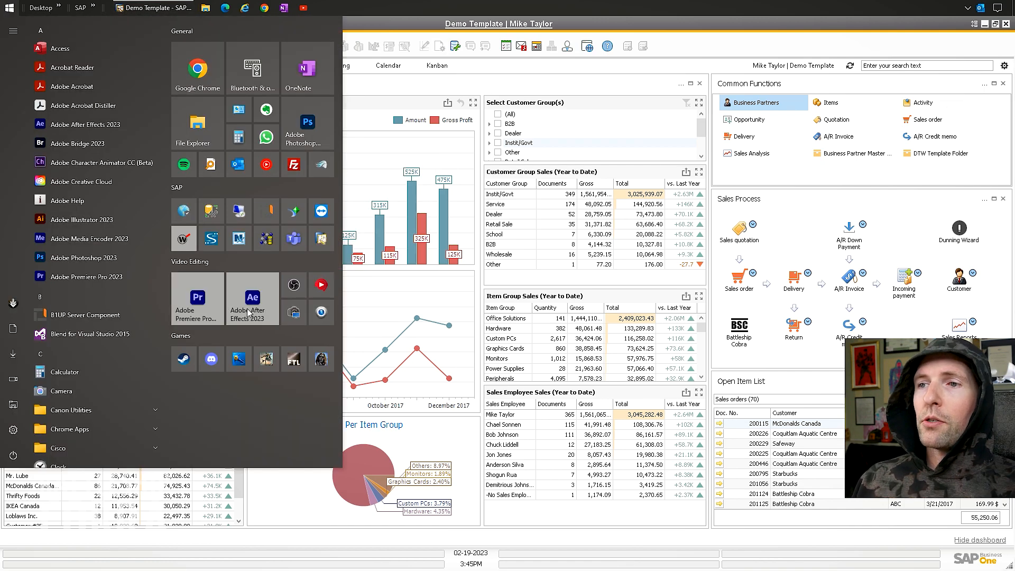
Step: Run Data Transfer Workbench as administrator and bypass the certificate warning
right_click(266, 238)
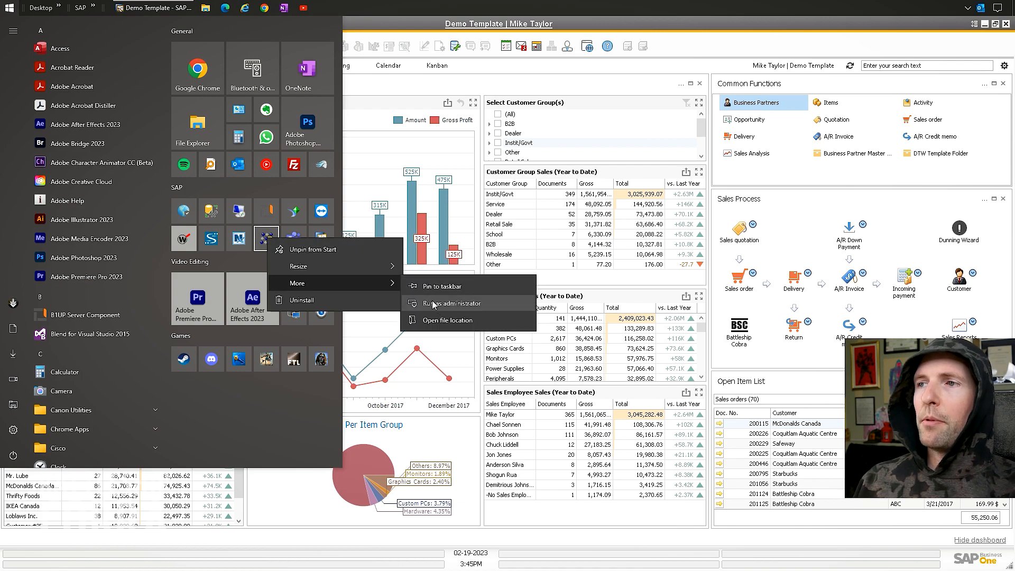
left_click(454, 304)
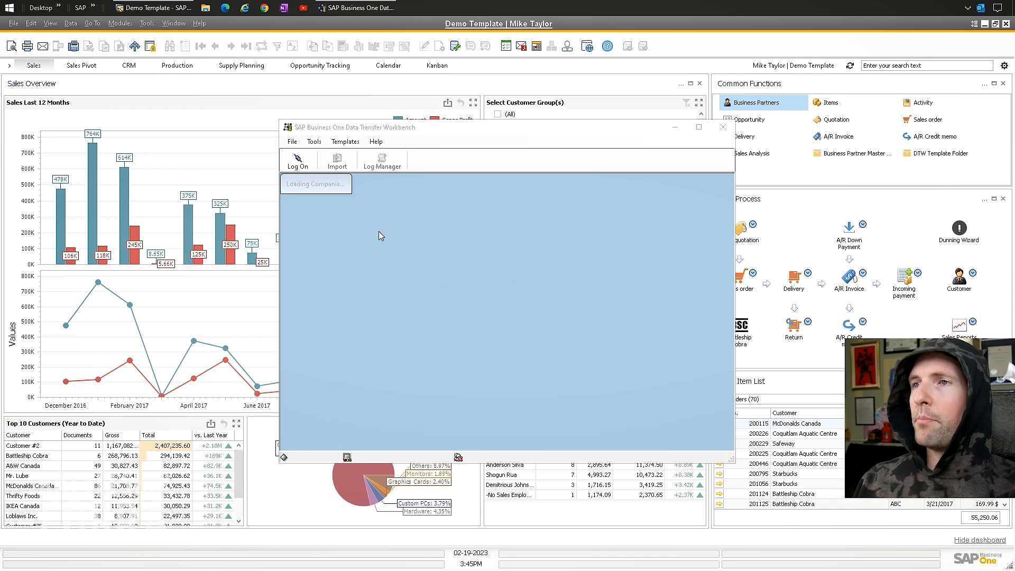
mouse_move(393, 238)
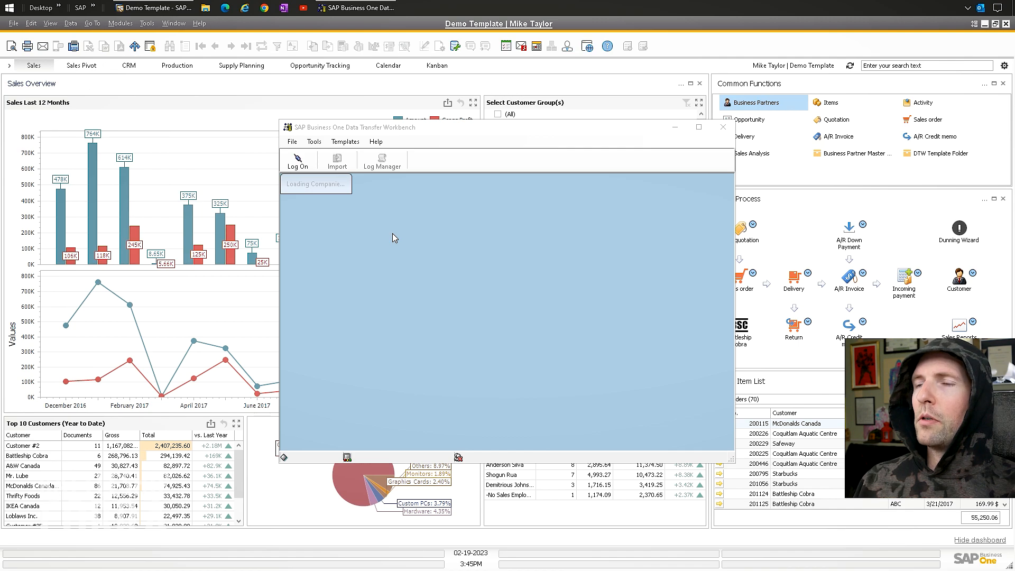
left_click(297, 162)
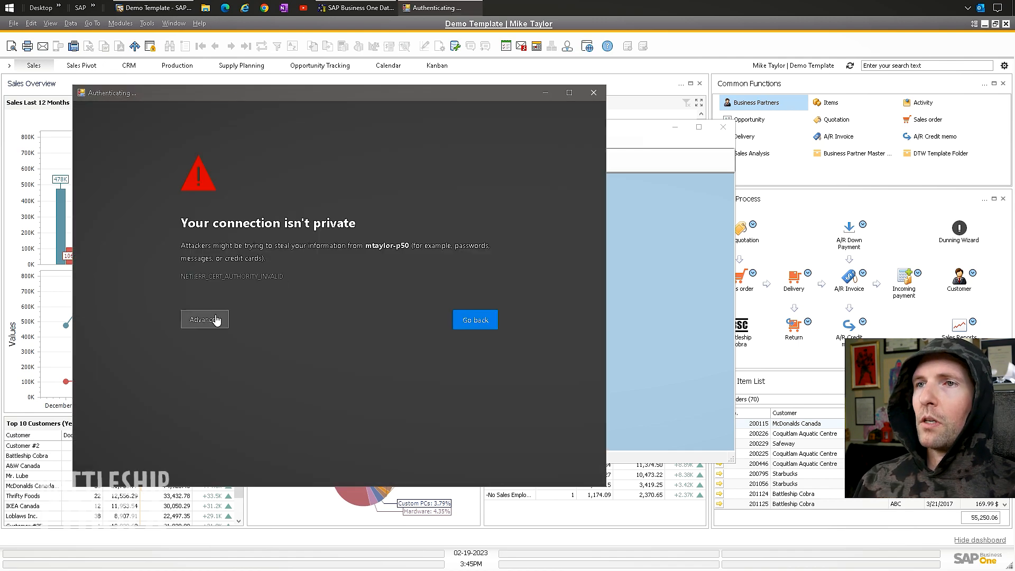
left_click(204, 320)
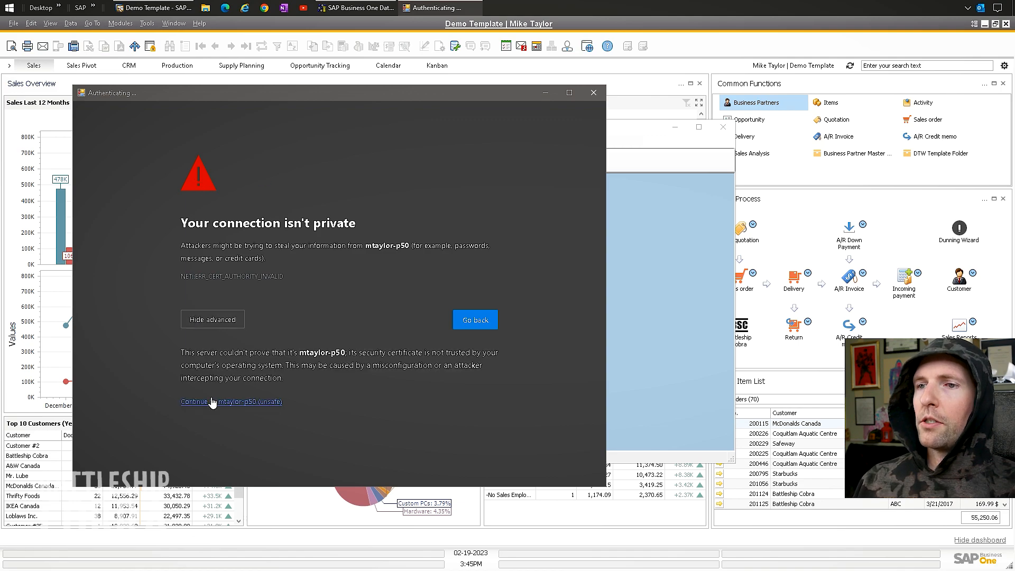
left_click(212, 402)
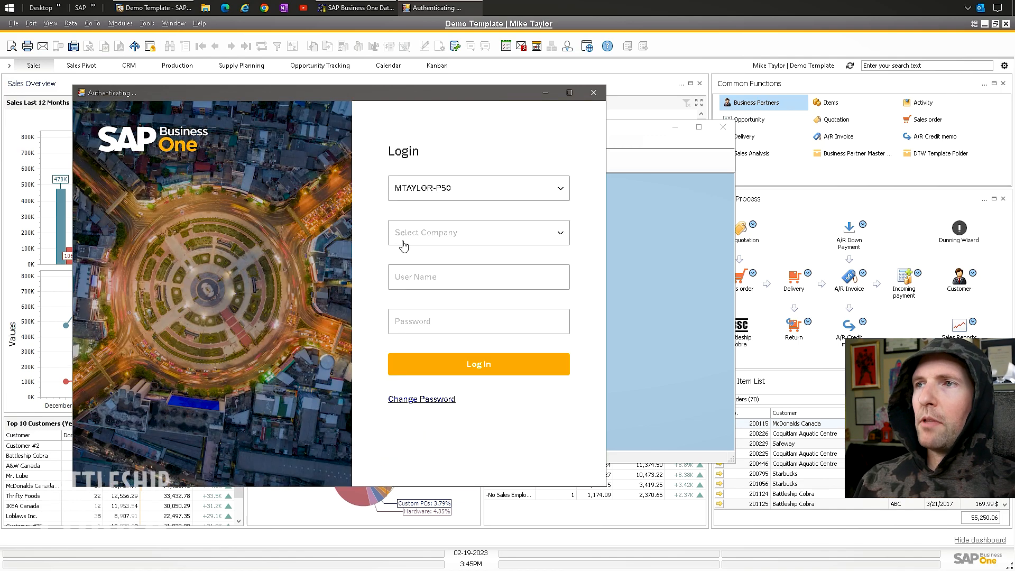
Step: Log in to the Demo Template company database
left_click(478, 231)
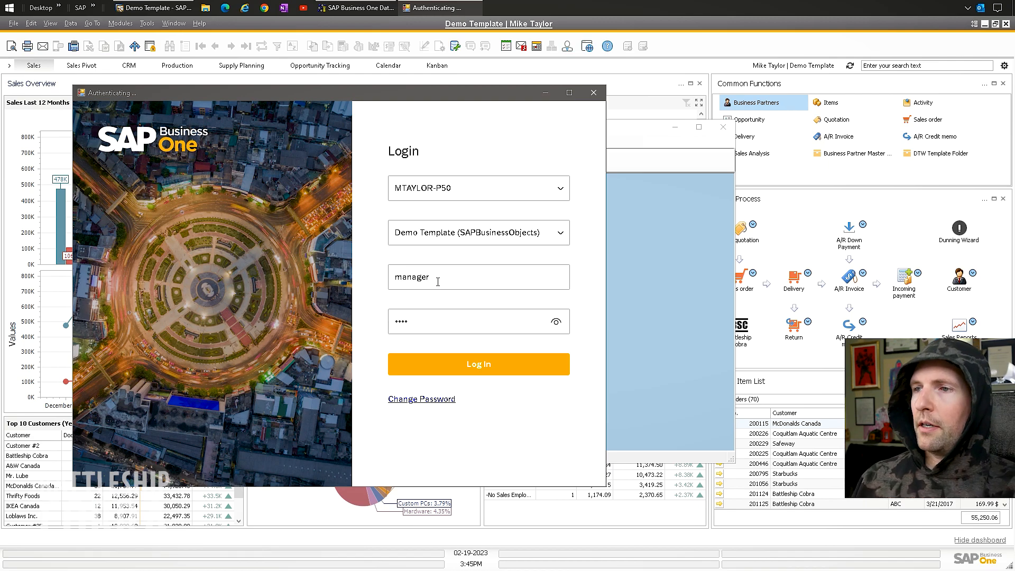
left_click(478, 363)
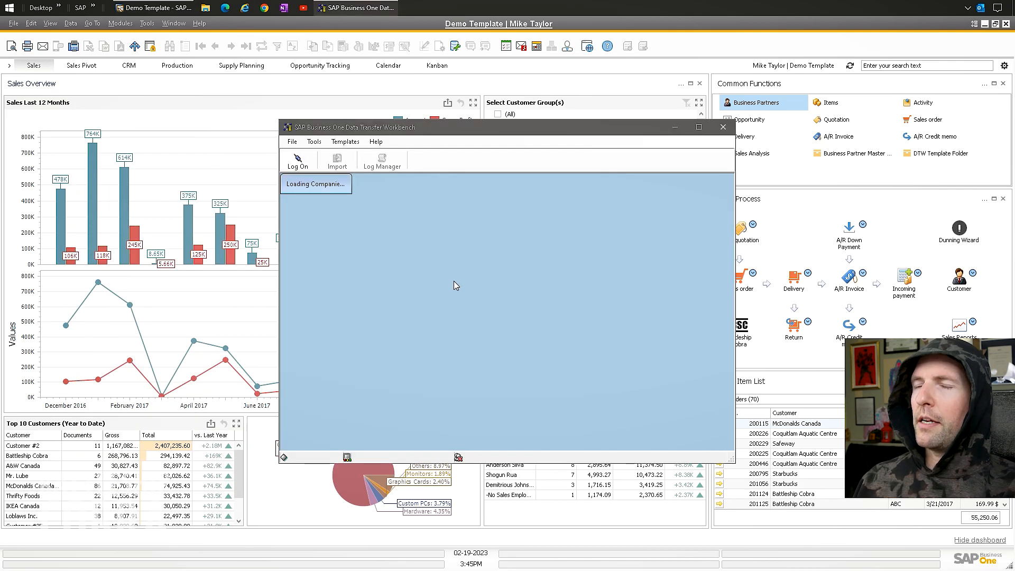
left_click(297, 162)
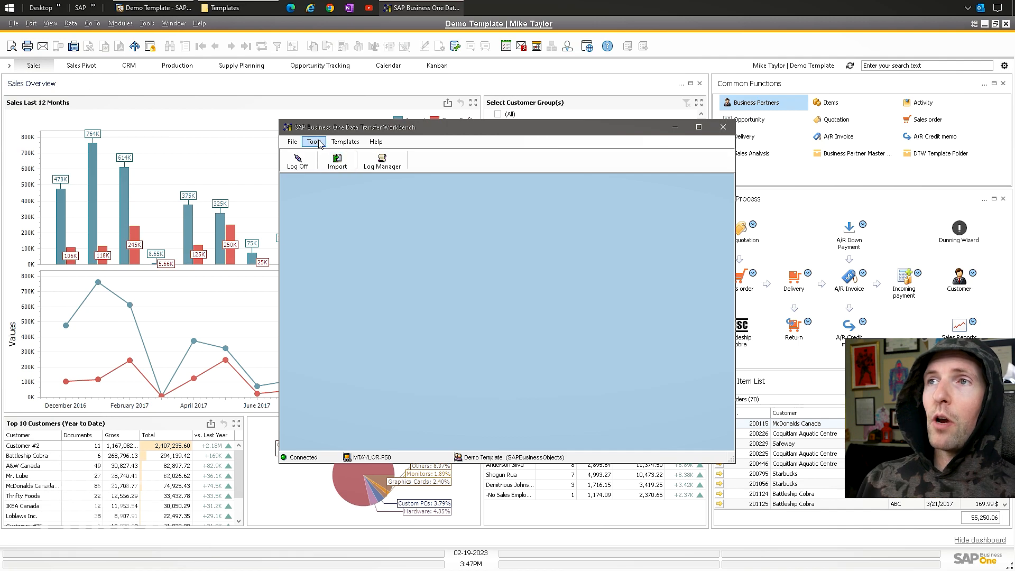
Step: Generate the import template for UDO_EXAMPLE only and dismiss the confirmation
left_click(345, 140)
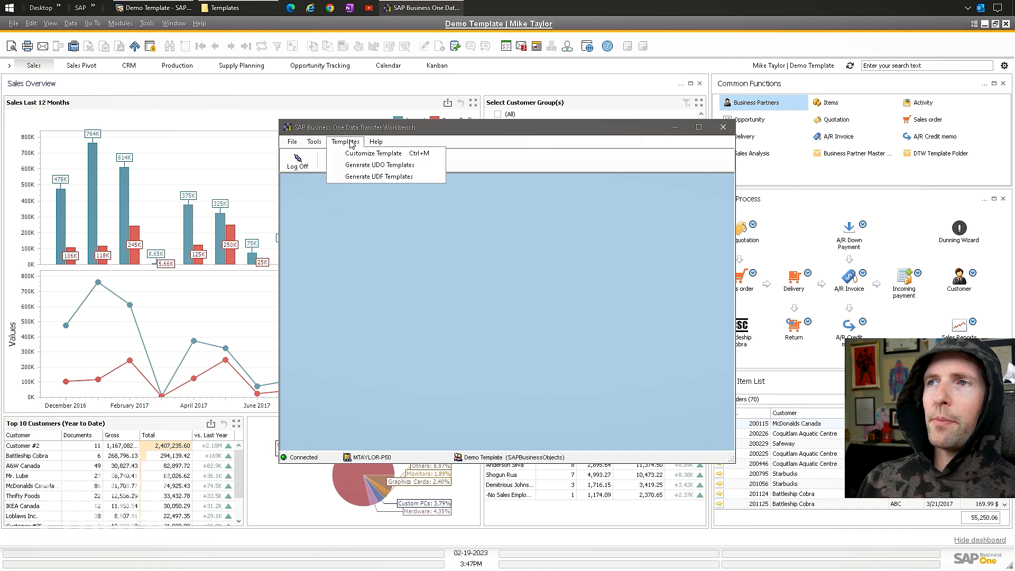
left_click(379, 165)
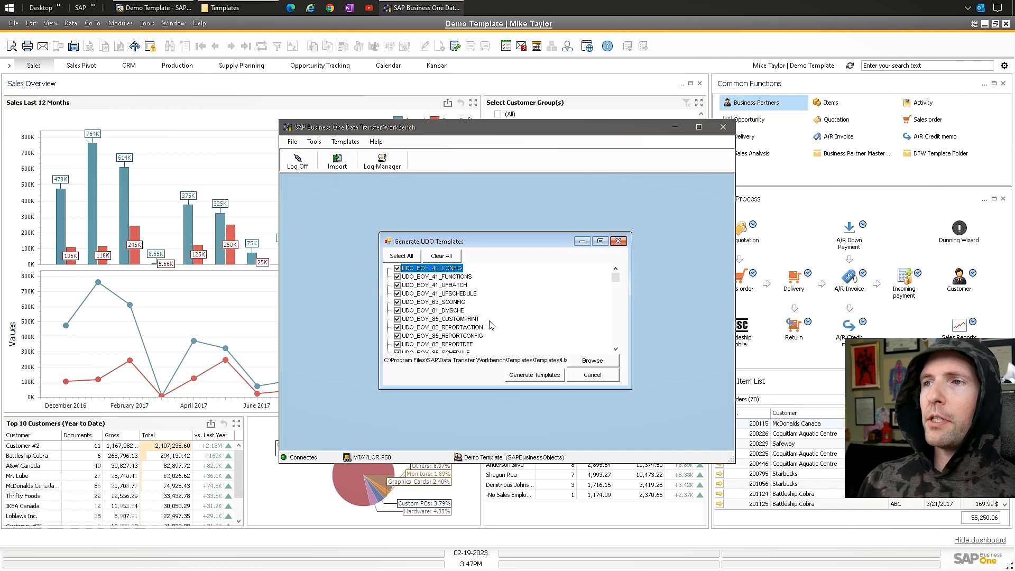
left_click(441, 255)
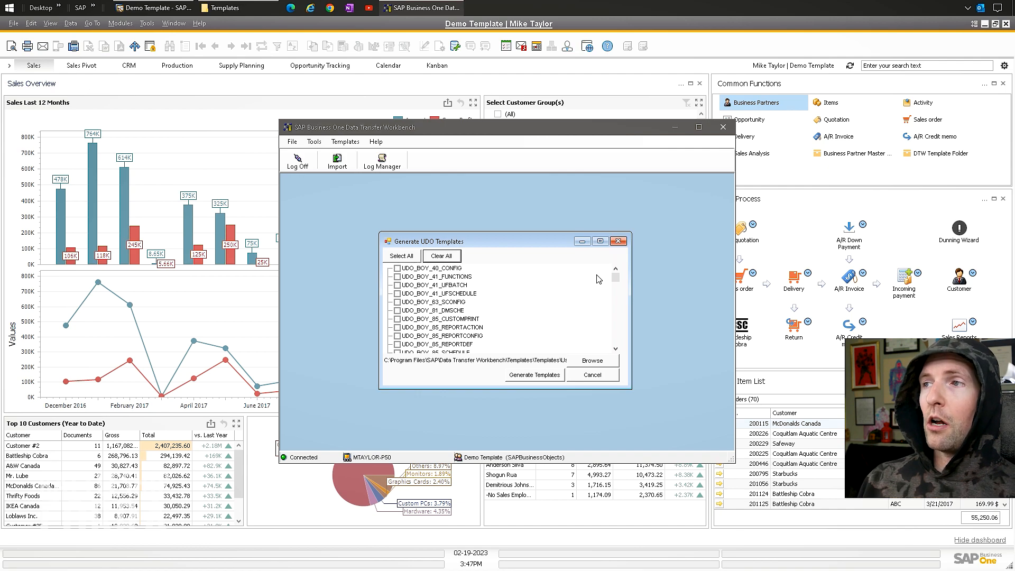
scroll("down", 3)
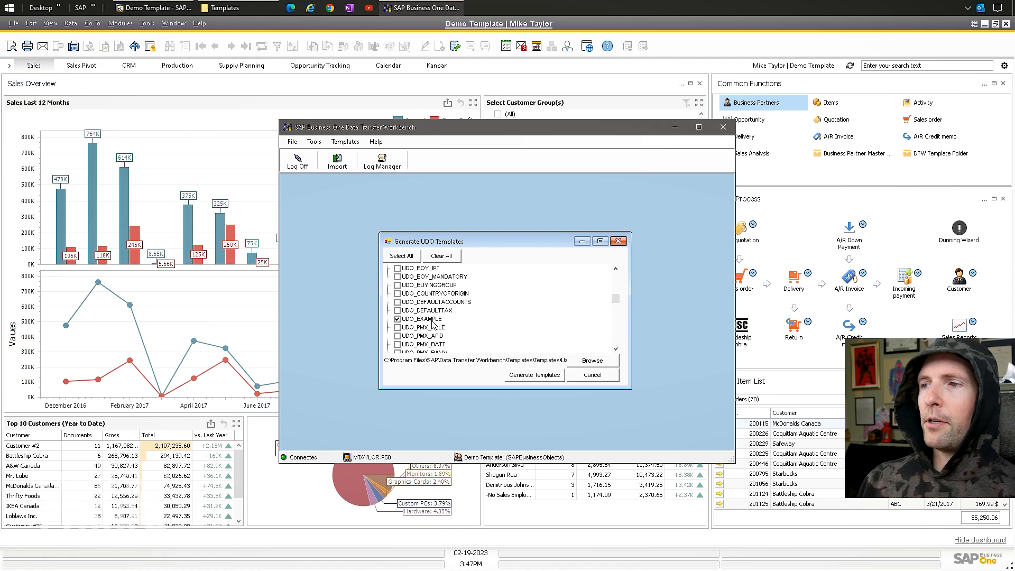
left_click(534, 375)
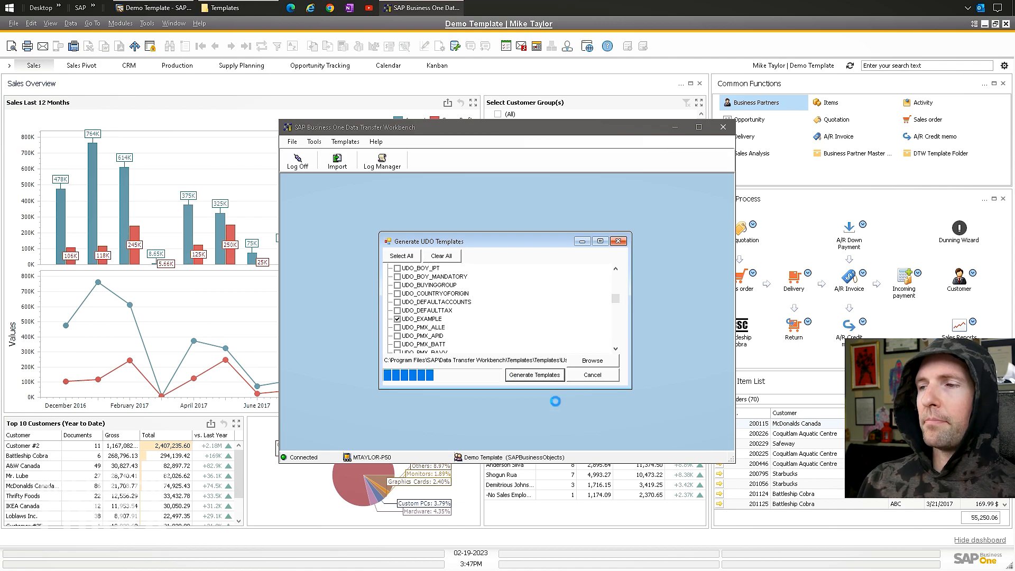
left_click(534, 375)
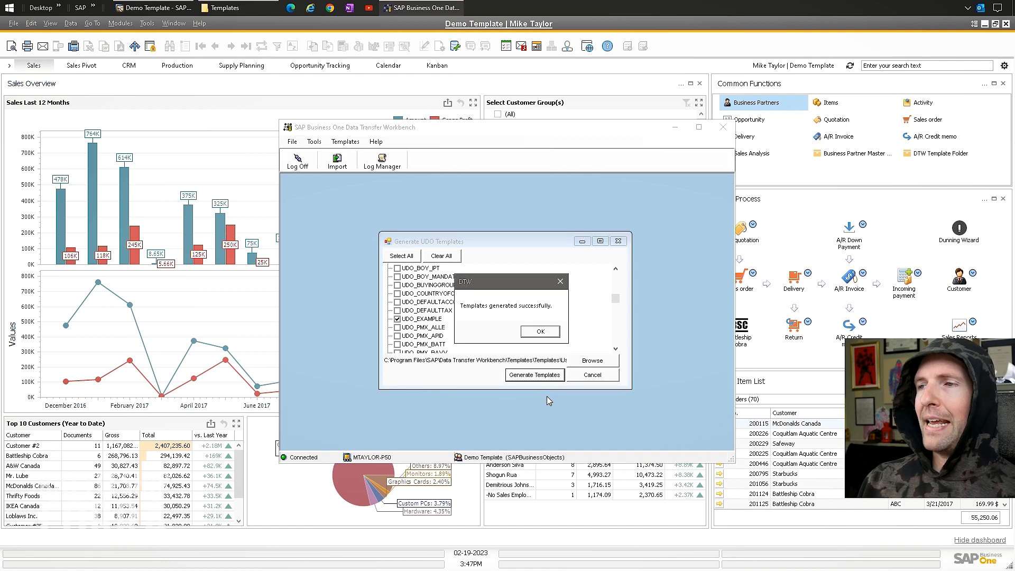
left_click(540, 331)
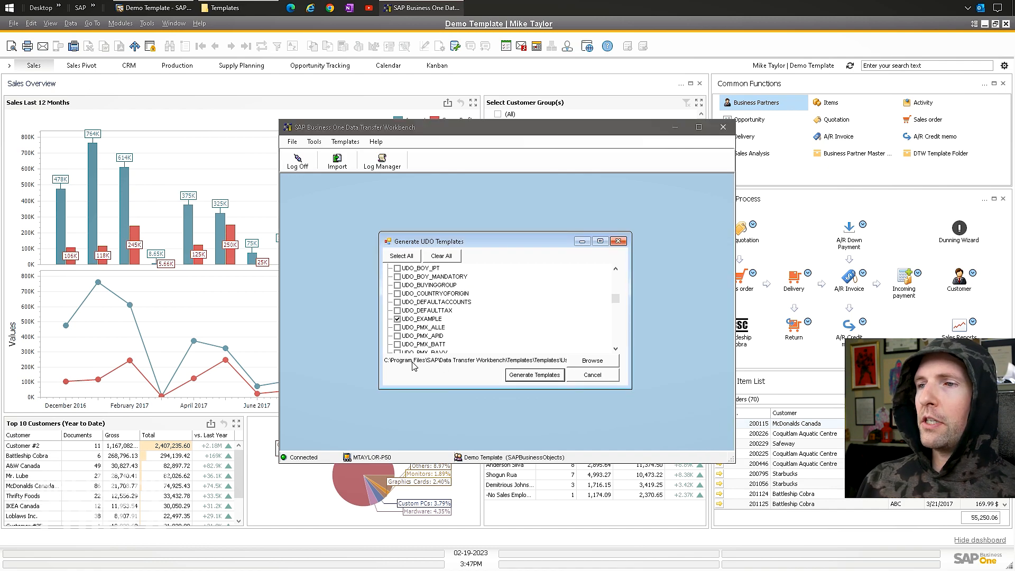
mouse_move(566, 365)
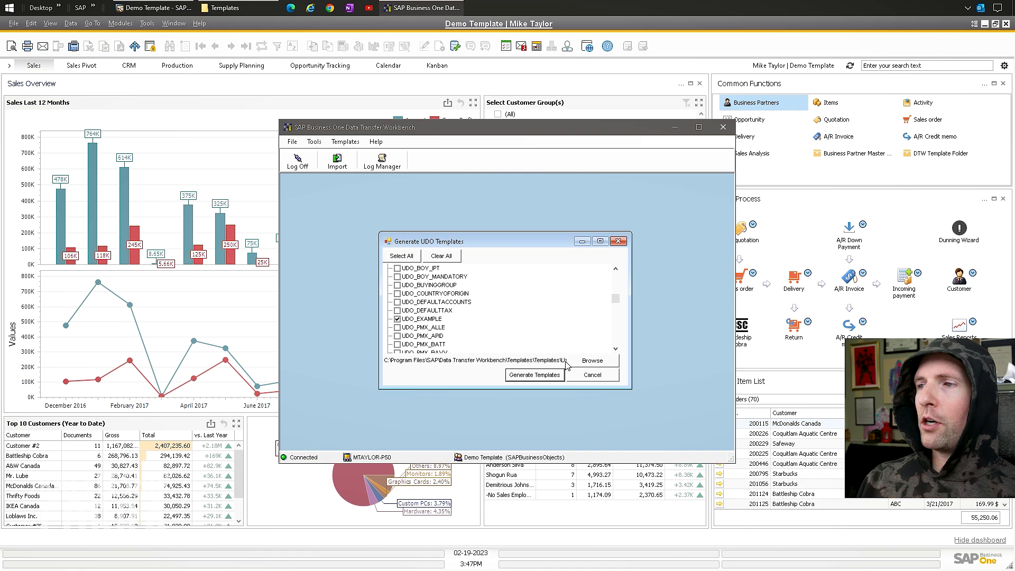
Step: Browse to the UDO_EXAMPLE templates folder and open EXAMPLE - EXAMPLE.xlt in Excel
left_click(592, 360)
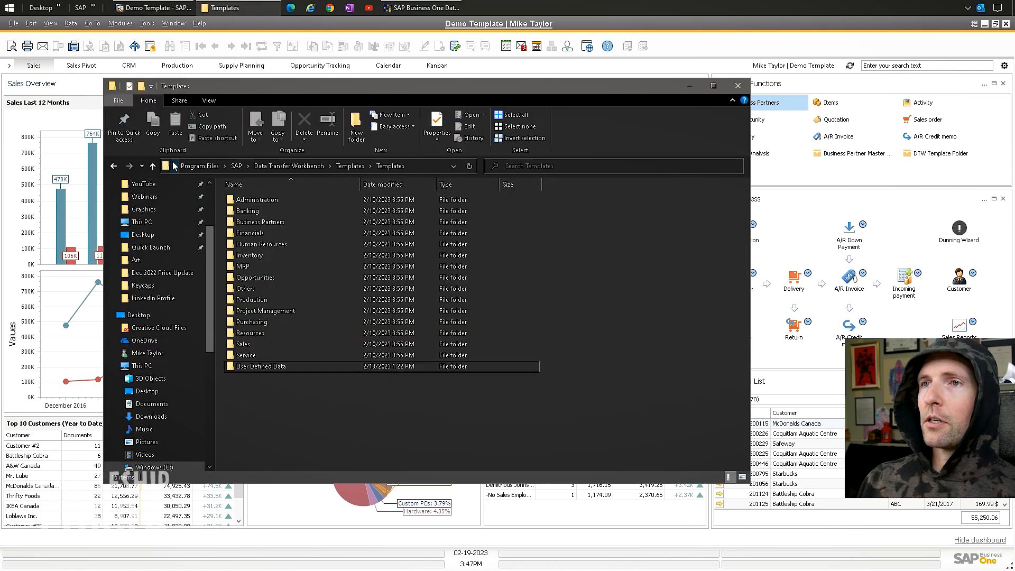
double_click(261, 366)
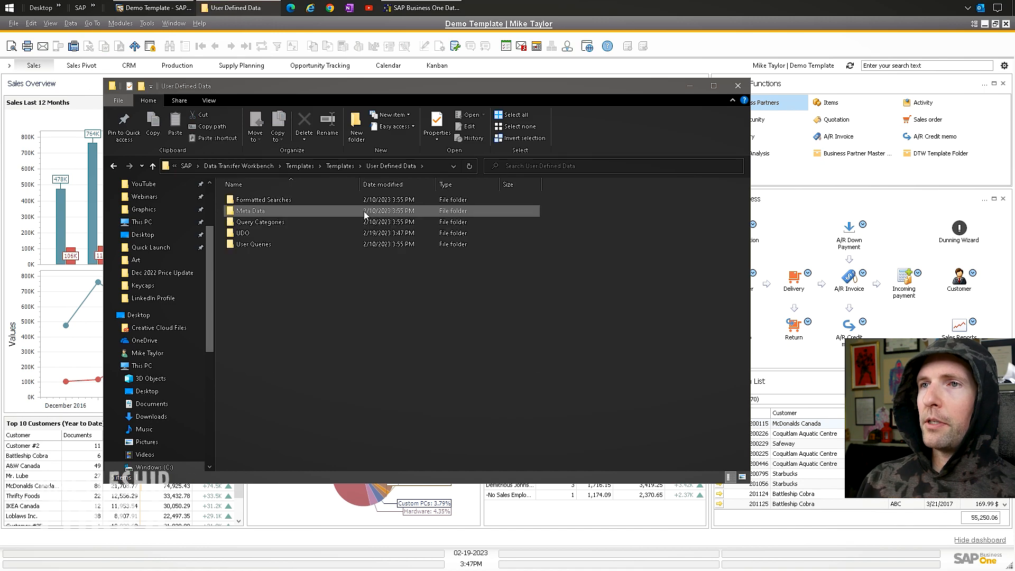
double_click(244, 233)
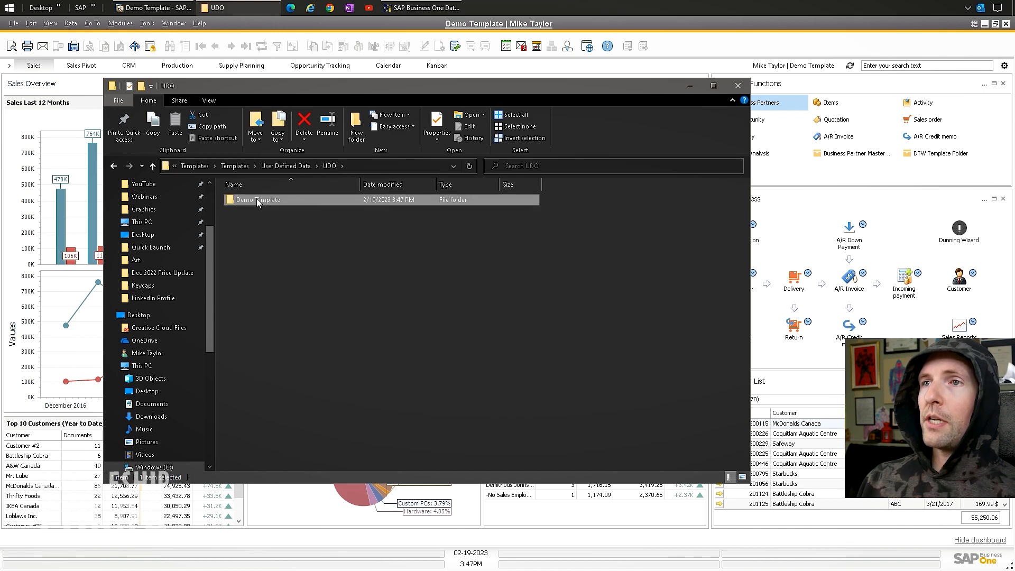
double_click(263, 199)
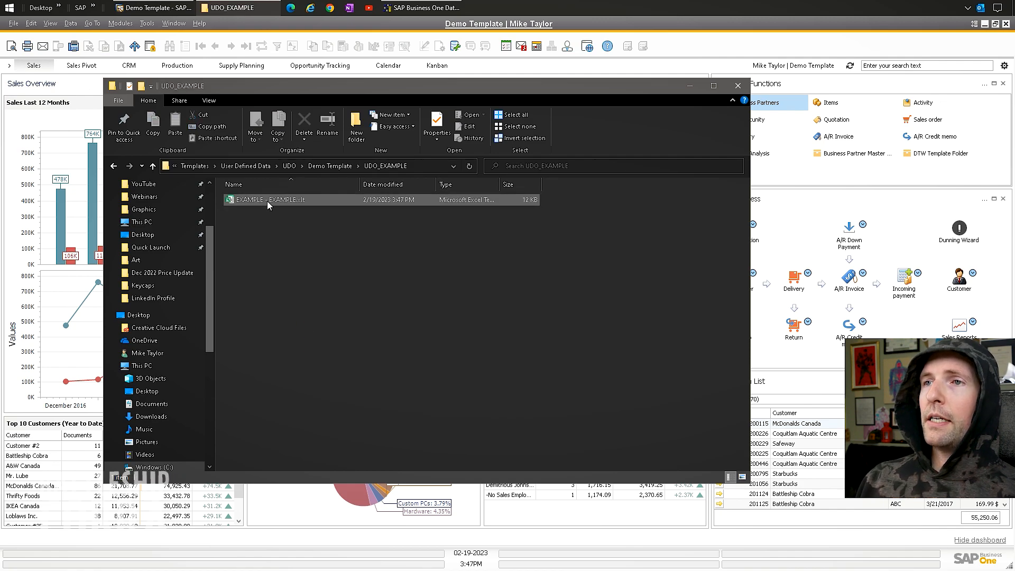
mouse_move(265, 200)
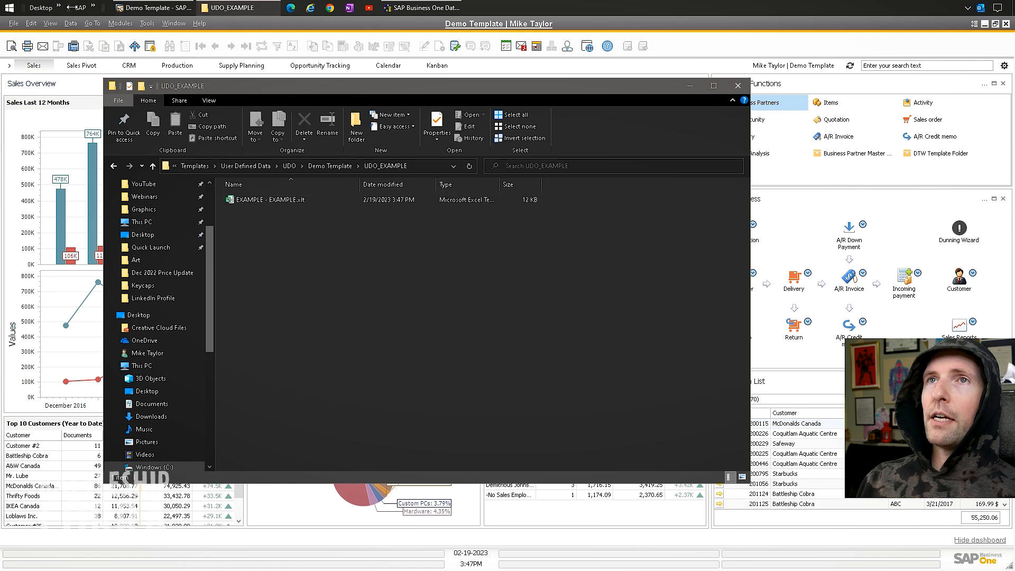
double_click(270, 199)
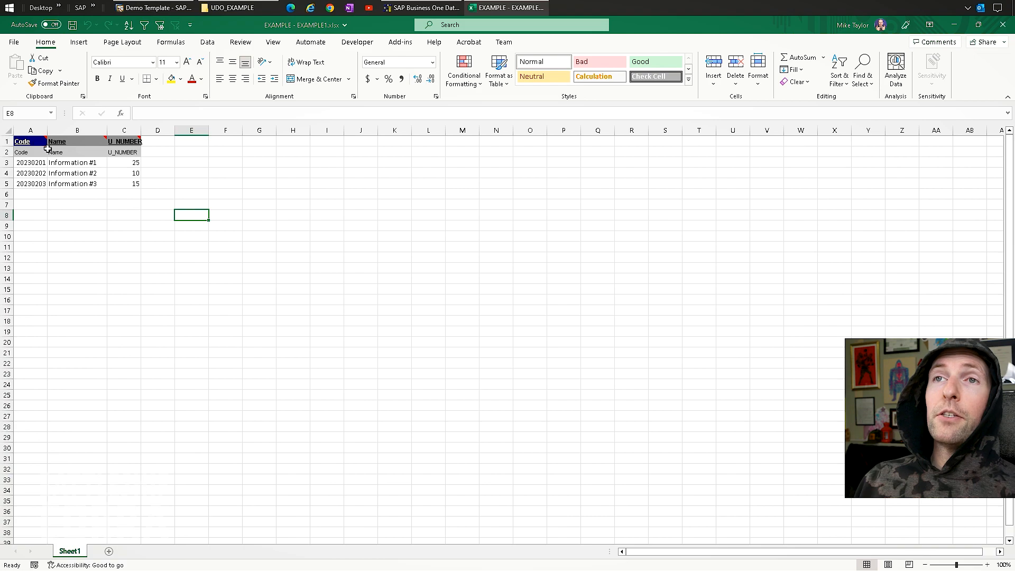
Step: Widen the Code column and review codes 20230201–20230203, Information #1–#3 and numbers 25, 10, 15
left_click(7, 162)
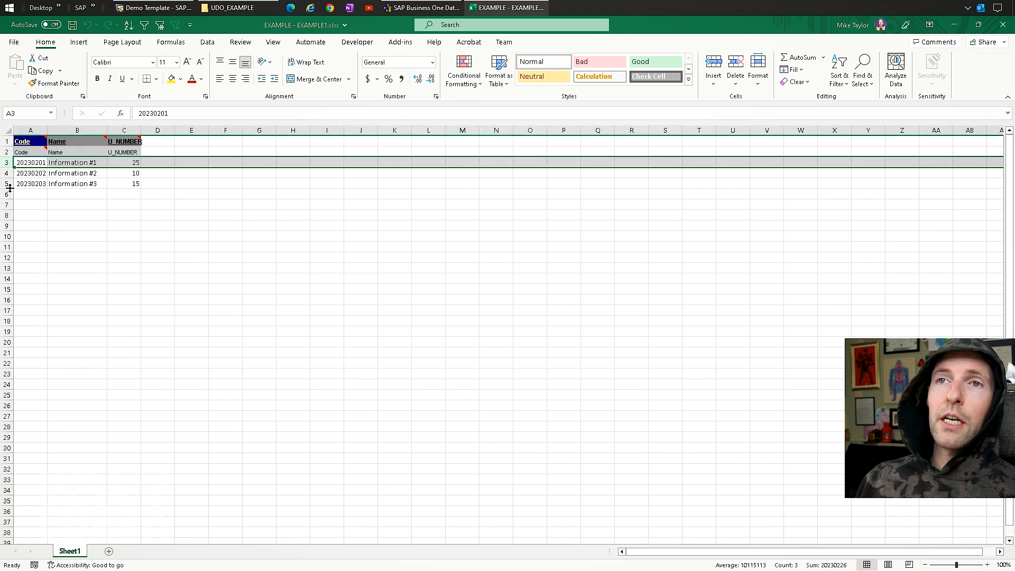
left_click(29, 183)
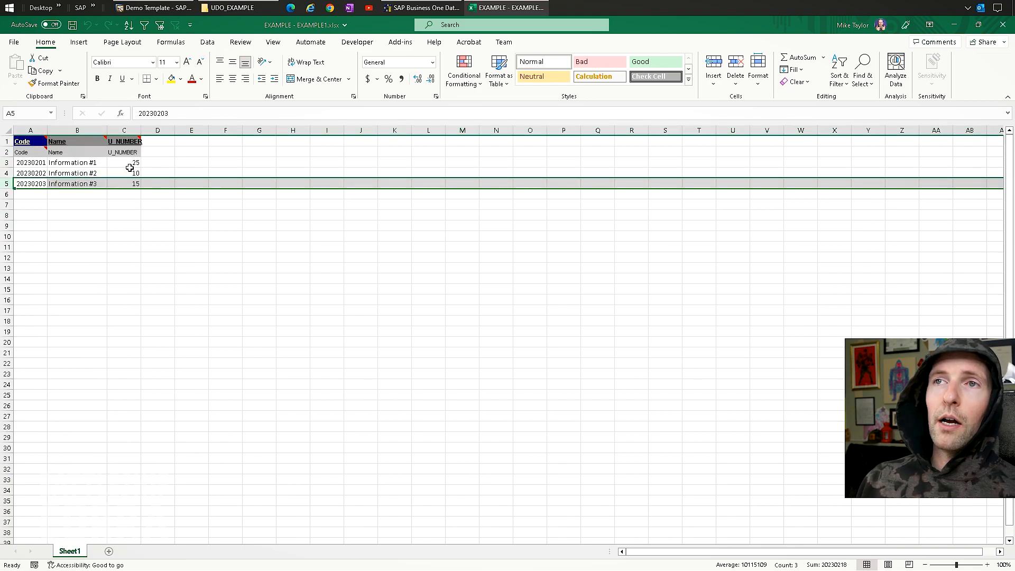
left_click(124, 161)
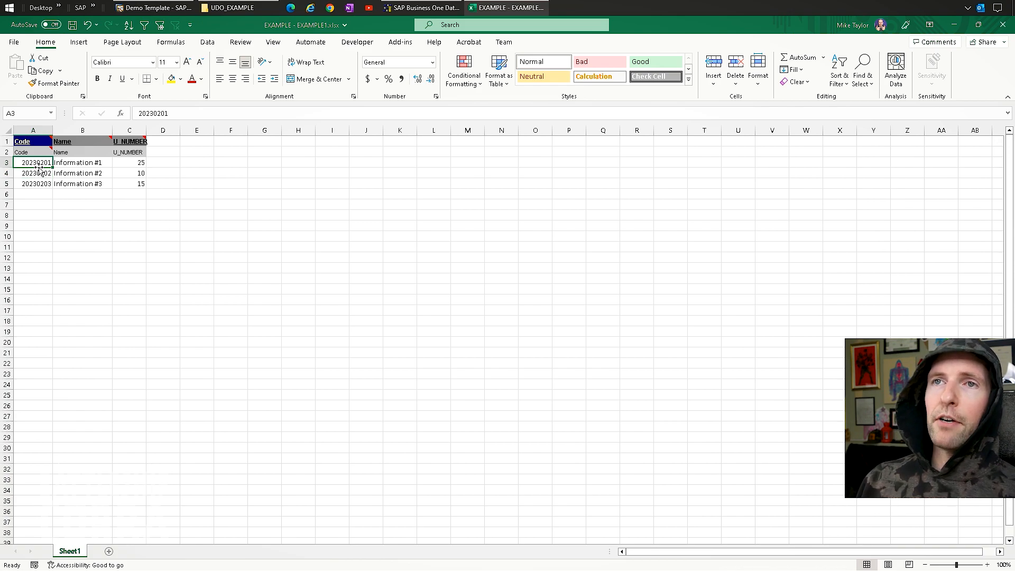
left_click_drag(82, 163, 82, 183)
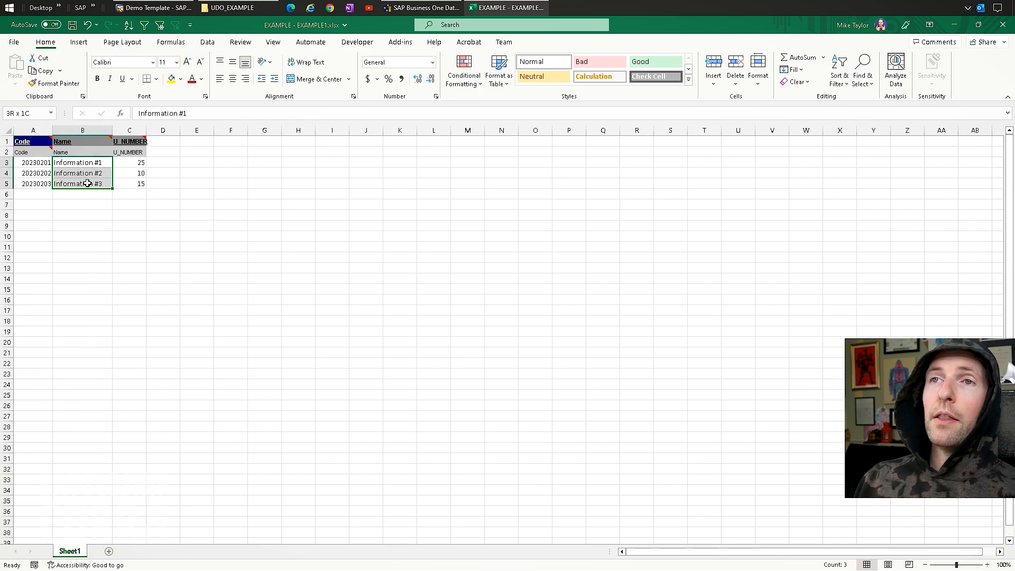
mouse_move(22, 140)
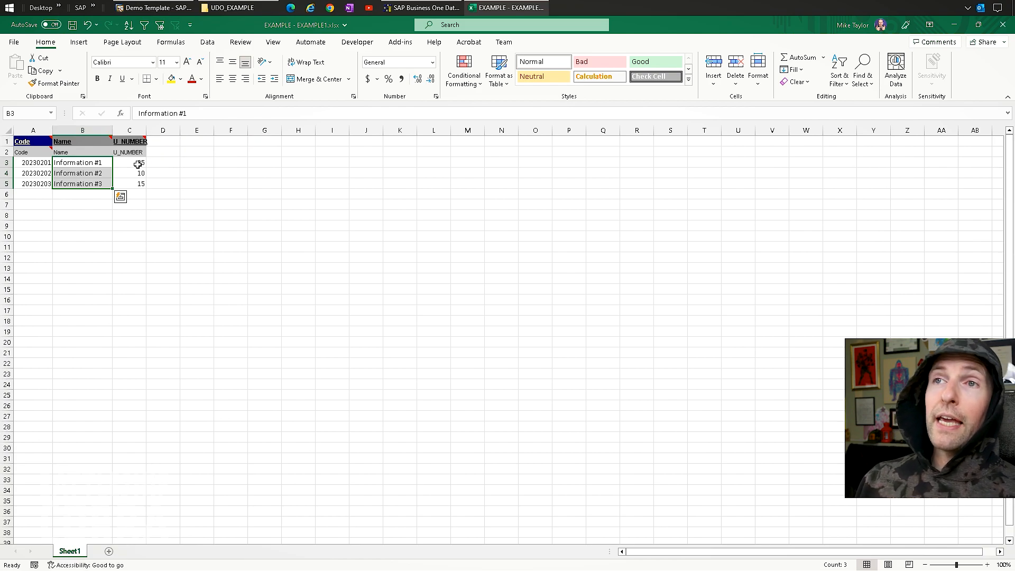
left_click(129, 162)
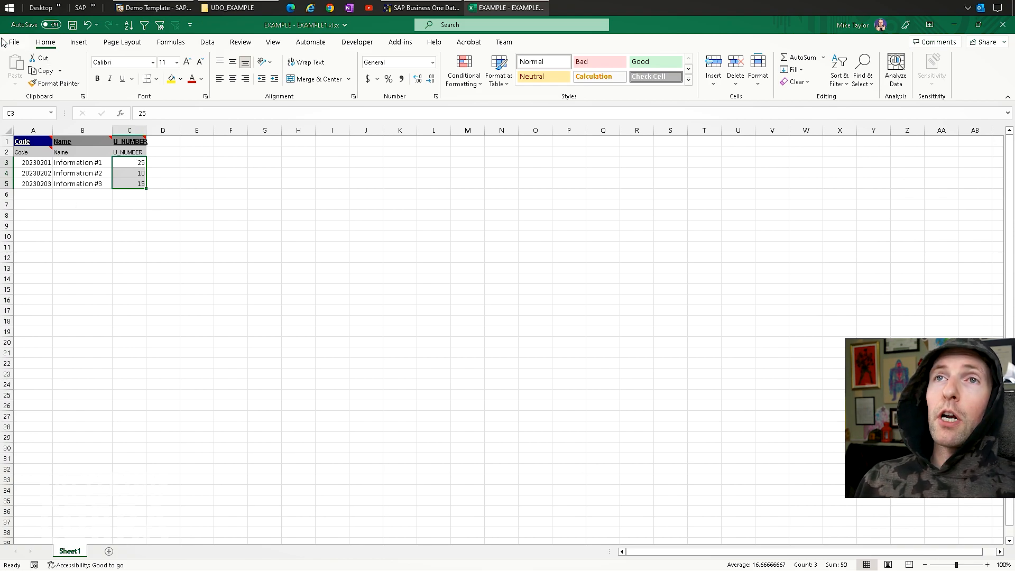
left_click(129, 236)
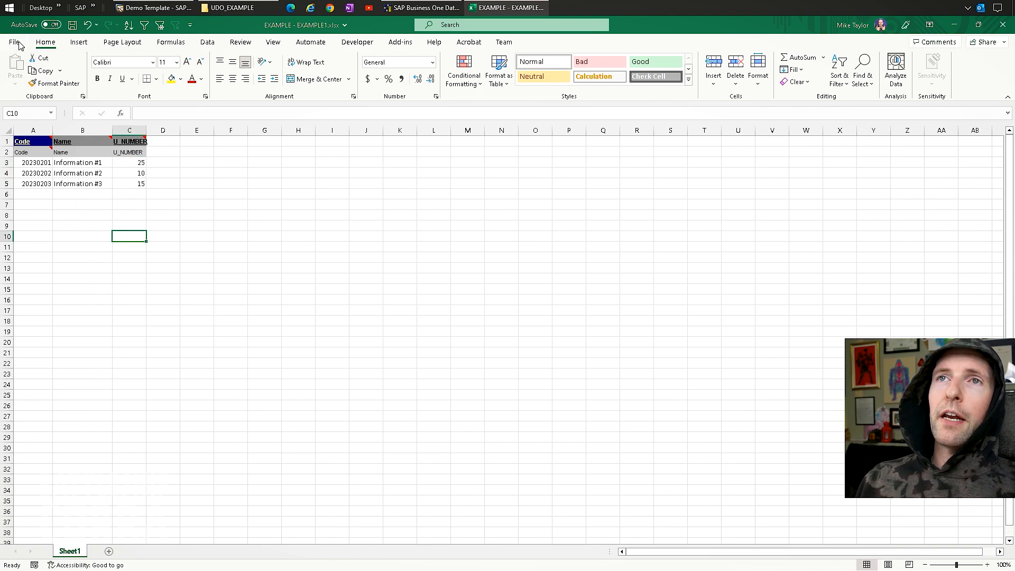
mouse_move(129, 141)
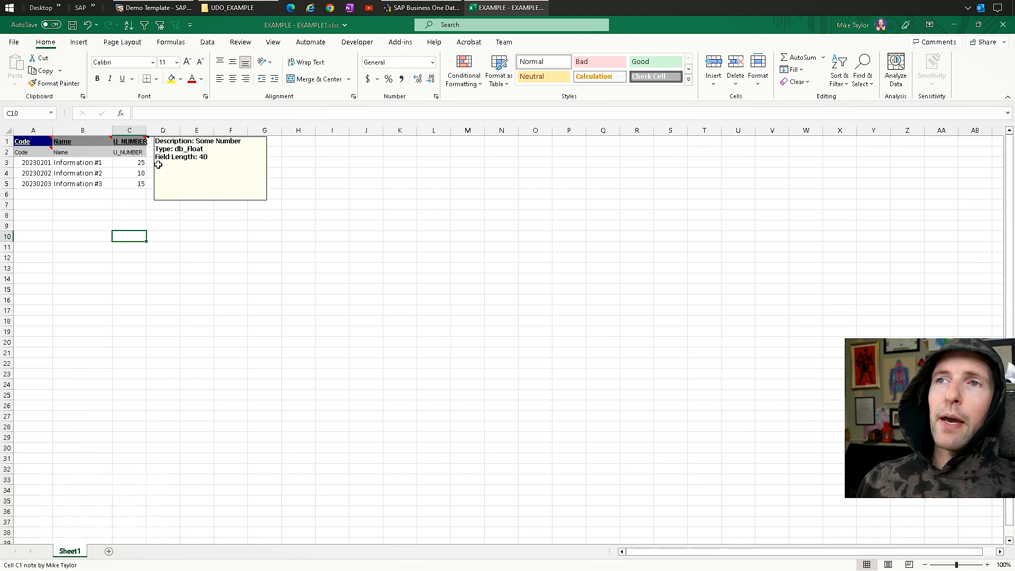
Step: Save as tab-delimited EXAMPLE - EXAMPLE1.txt on the Desktop, replacing the old copy, and close Excel
left_click(14, 42)
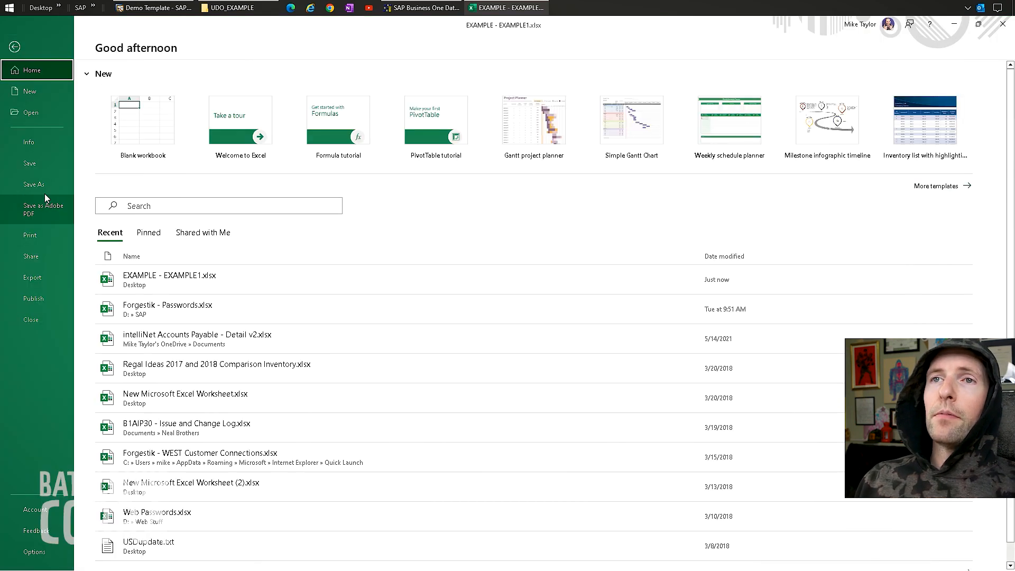
left_click(33, 184)
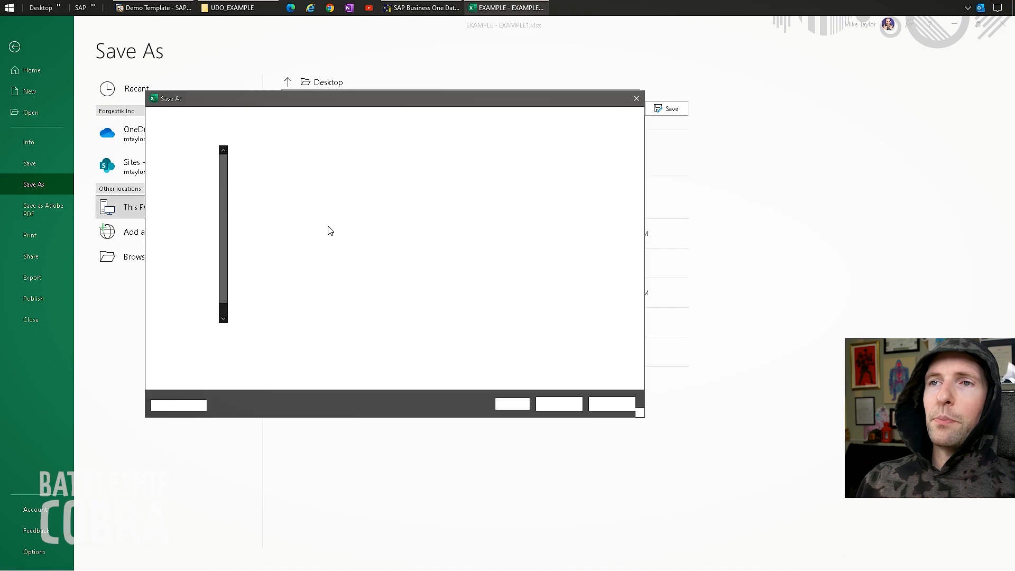
left_click(425, 348)
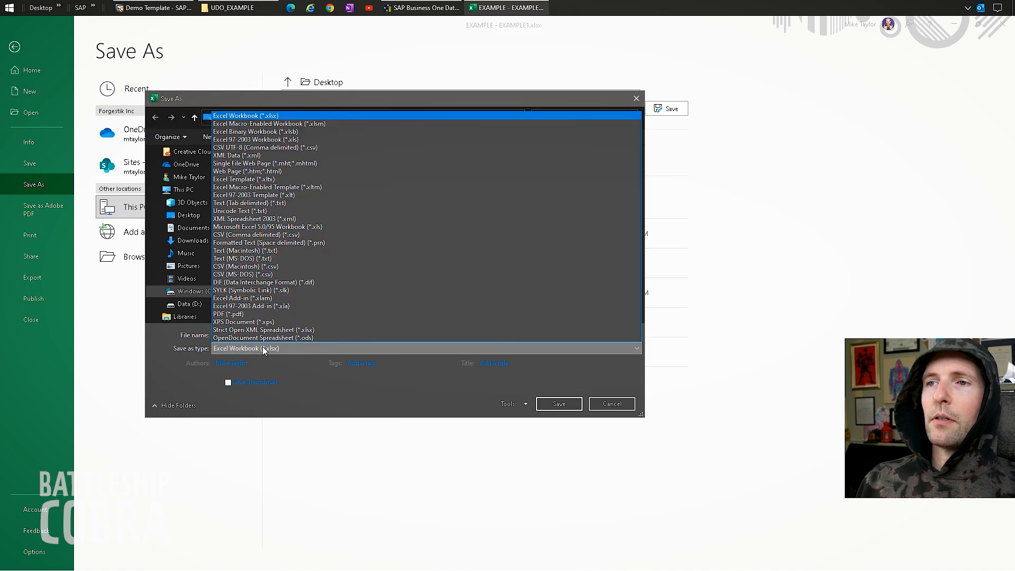
left_click(249, 203)
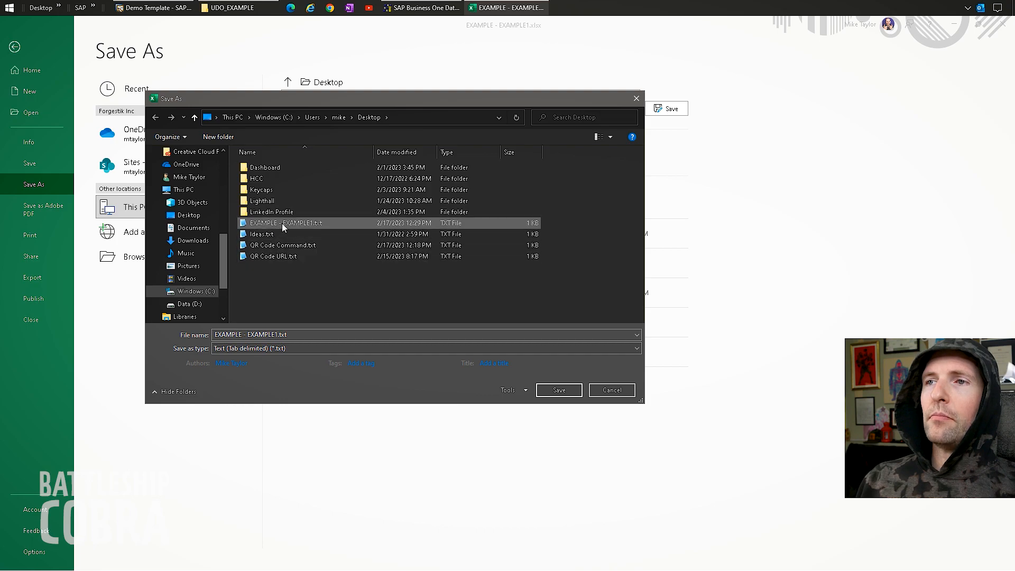
left_click(558, 390)
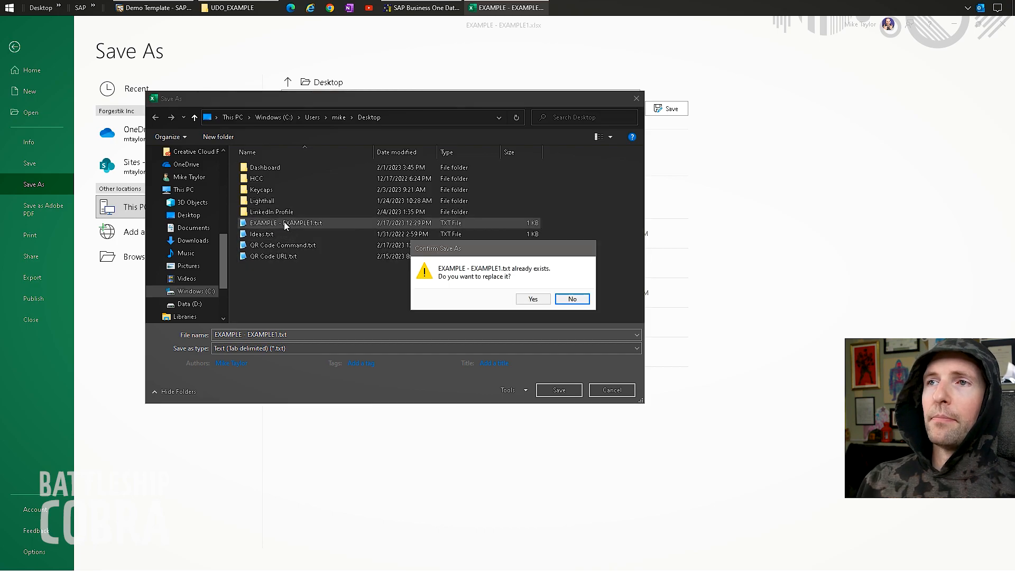
left_click(532, 299)
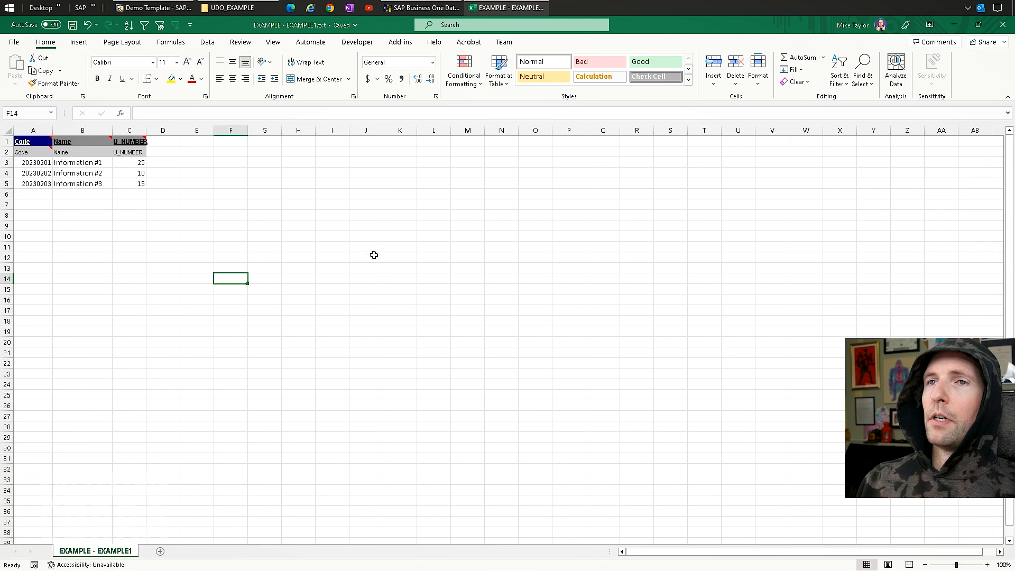
left_click(129, 214)
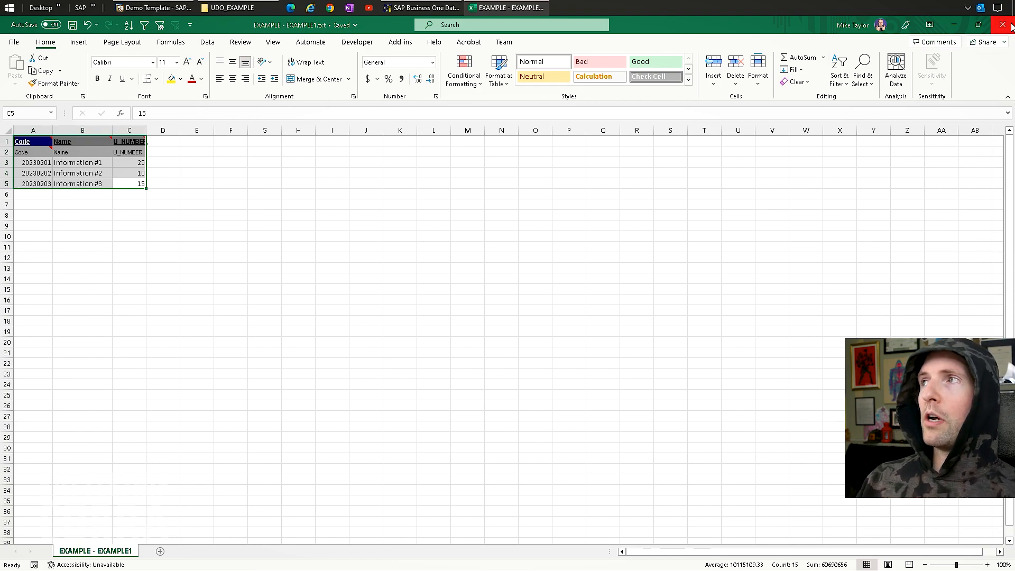
left_click(1004, 24)
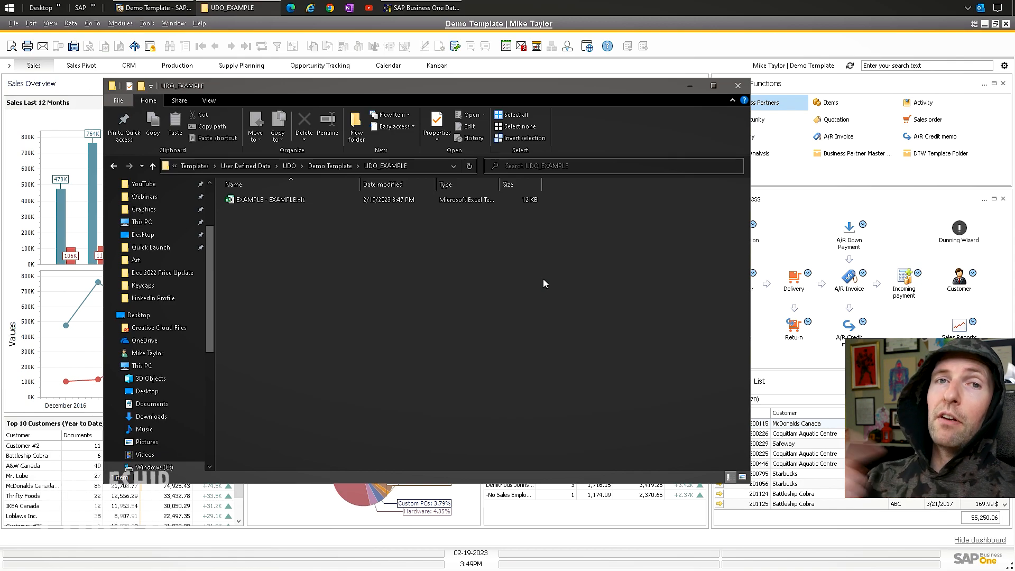
mouse_move(740, 118)
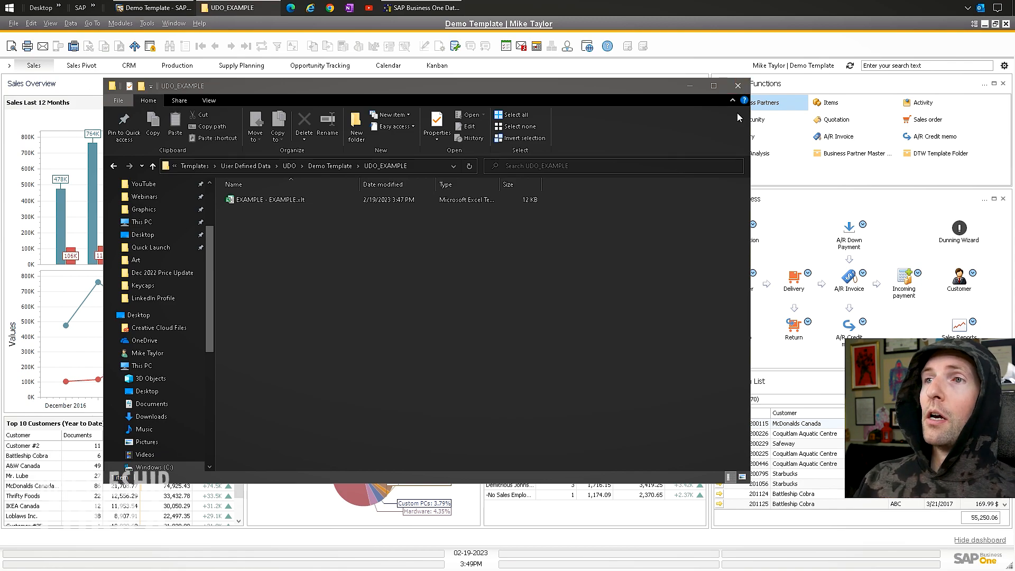
mouse_move(447, 333)
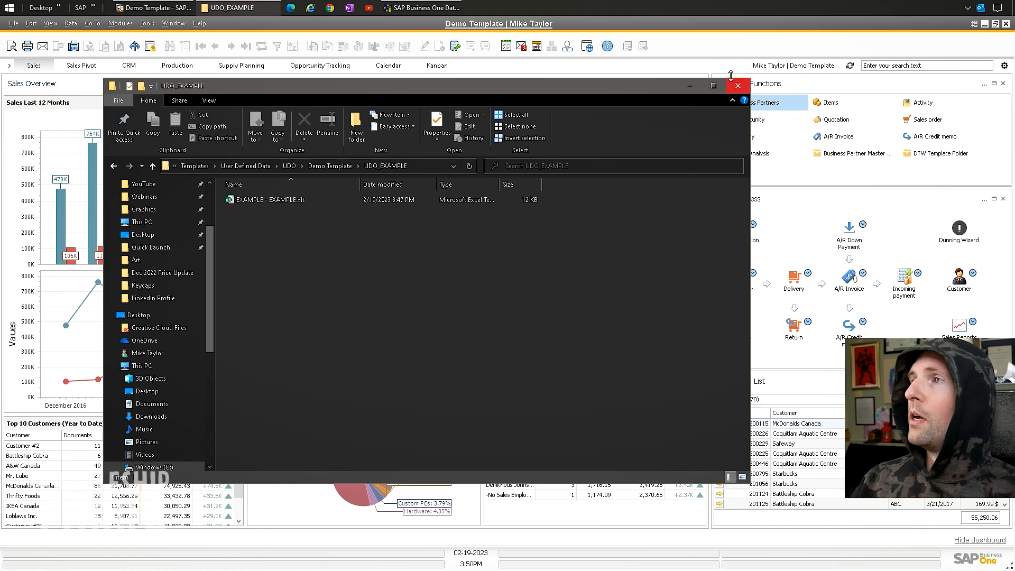
Step: Start the Data Import Wizard for master data and advance to the business object choice
left_click(737, 84)
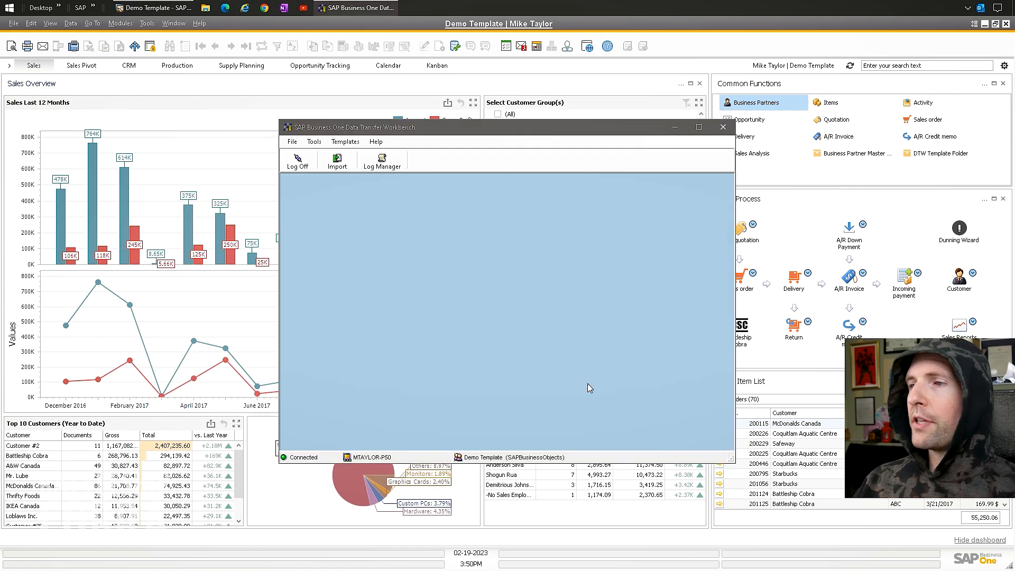
mouse_move(336, 161)
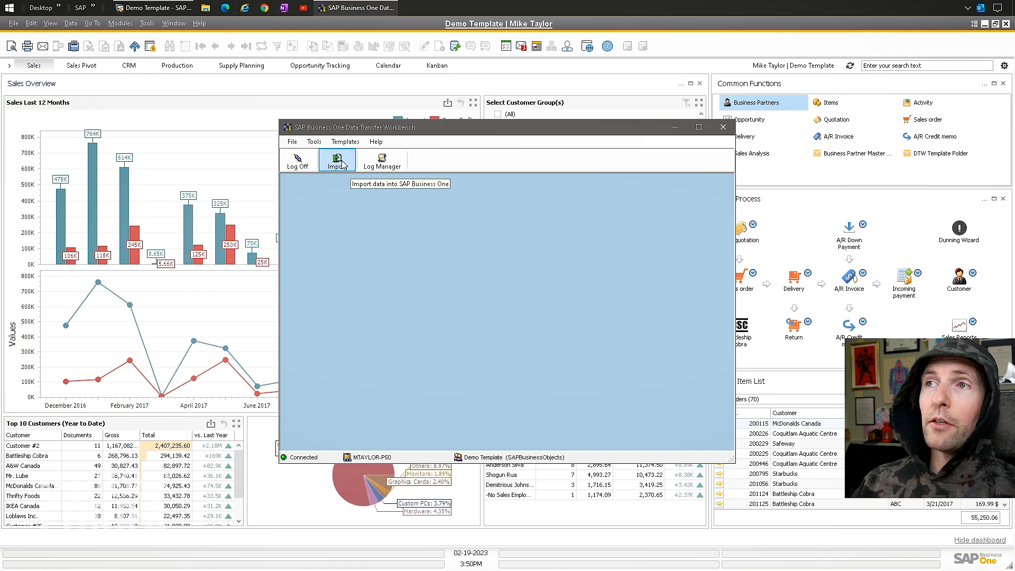
left_click(336, 162)
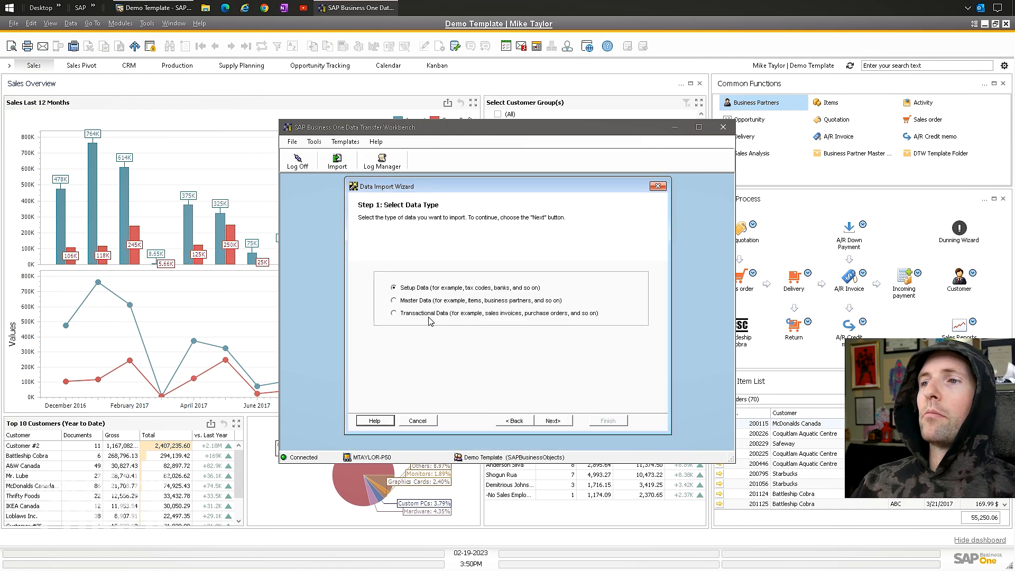
left_click(393, 300)
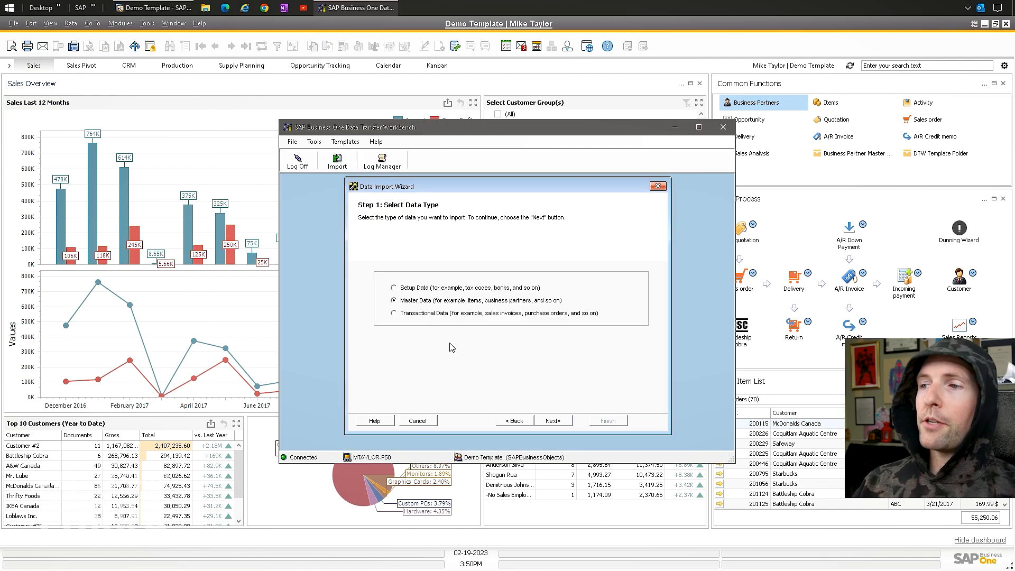
left_click(552, 420)
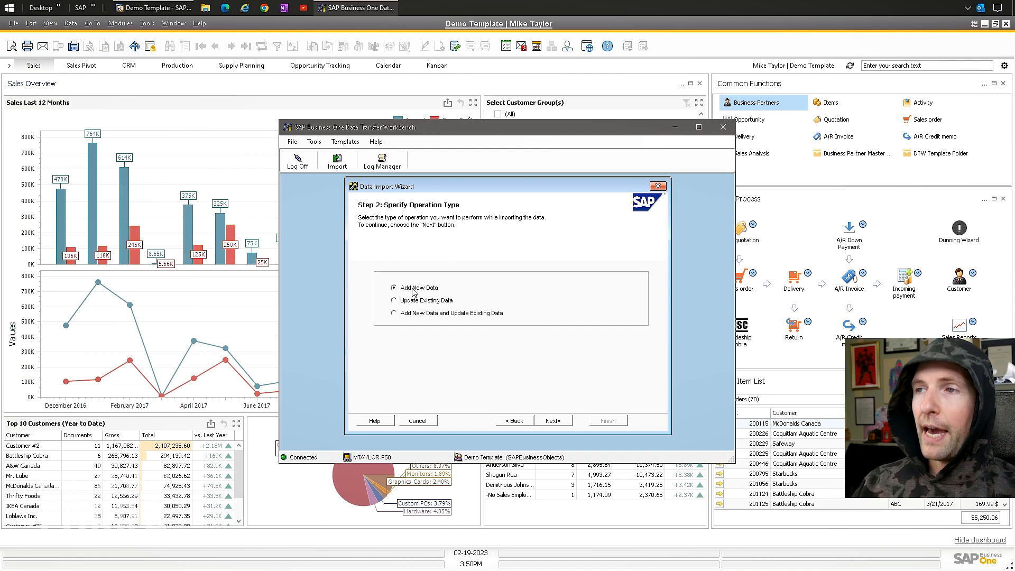
left_click(552, 420)
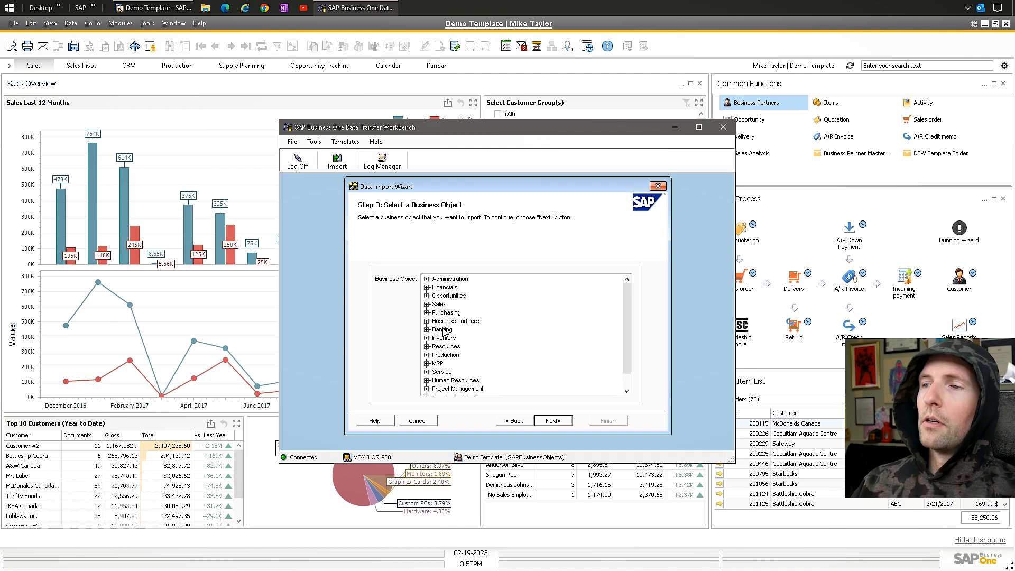
Step: Choose UDO_EXAMPLE from the user-defined objects as the object to import
scroll("down", 3)
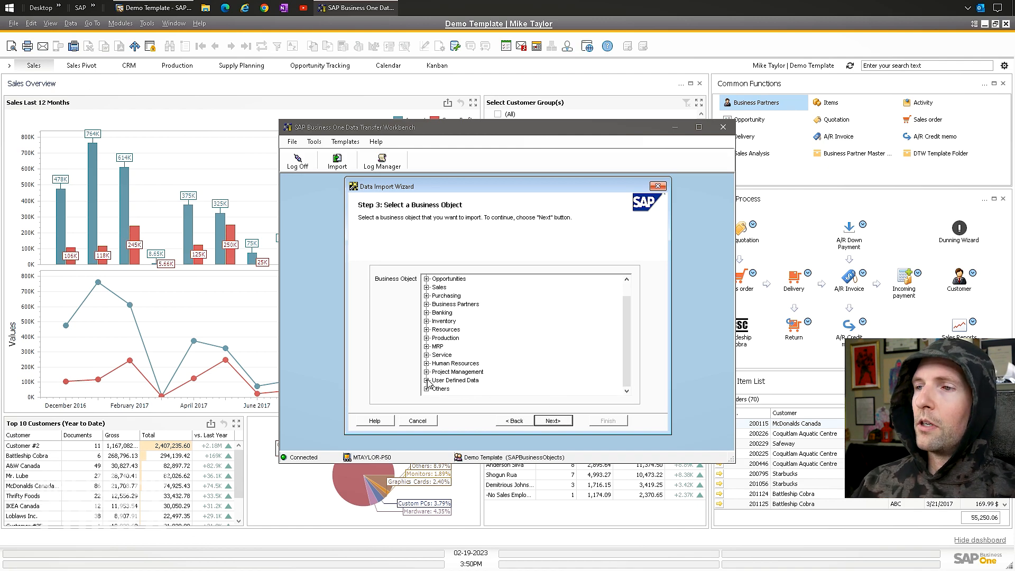
left_click(428, 388)
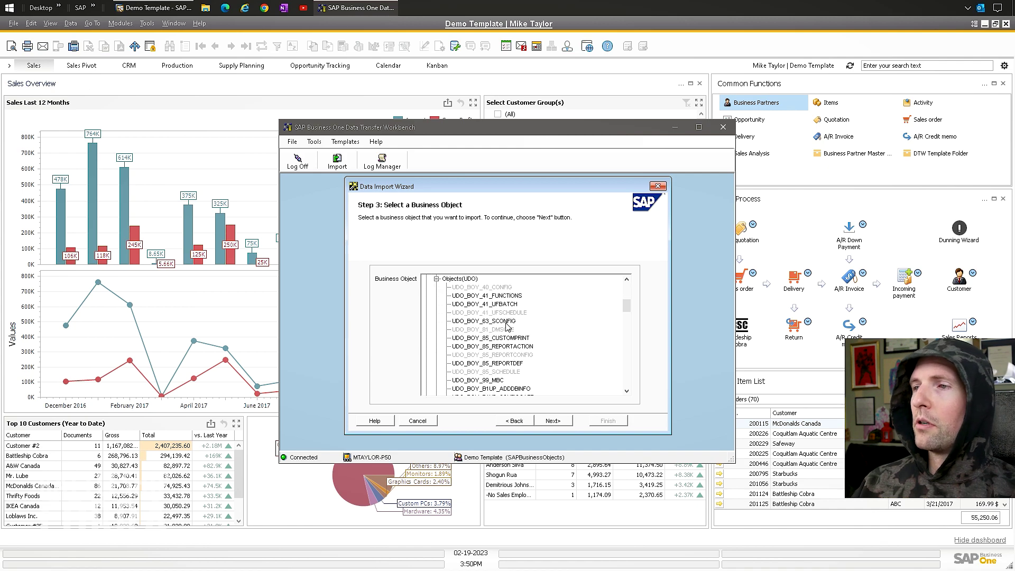
scroll("down", 3)
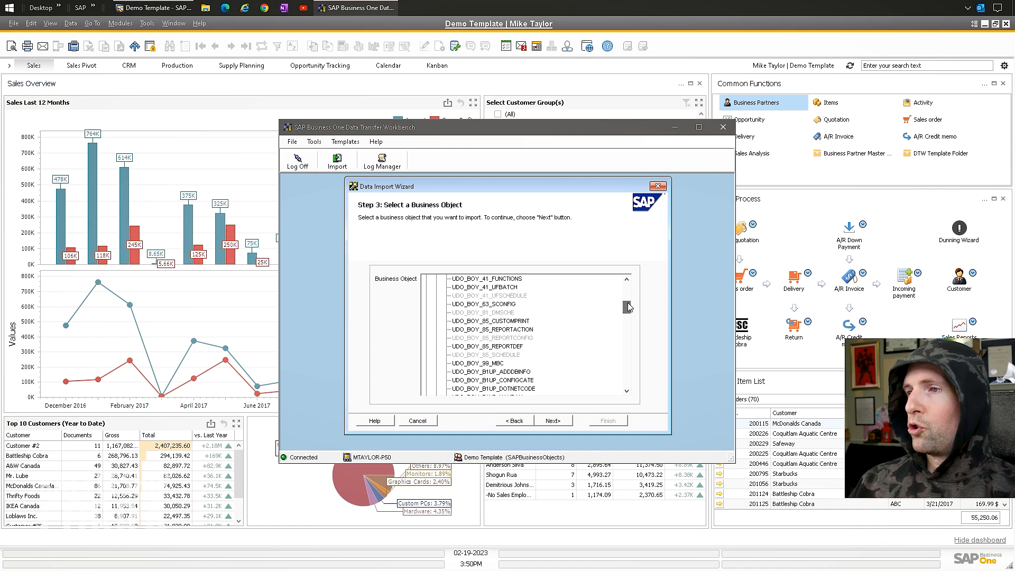
scroll("down", 3)
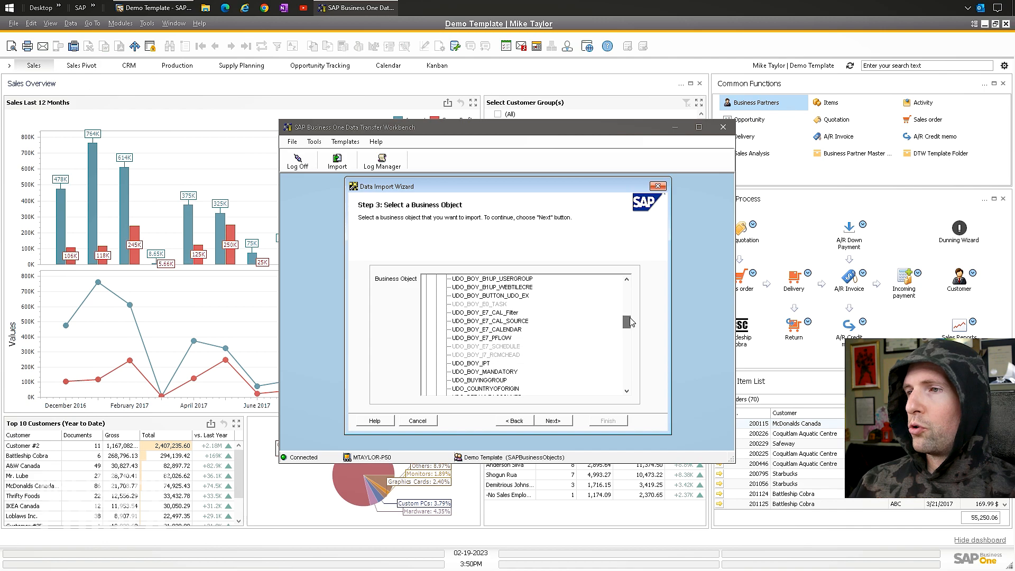
scroll("down", 3)
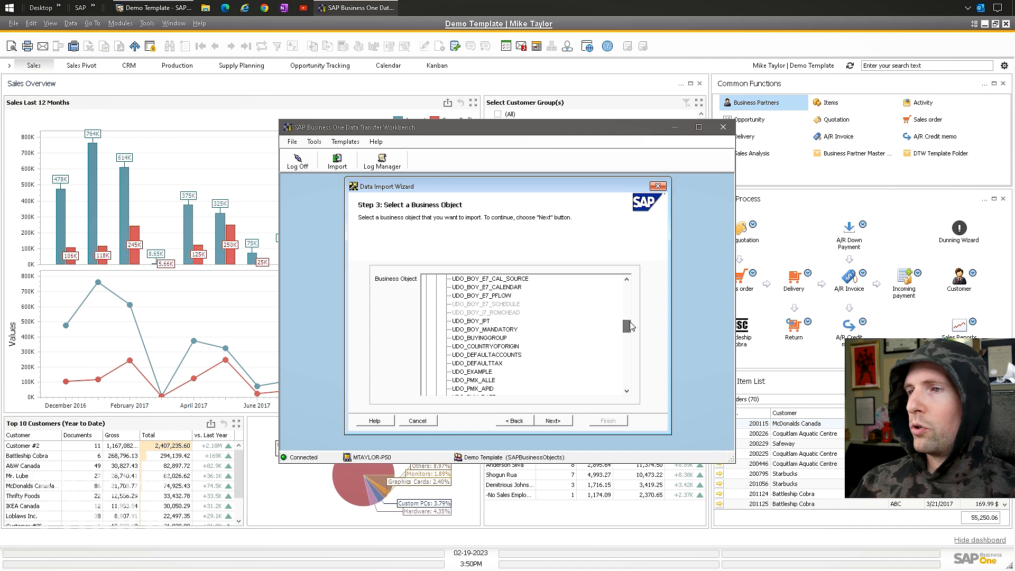
left_click(552, 420)
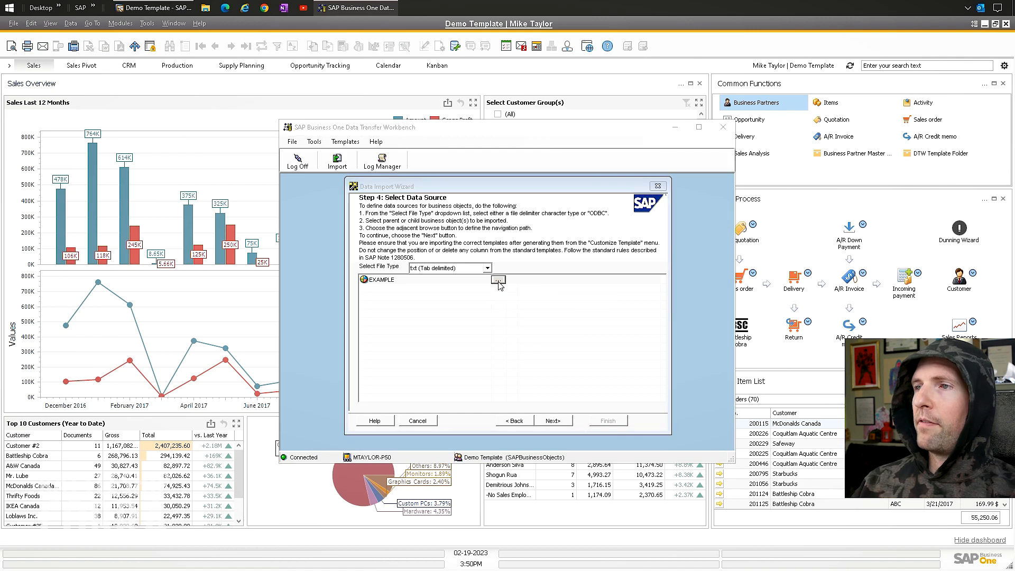
Step: Select the EXAMPLE - EXAMPLE1.txt source file and reach the field mapping step
left_click(497, 279)
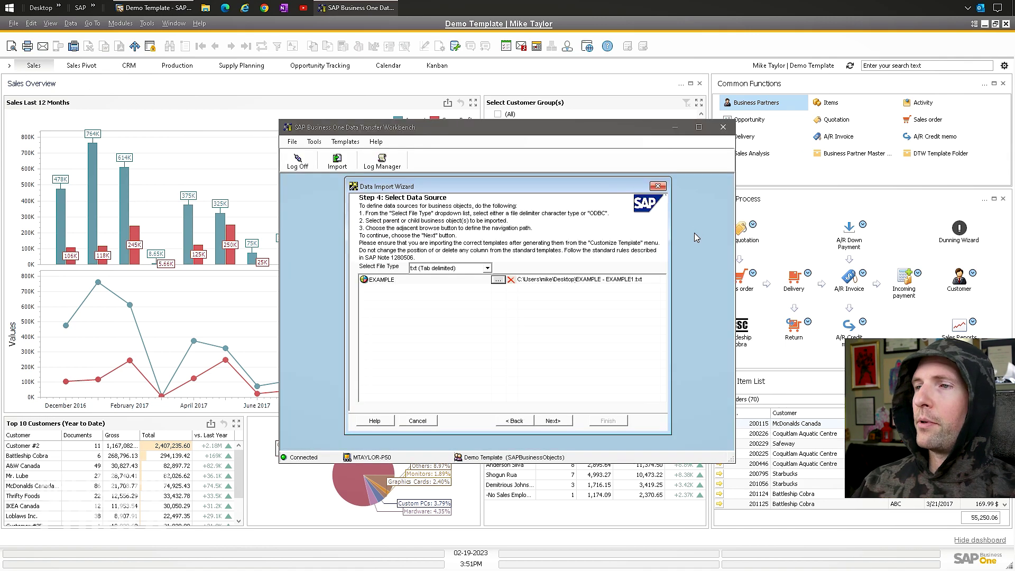
left_click(552, 420)
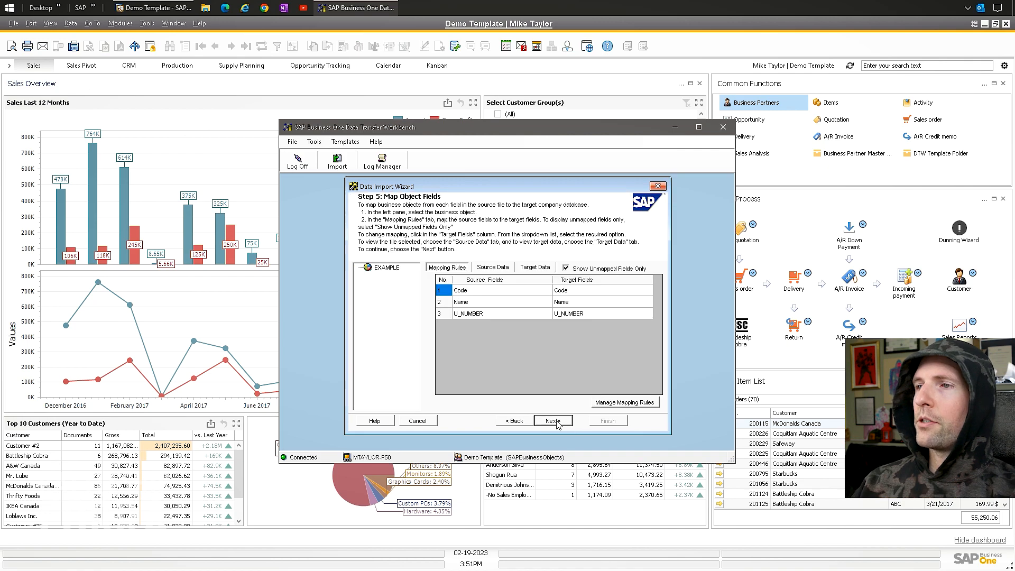
mouse_move(615, 328)
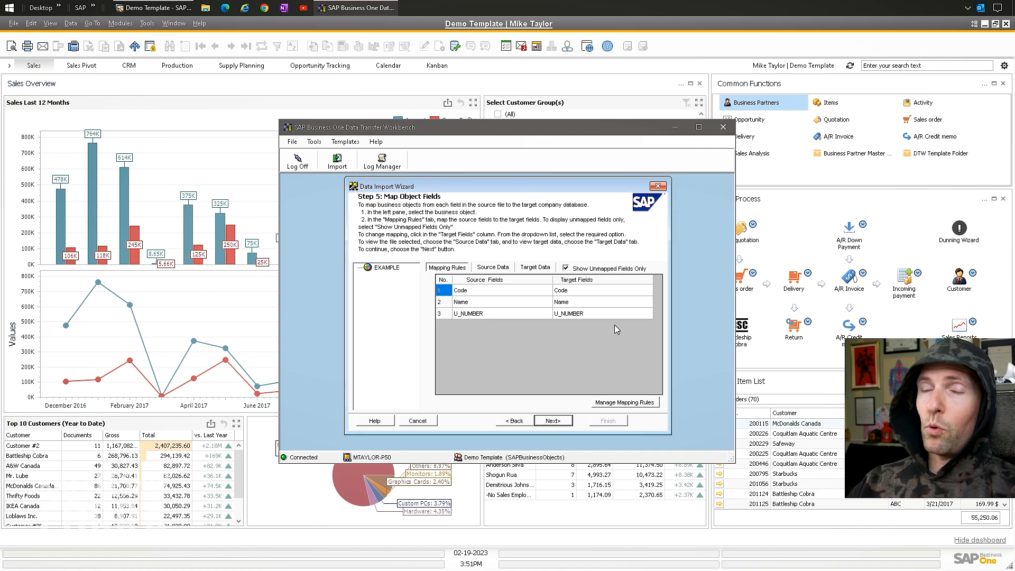
mouse_move(567, 345)
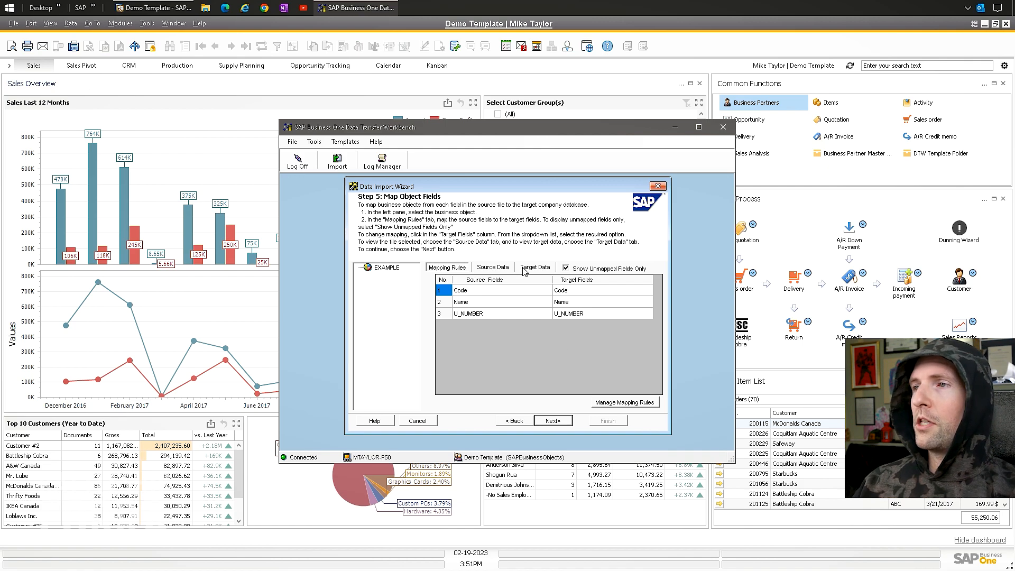
Step: Run a clean import simulation of the three records and close its results log
left_click(552, 420)
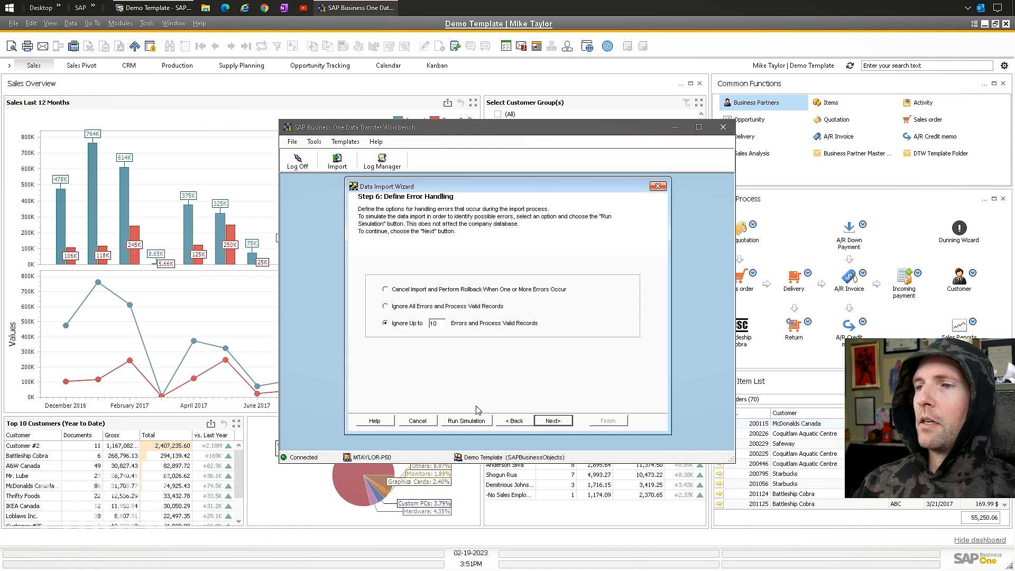
left_click(465, 419)
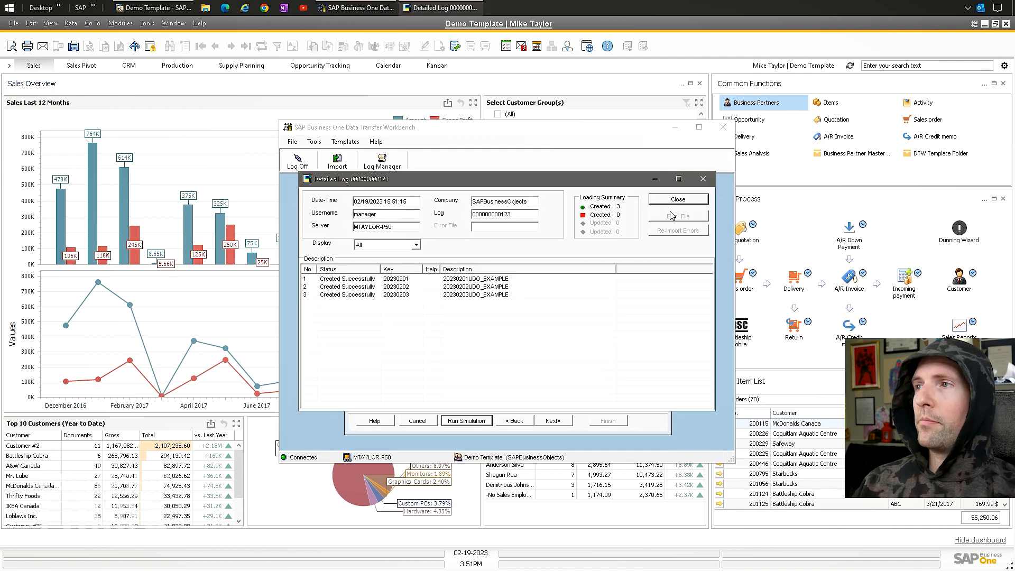
left_click(678, 198)
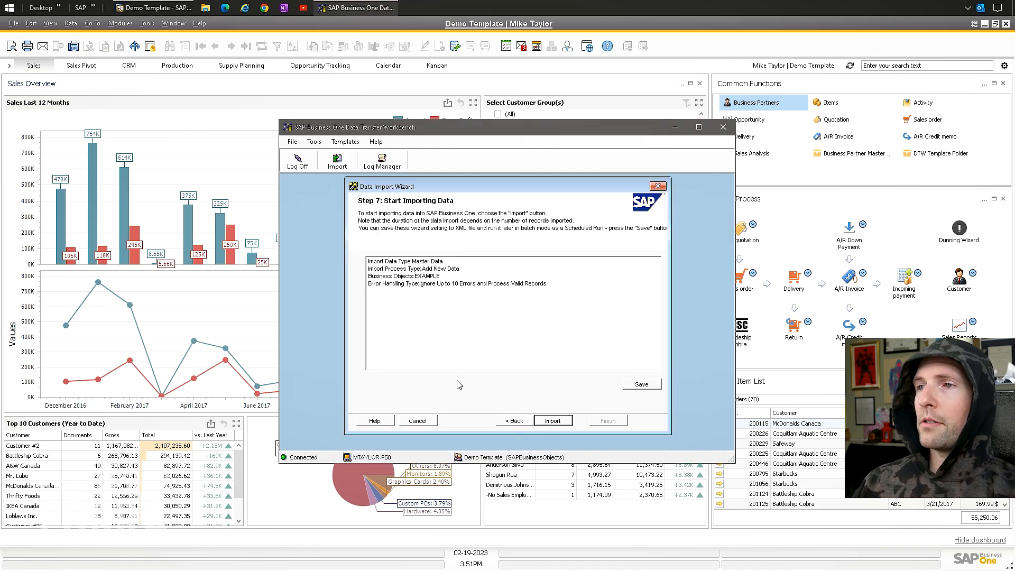
Step: Import the three UDO_EXAMPLE records (20230201–20230203) successfully and close the import log
left_click(552, 420)
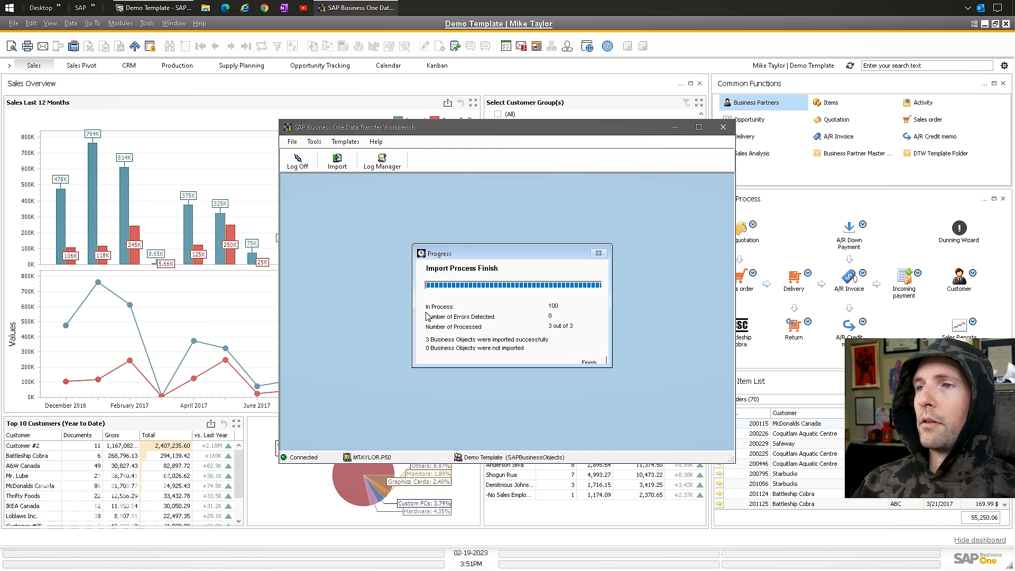
left_click(588, 362)
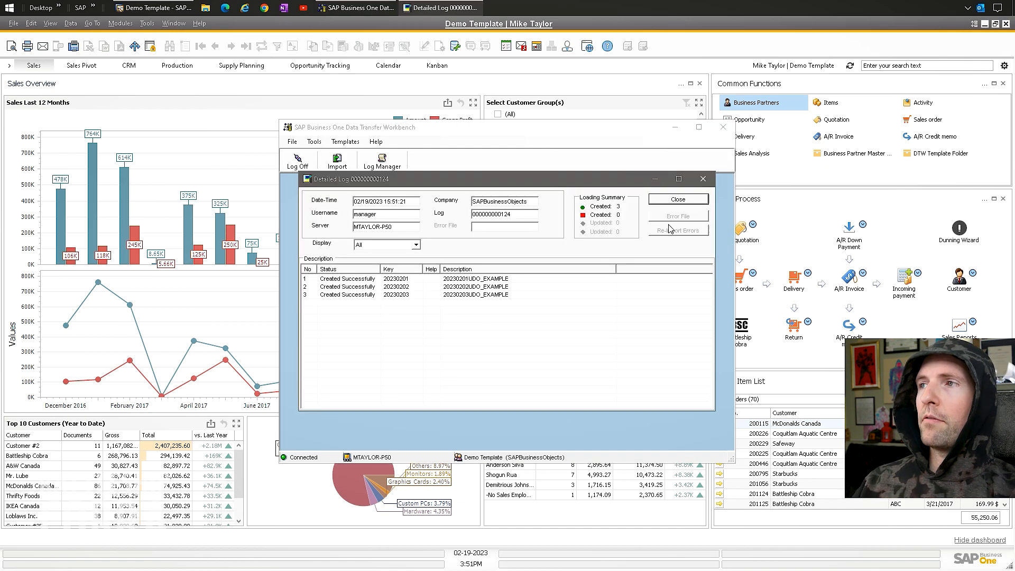
left_click(679, 199)
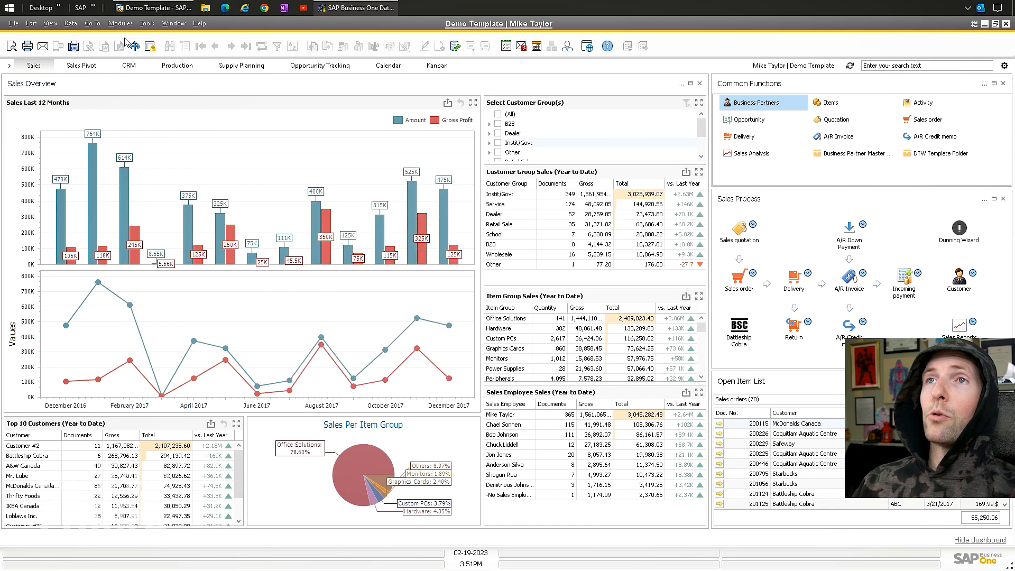
Step: Show the VideoExample window with records 20230201–20230203, Information #1–#3, numbers 25, 10, 15
left_click(120, 23)
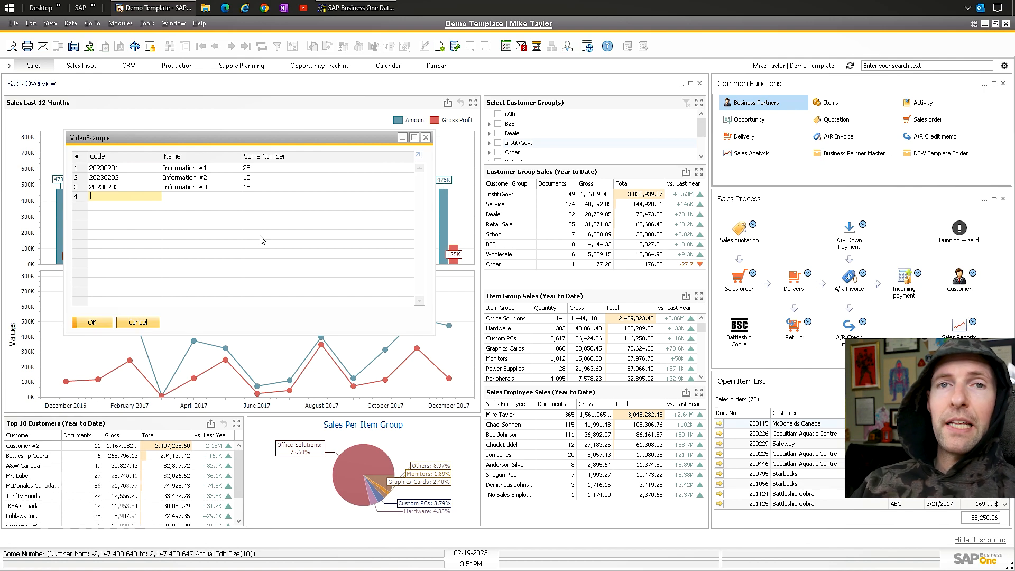
mouse_move(248, 220)
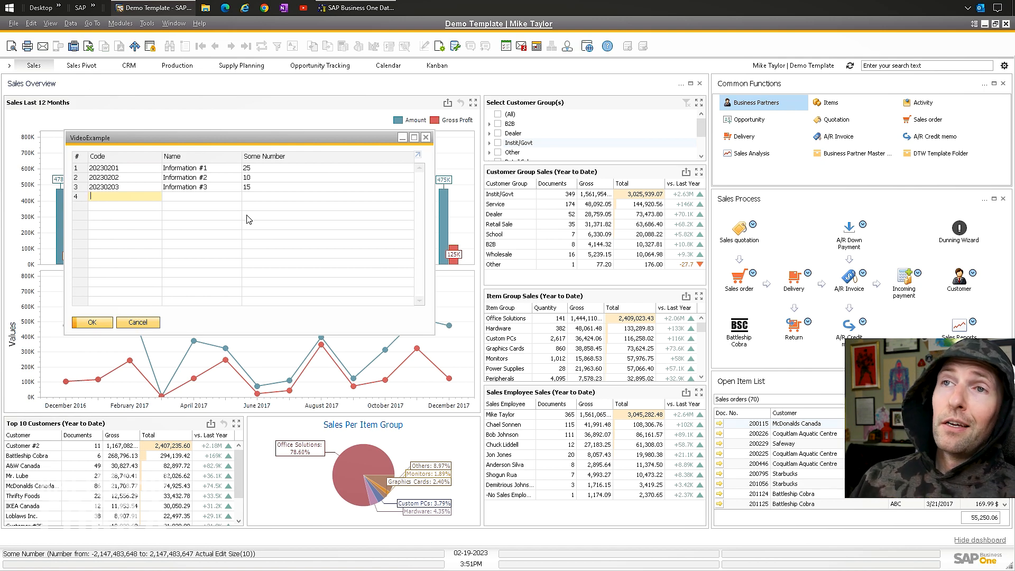
left_click(107, 178)
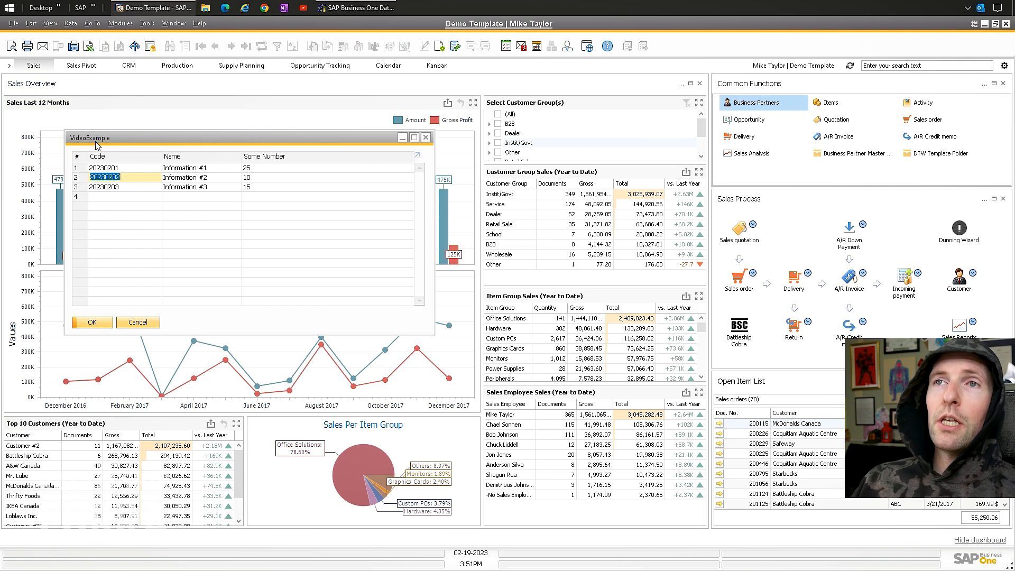
mouse_move(143, 327)
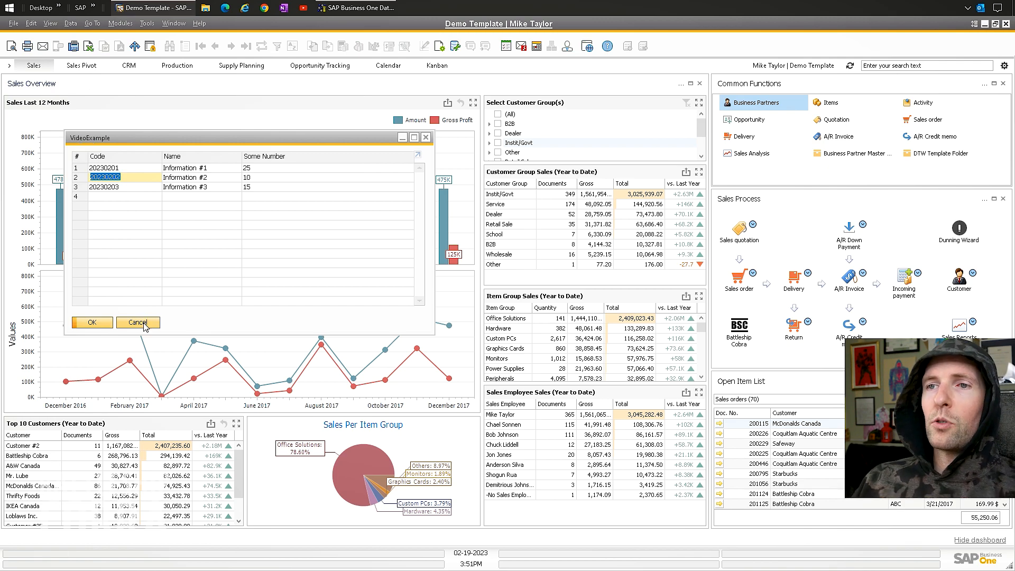
Step: Launch the Objects Registration Wizard in update-existing-object mode
left_click(146, 23)
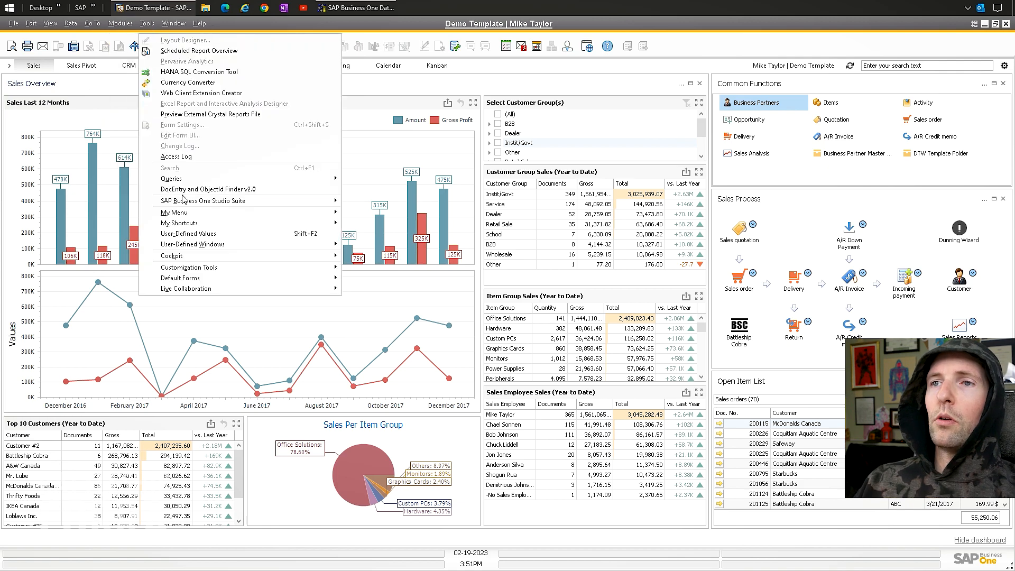
left_click(189, 267)
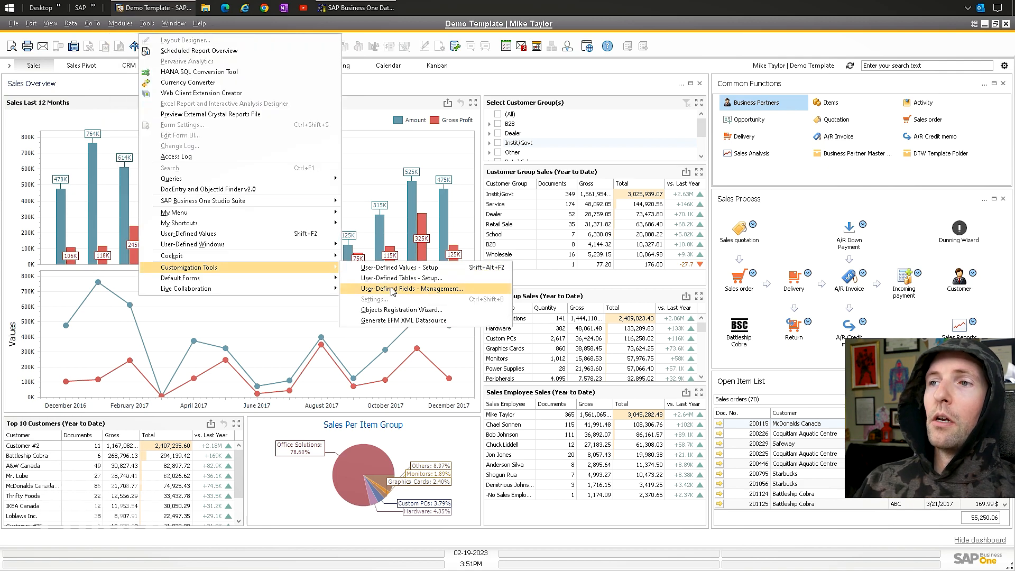
left_click(402, 310)
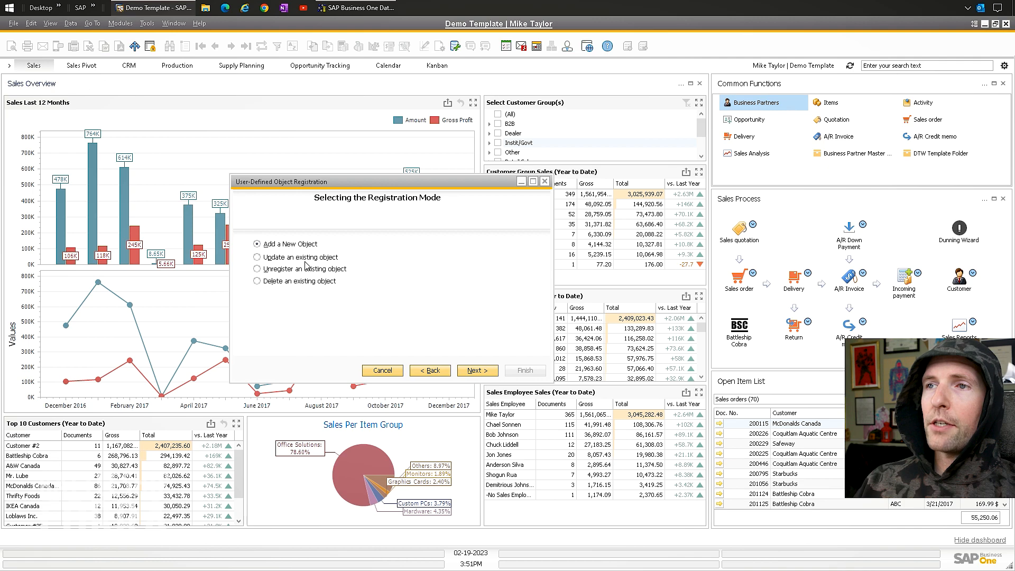
left_click(258, 257)
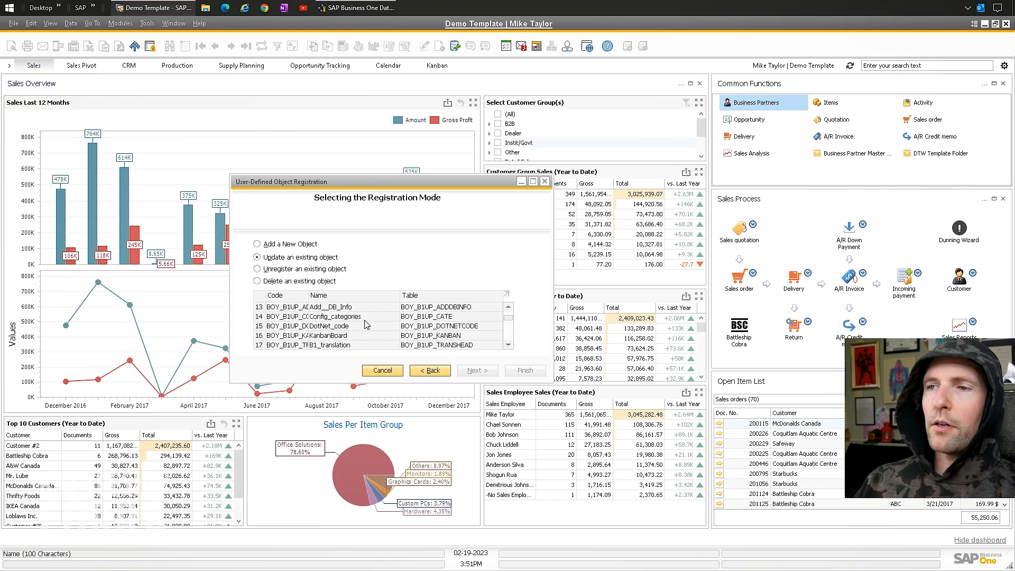
Step: Rename the EXAMPLE object to Video Example and finish the wizard
scroll("down", 3)
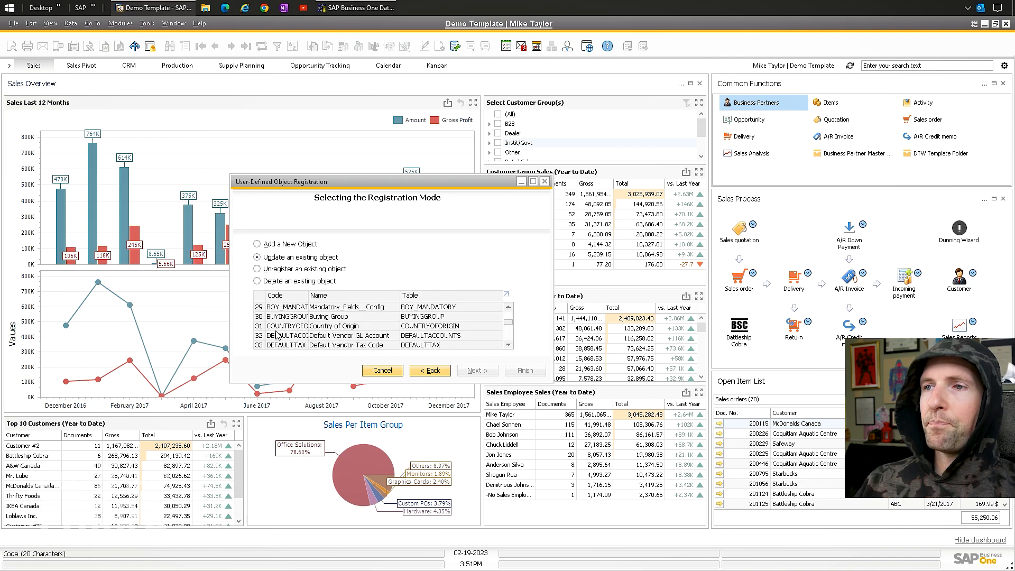
left_click(477, 370)
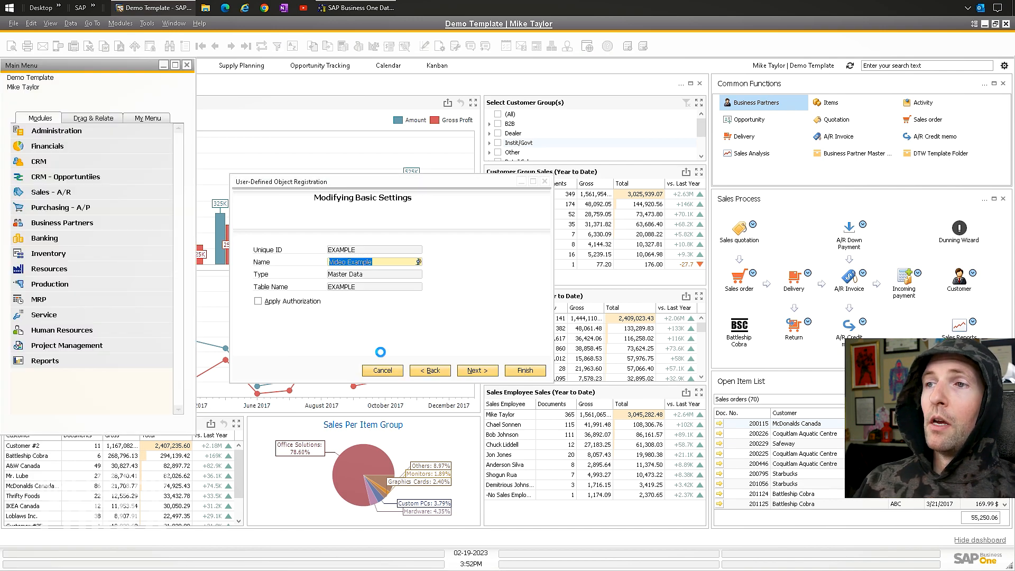
left_click(526, 370)
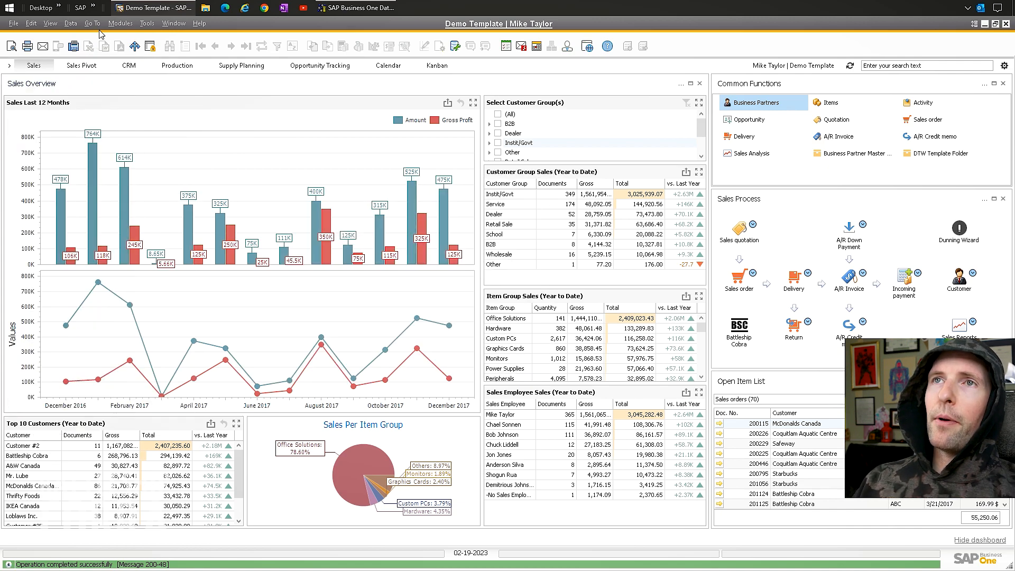
Step: Show the Video Example window via Administration > Setup > General listing records 20230201–20230203
left_click(120, 23)
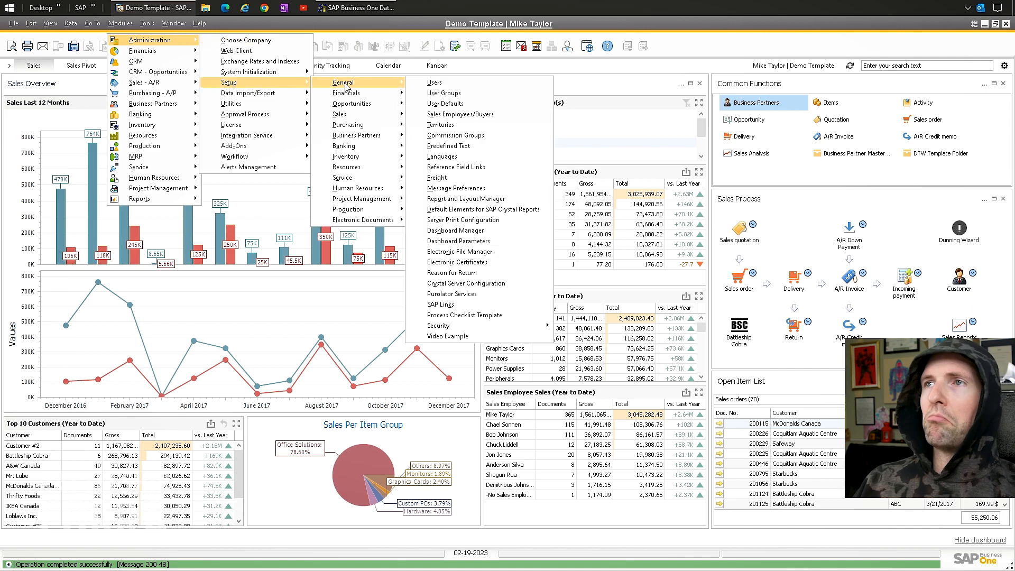
left_click(446, 337)
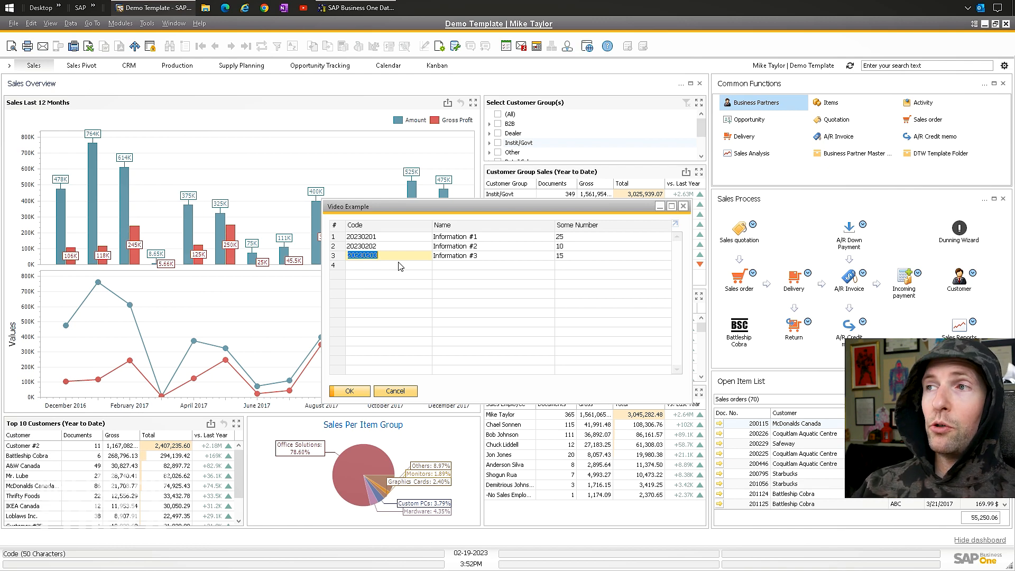
right_click(362, 255)
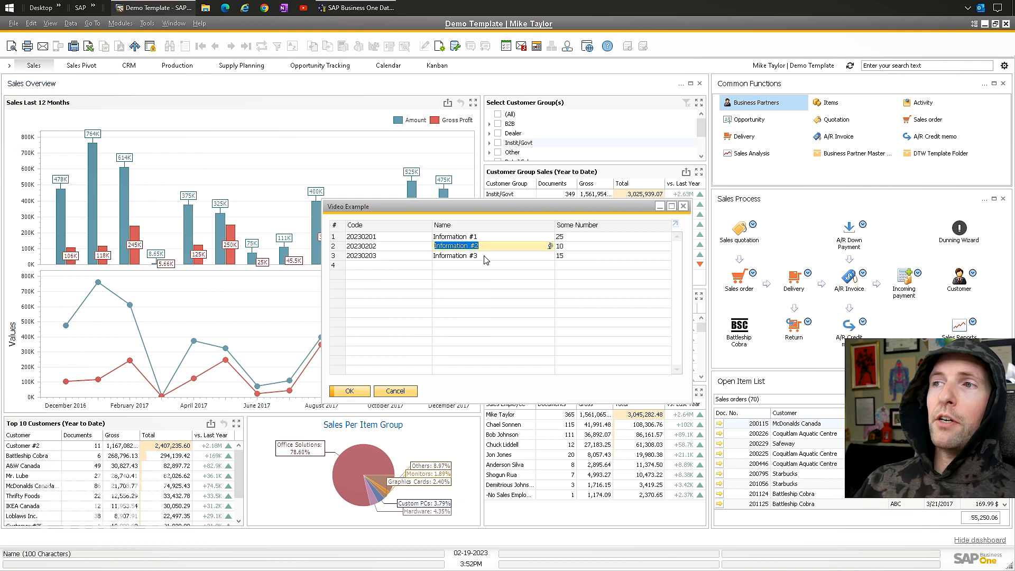
left_click(363, 245)
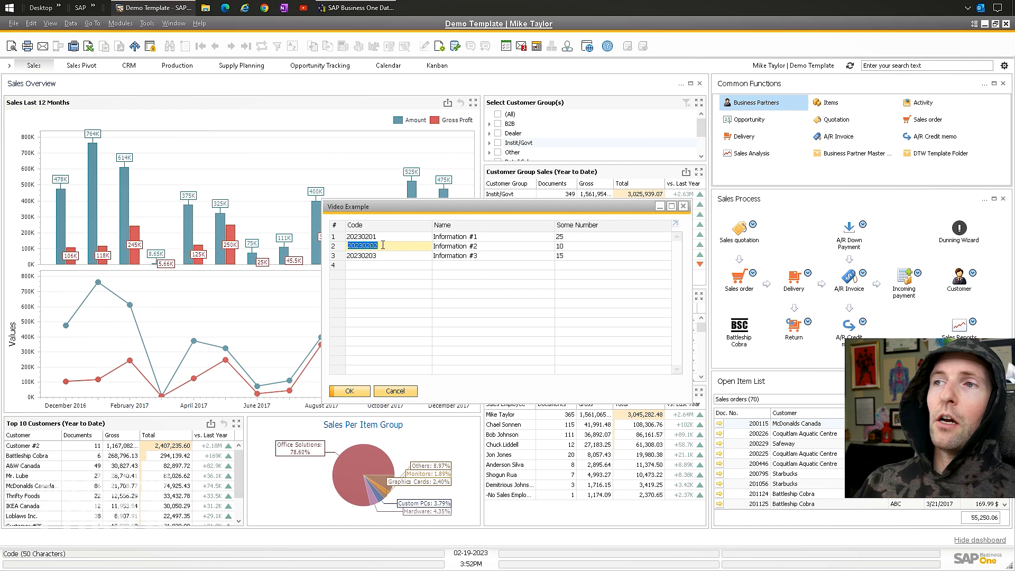
left_click(454, 236)
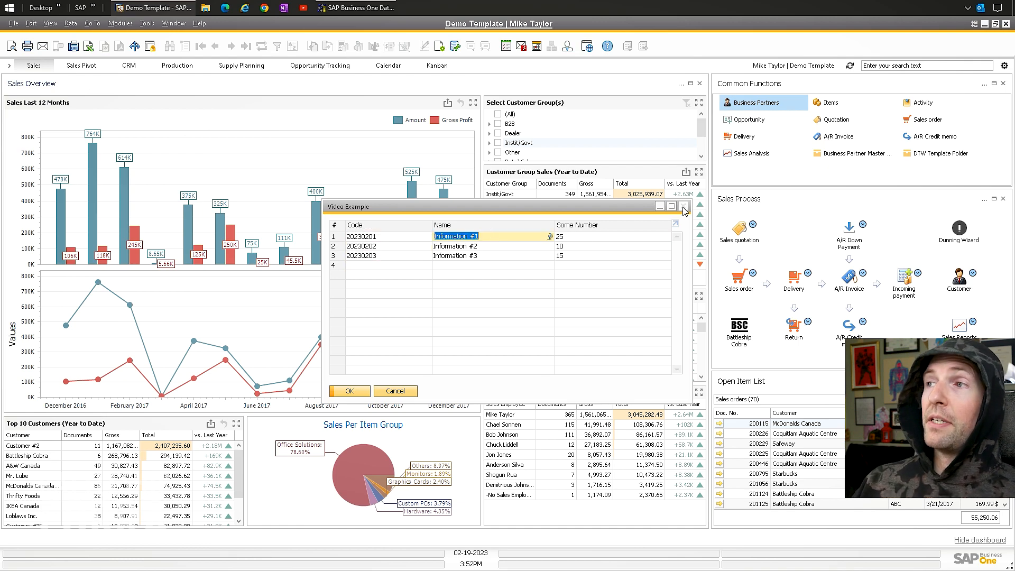